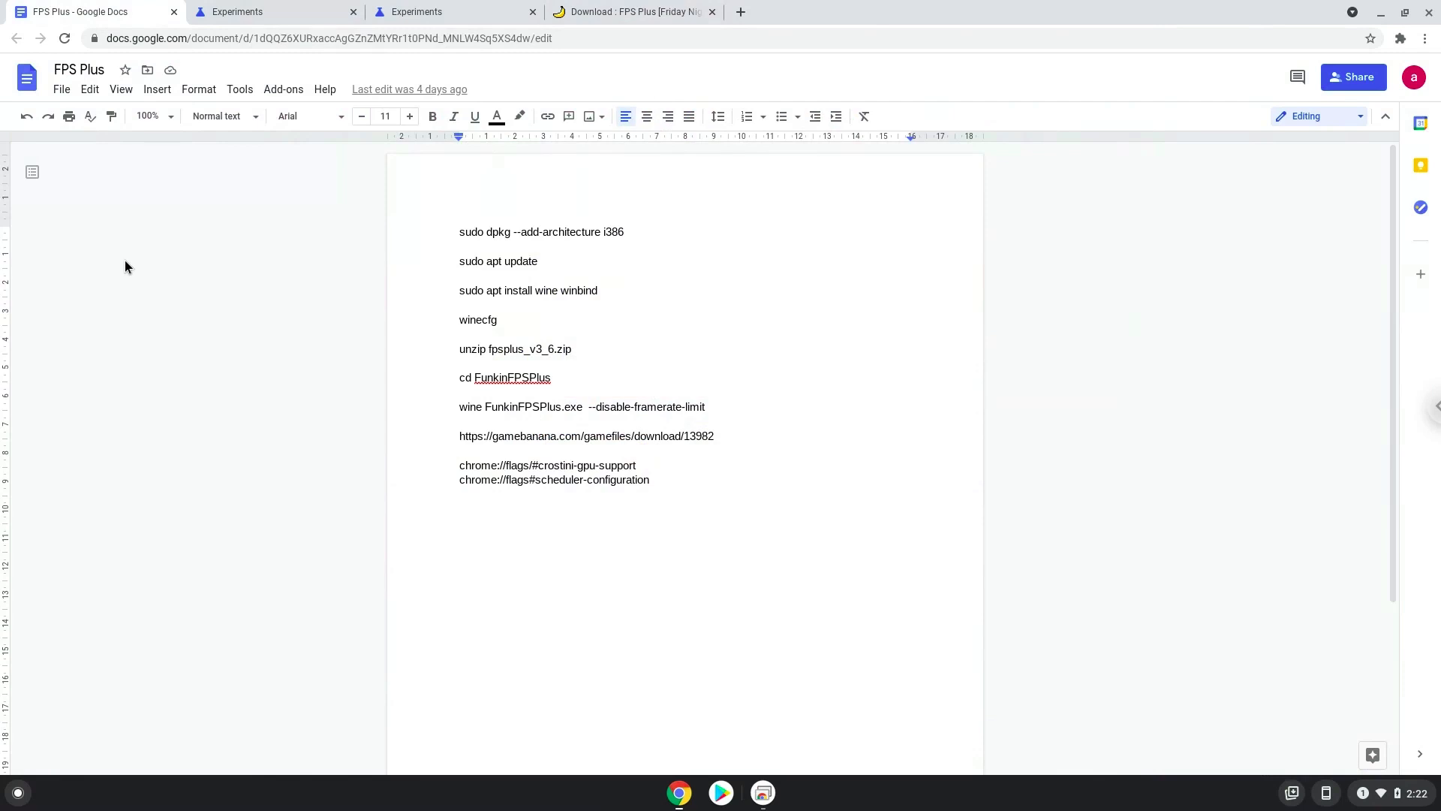
Set the Crostini GPU Support flag to Enabled
{"action": "left_click", "coordinate": [461, 291]}
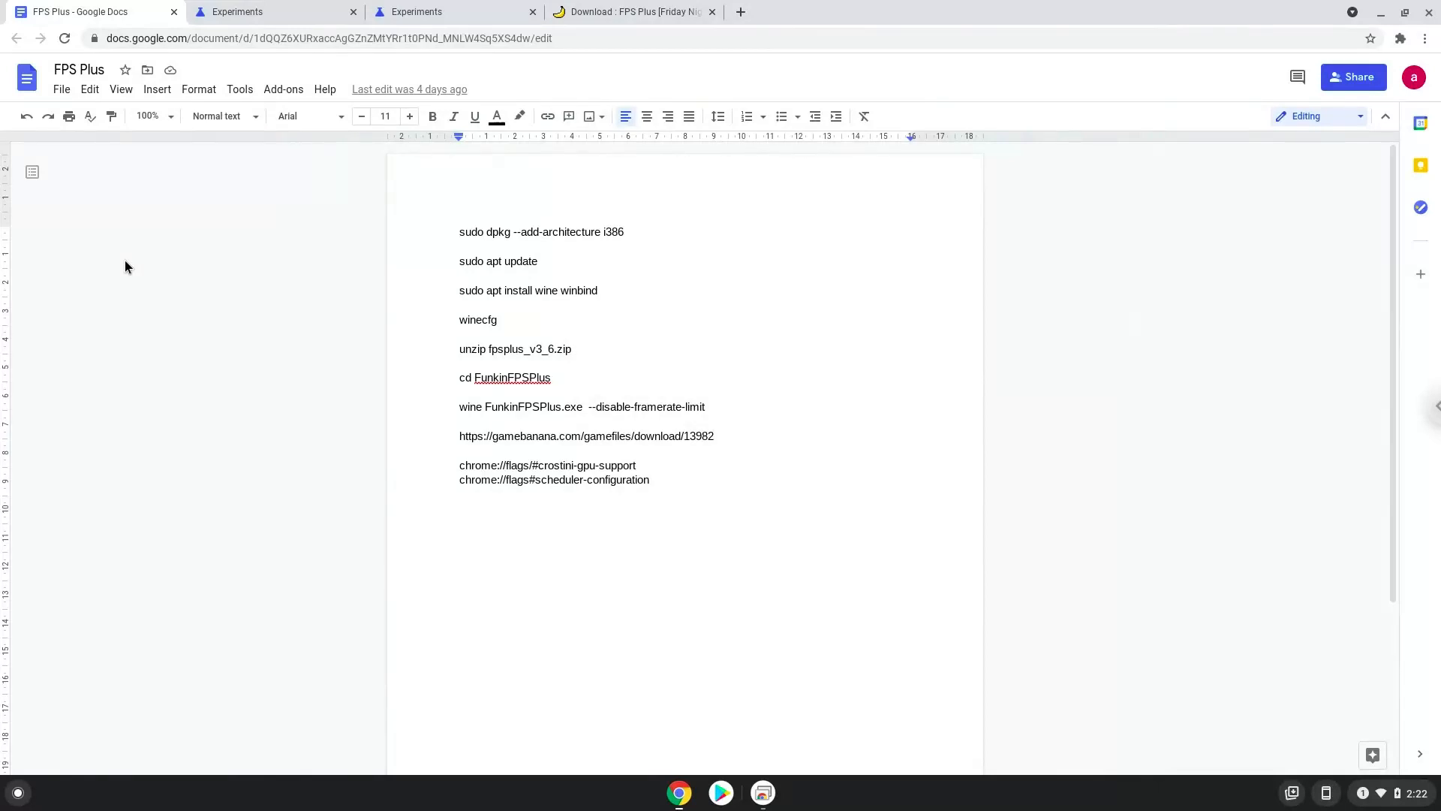
{"action": "left_click", "coordinate": [460, 290]}
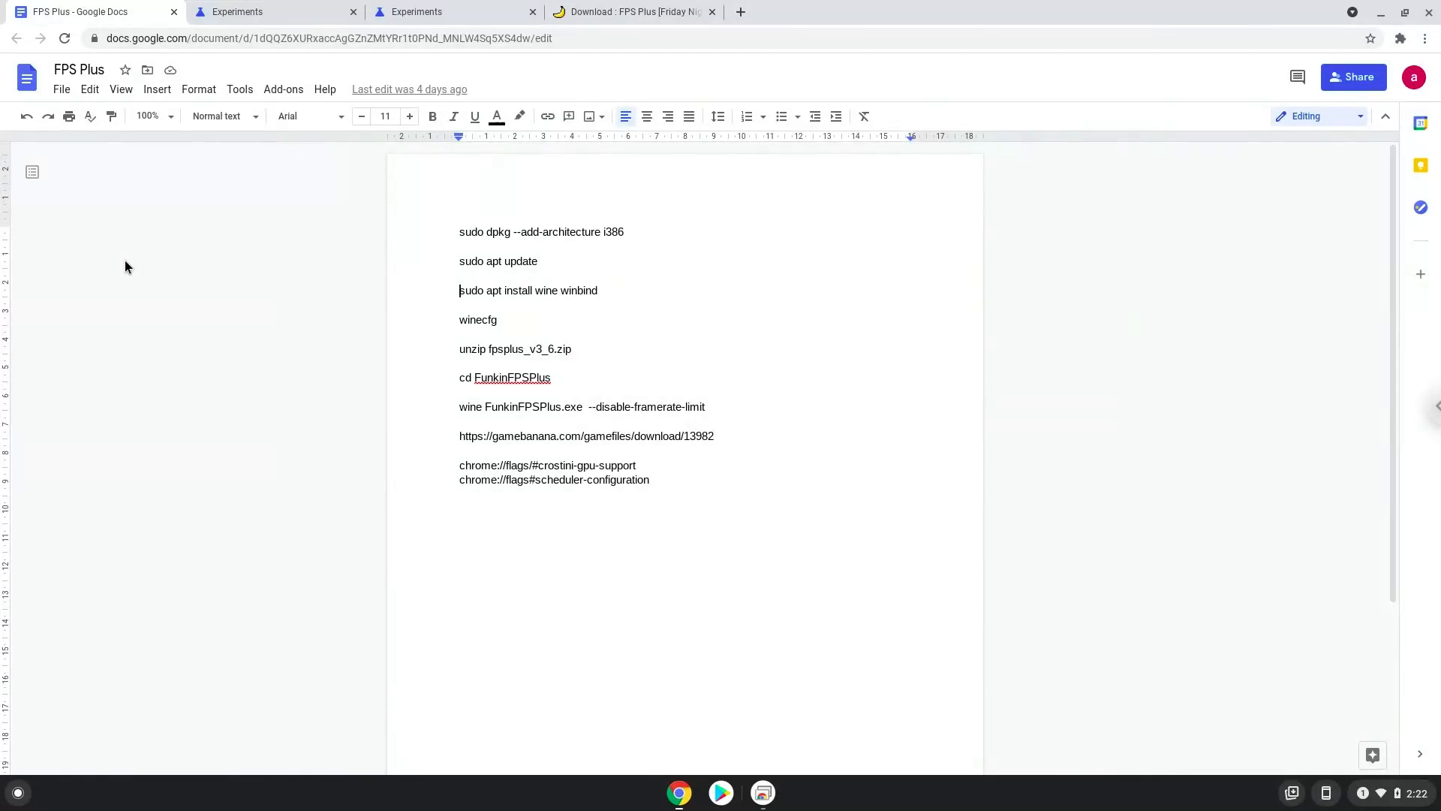
{"action": "mouse_move", "coordinate": [151, 214]}
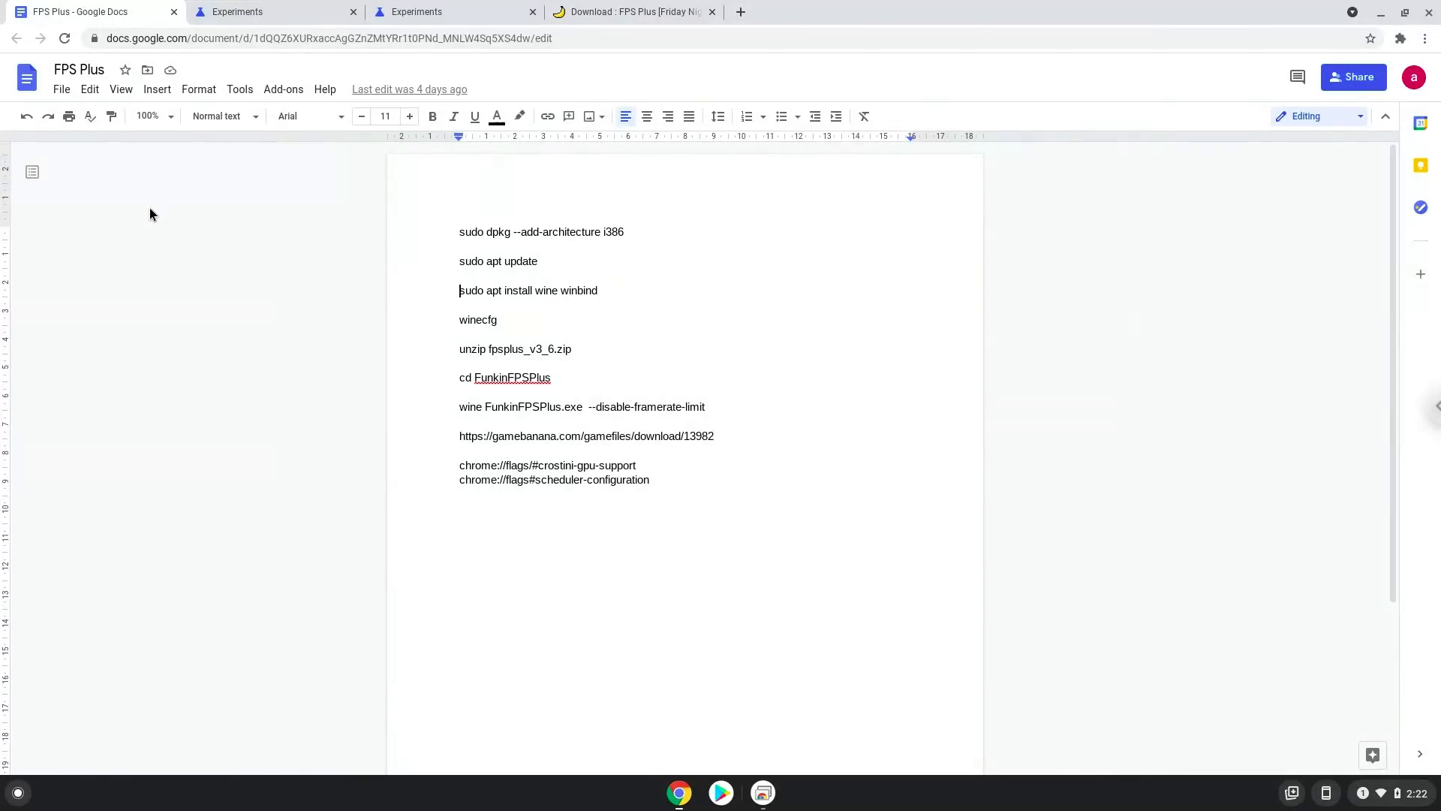
{"action": "left_click", "coordinate": [274, 12]}
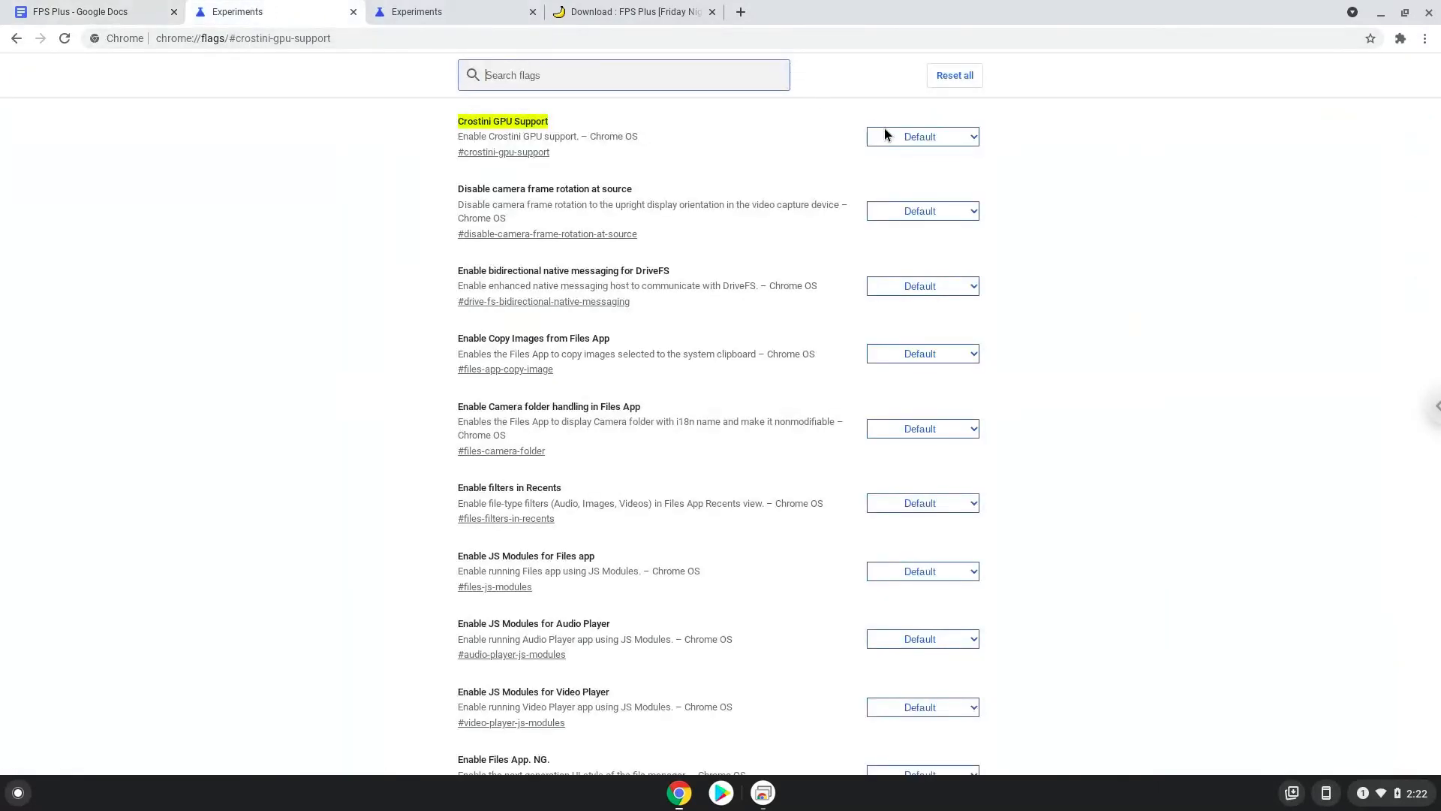
{"action": "left_click", "coordinate": [920, 136]}
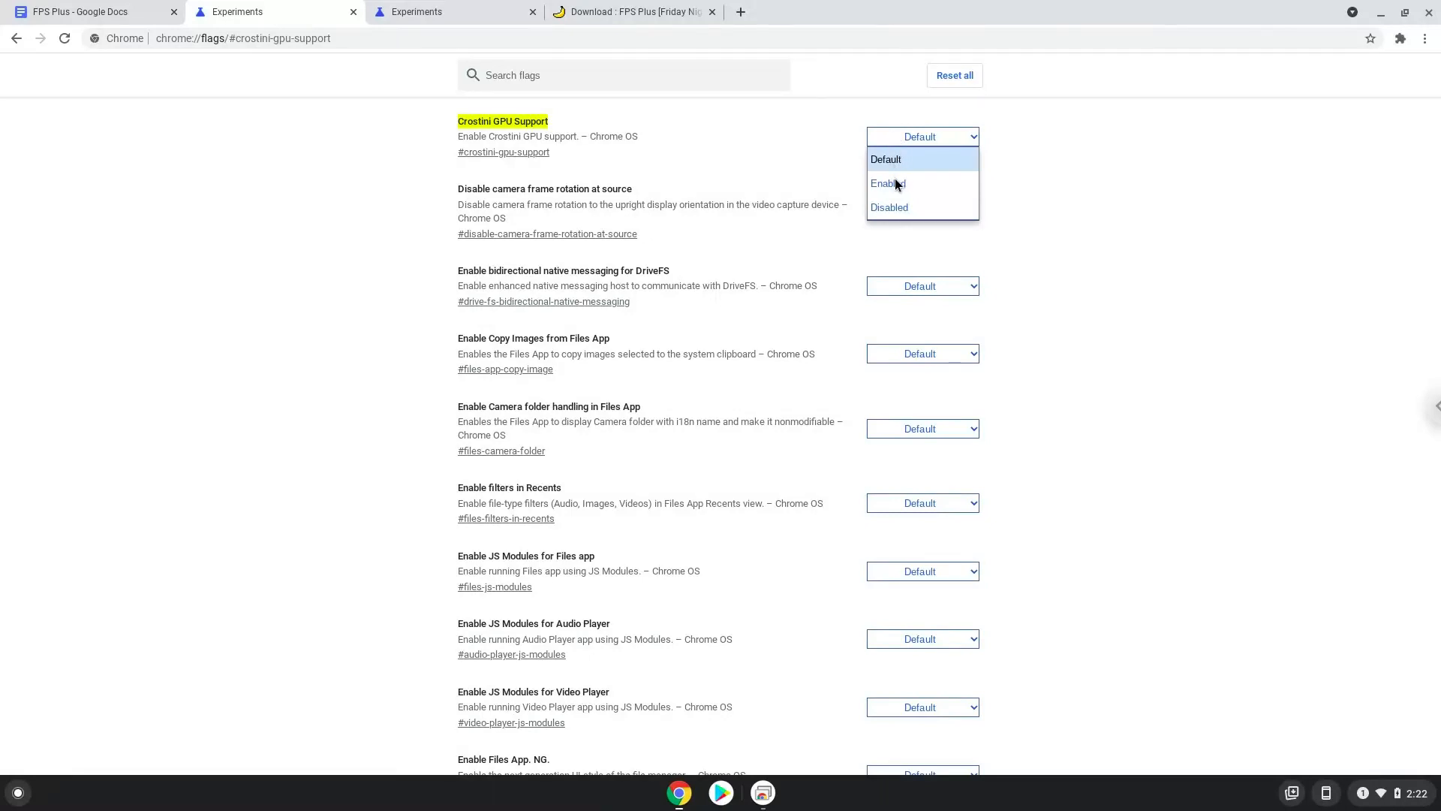
{"action": "left_click", "coordinate": [888, 184]}
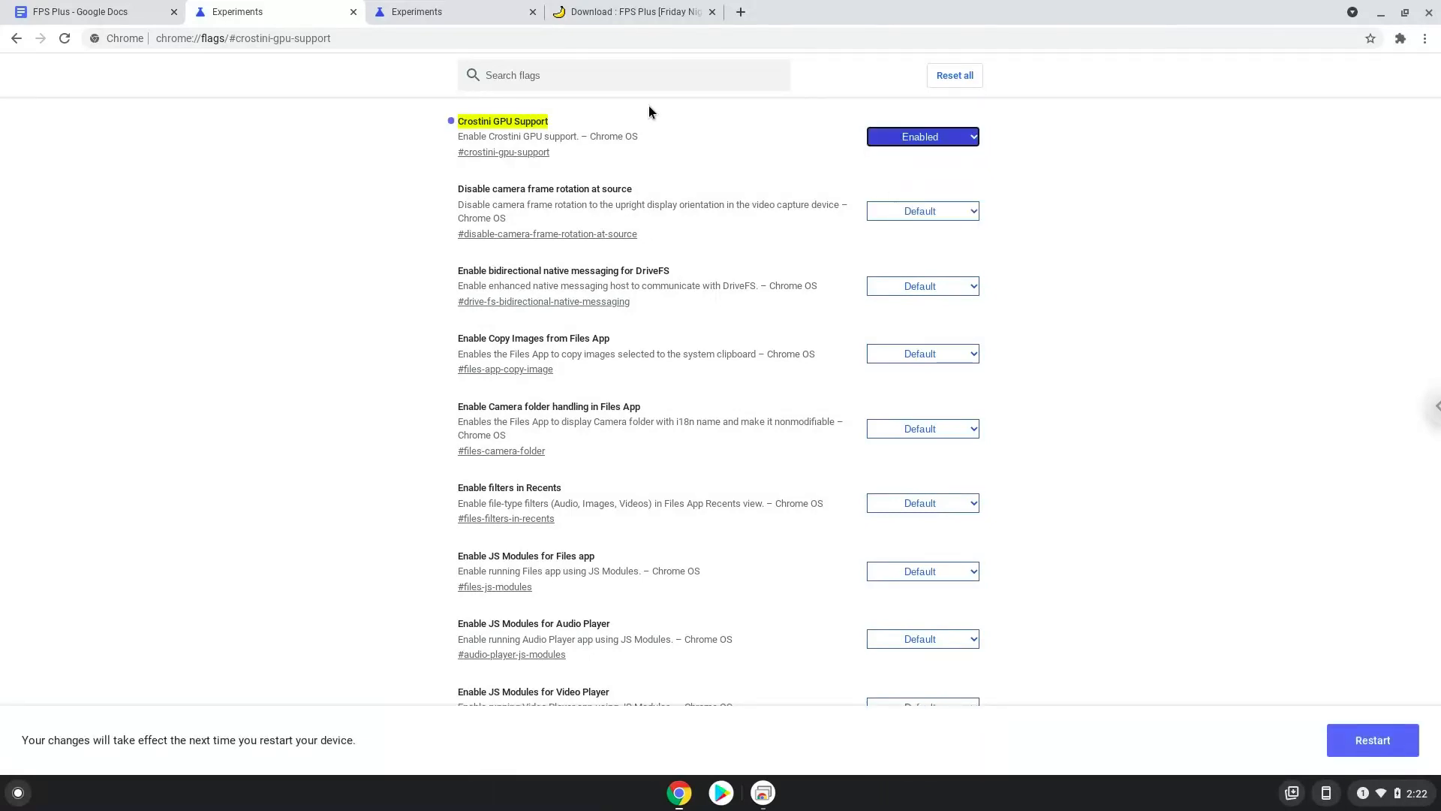
Set Scheduler Configuration to enable Hyper-Threading on relevant CPUs
{"action": "left_click", "coordinate": [450, 12]}
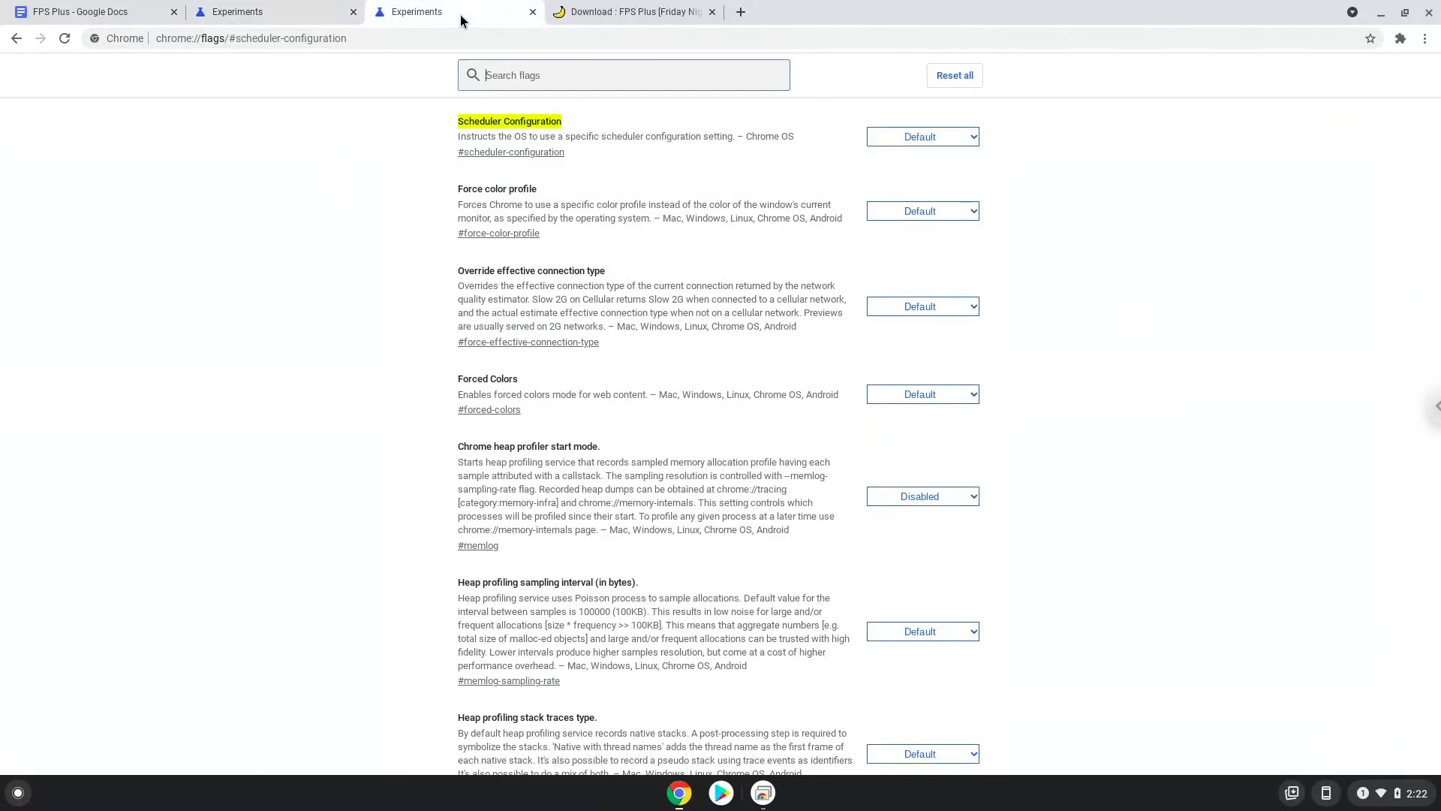
{"action": "left_click", "coordinate": [920, 136]}
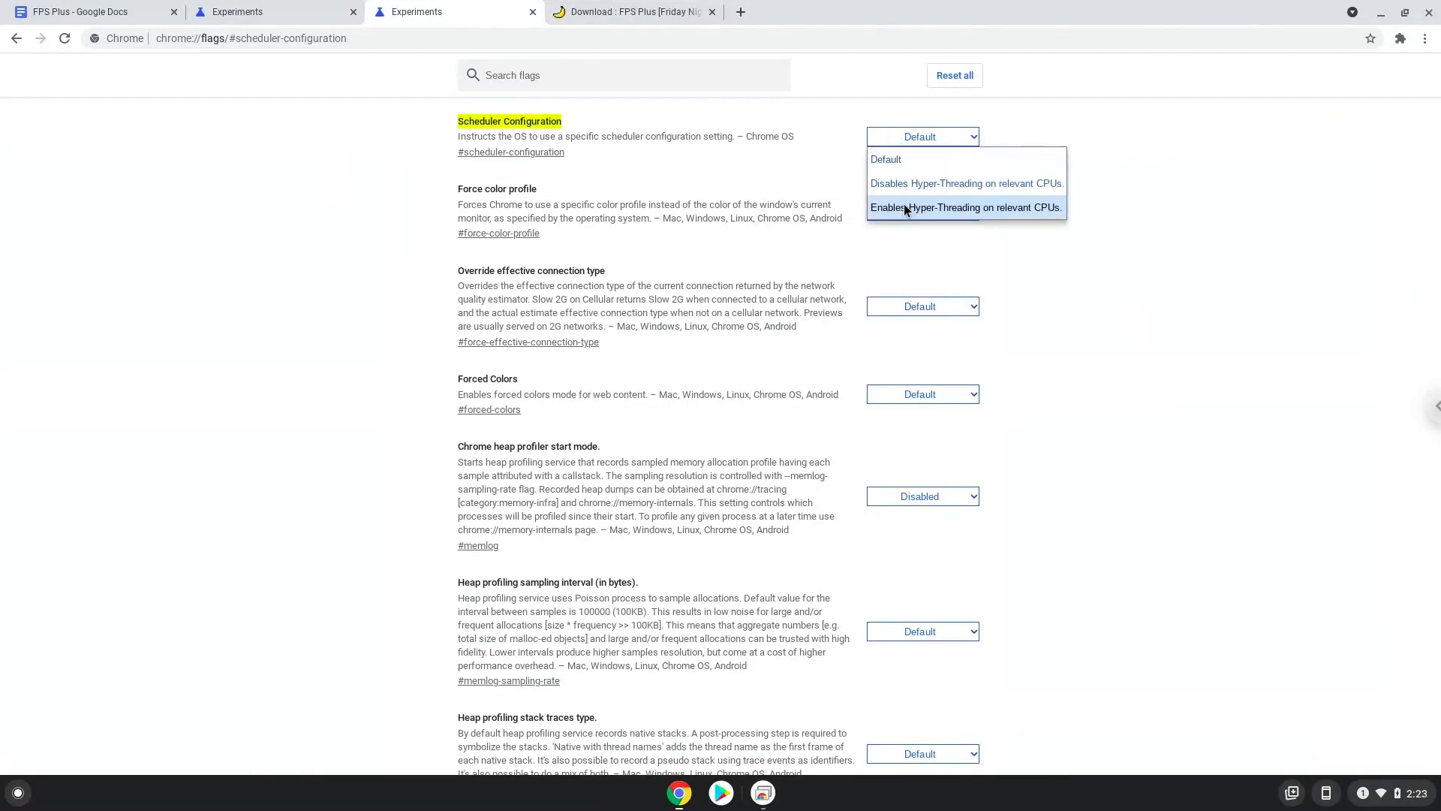
{"action": "left_click", "coordinate": [966, 207]}
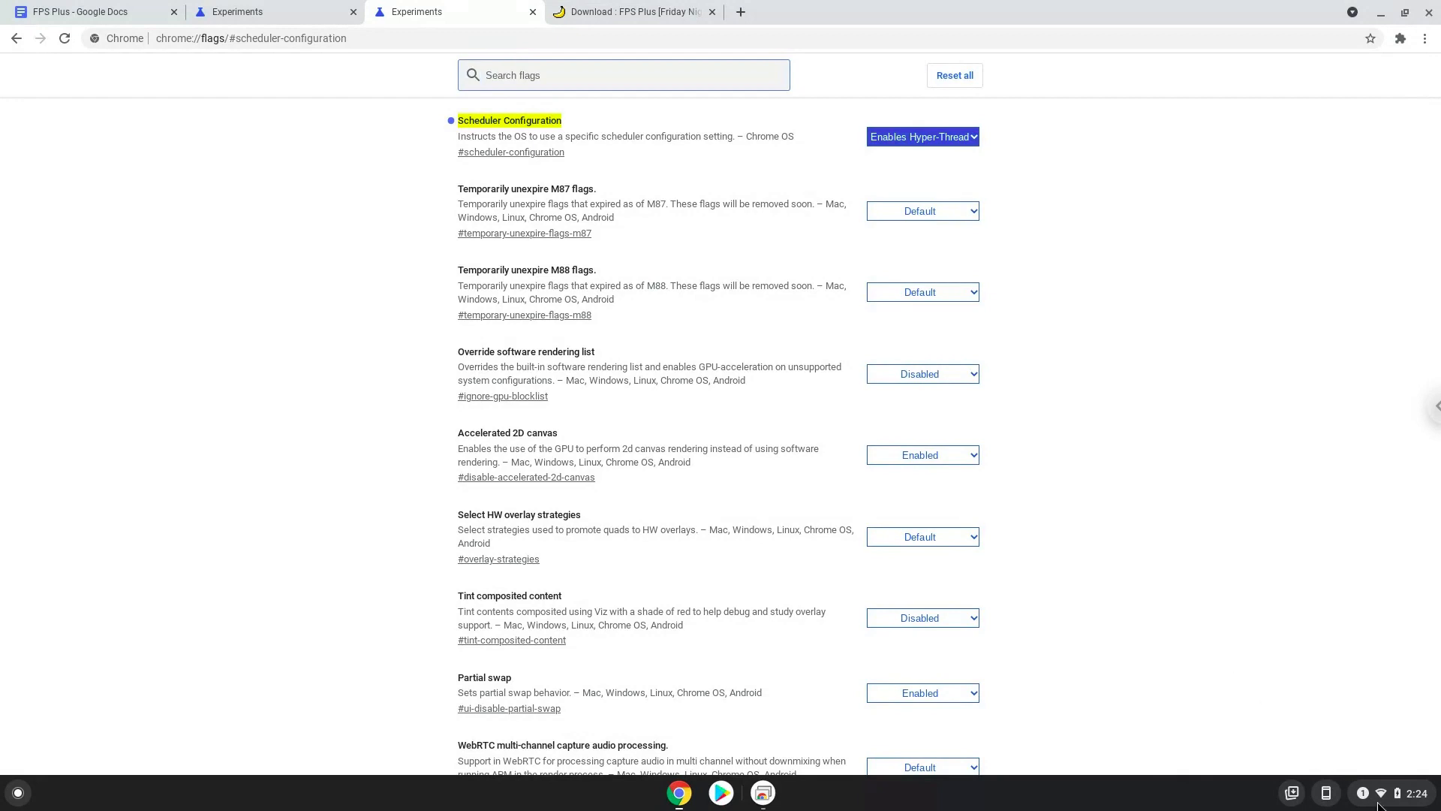
Open ChromeOS Settings to the Developers section
{"action": "left_click", "coordinate": [1383, 793]}
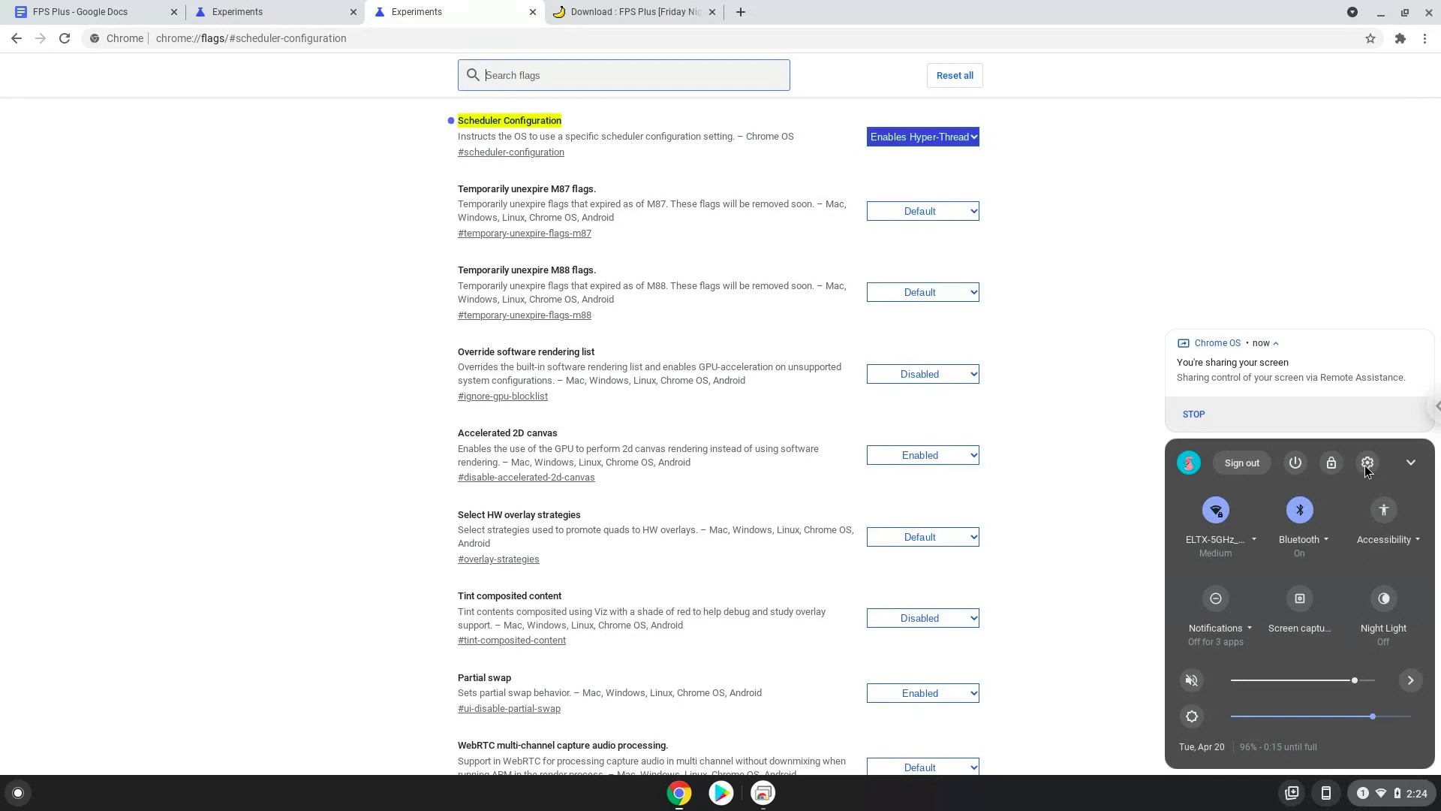
{"action": "left_click", "coordinate": [1367, 462]}
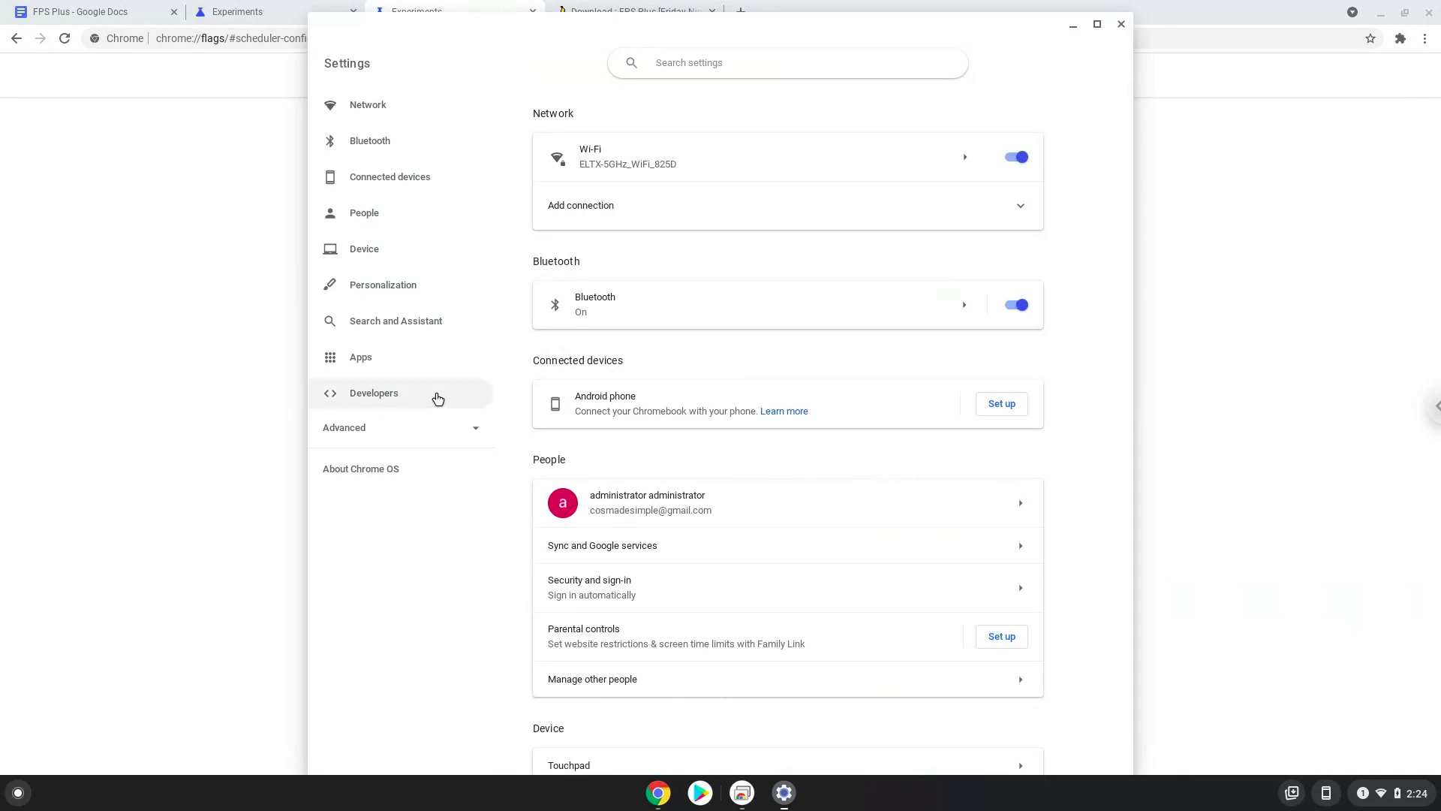
{"action": "left_click", "coordinate": [373, 392]}
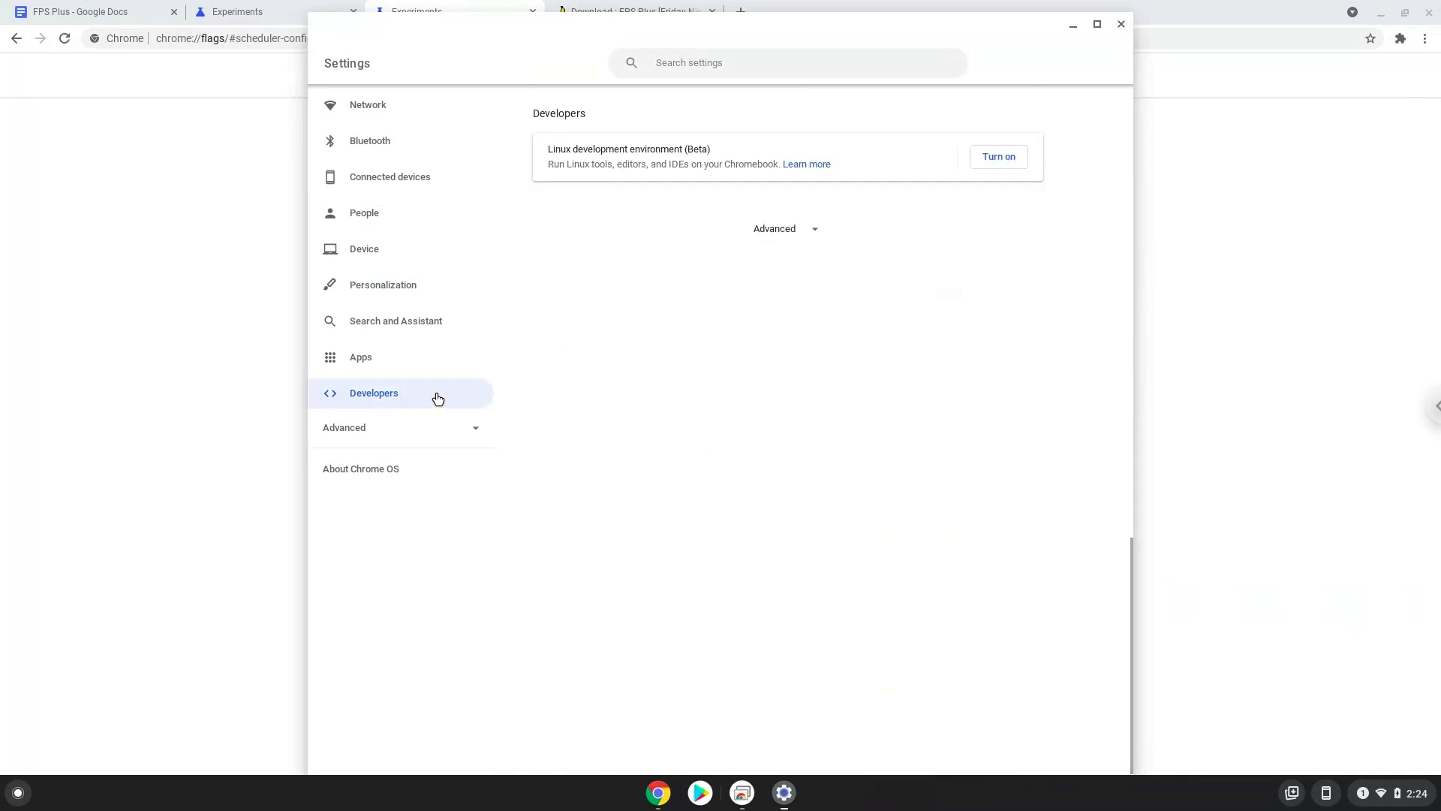
{"action": "mouse_move", "coordinate": [949, 172]}
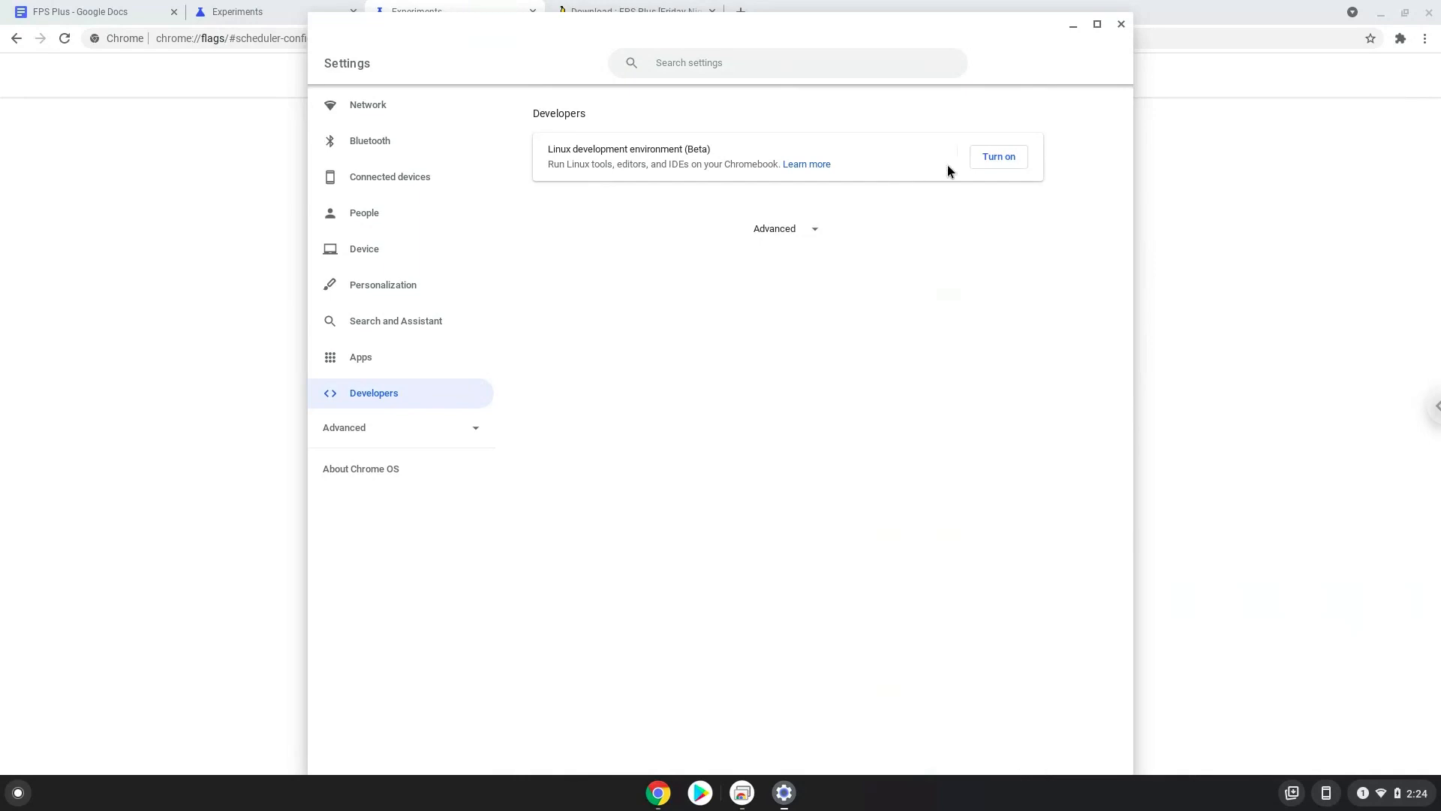
Install Linux with the recommended disk size, then close Terminal and Settings
{"action": "left_click", "coordinate": [998, 156]}
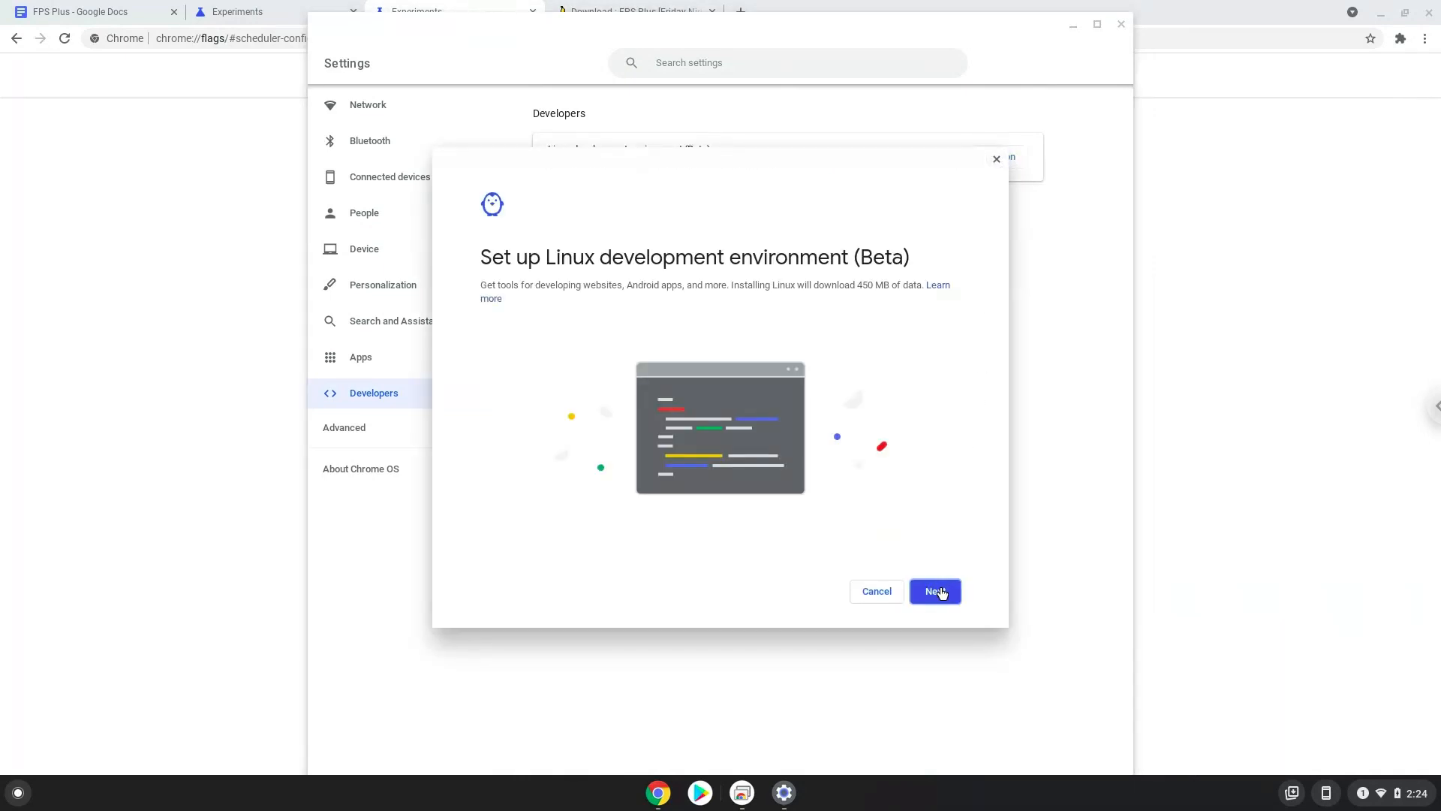
{"action": "left_click", "coordinate": [935, 590]}
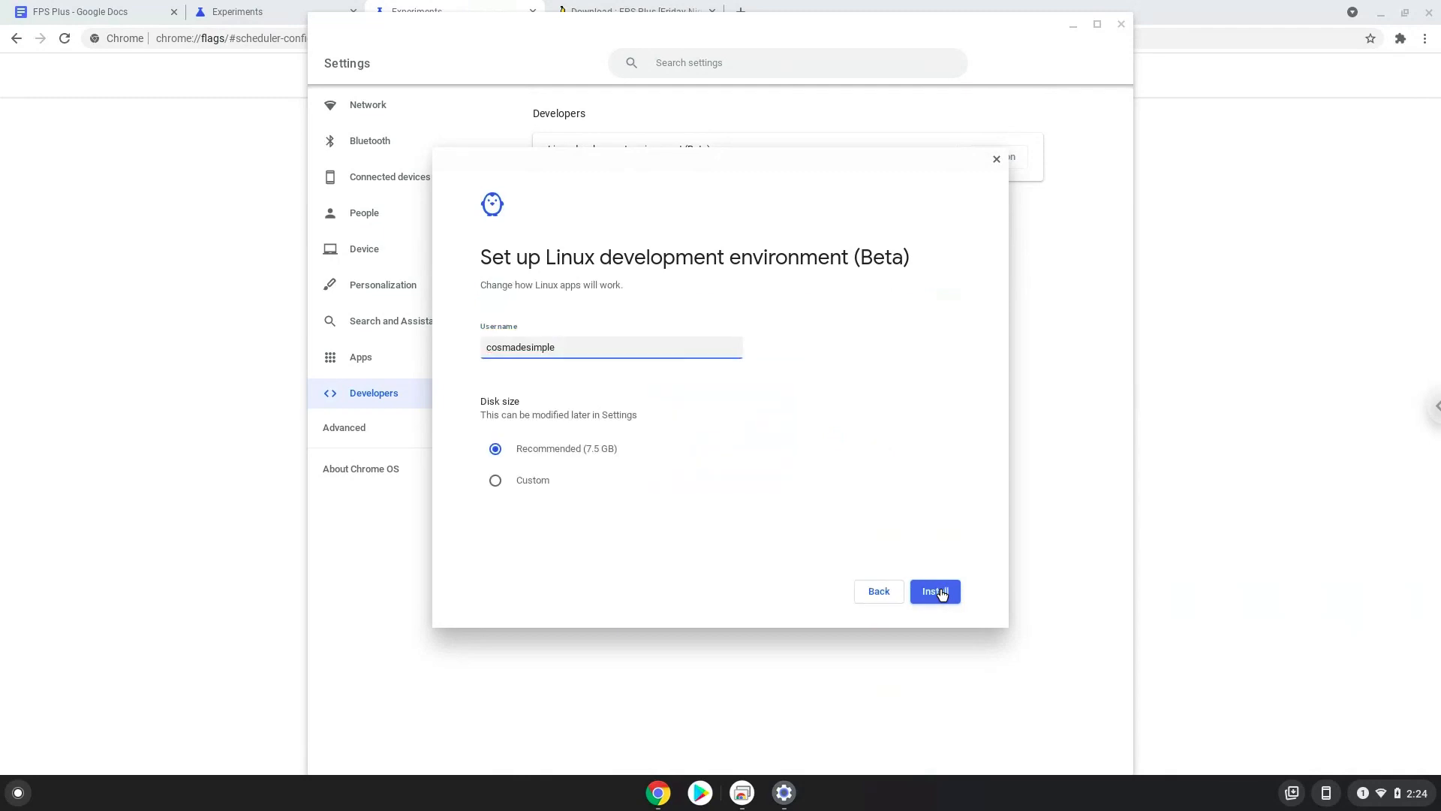
{"action": "left_click", "coordinate": [935, 591]}
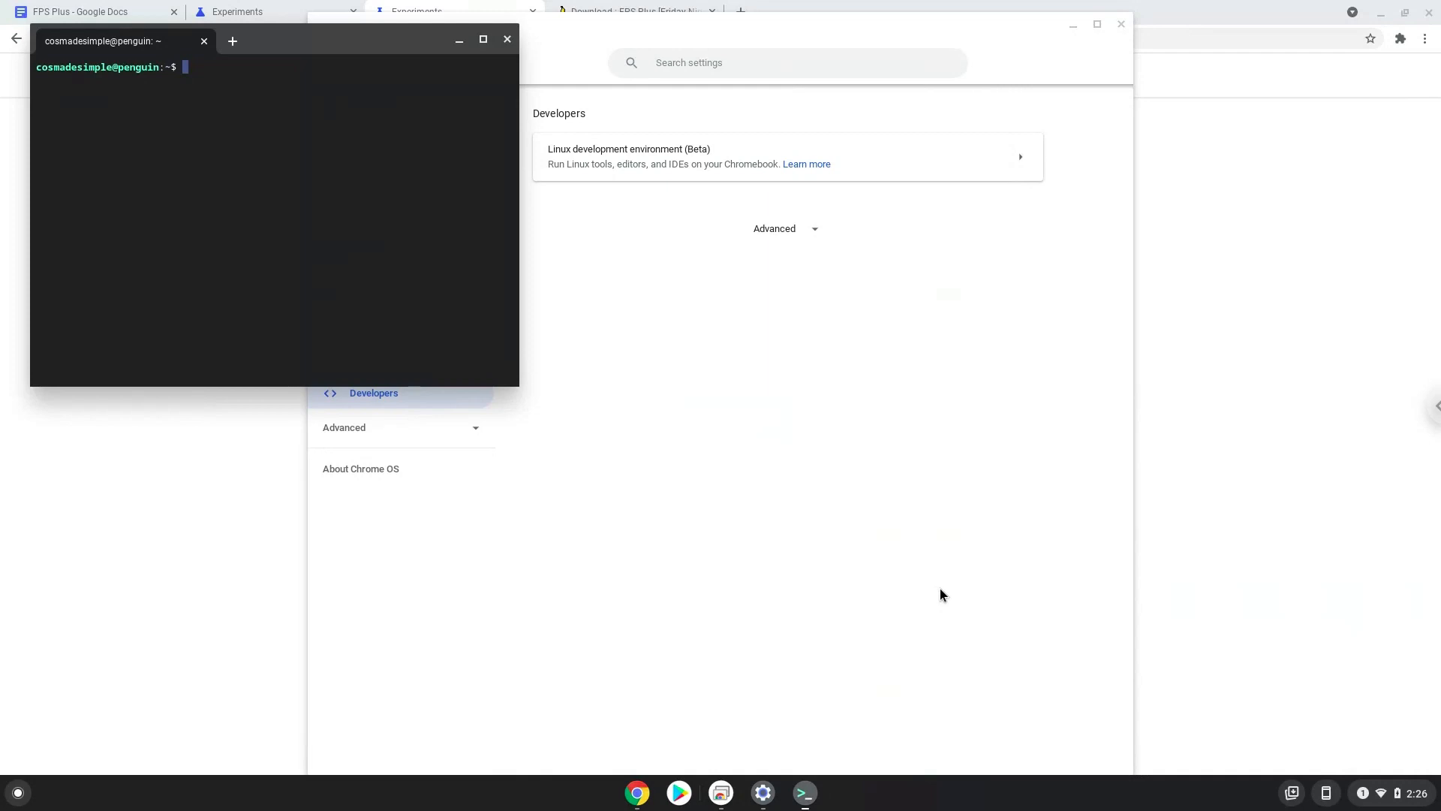
{"action": "mouse_move", "coordinate": [618, 168]}
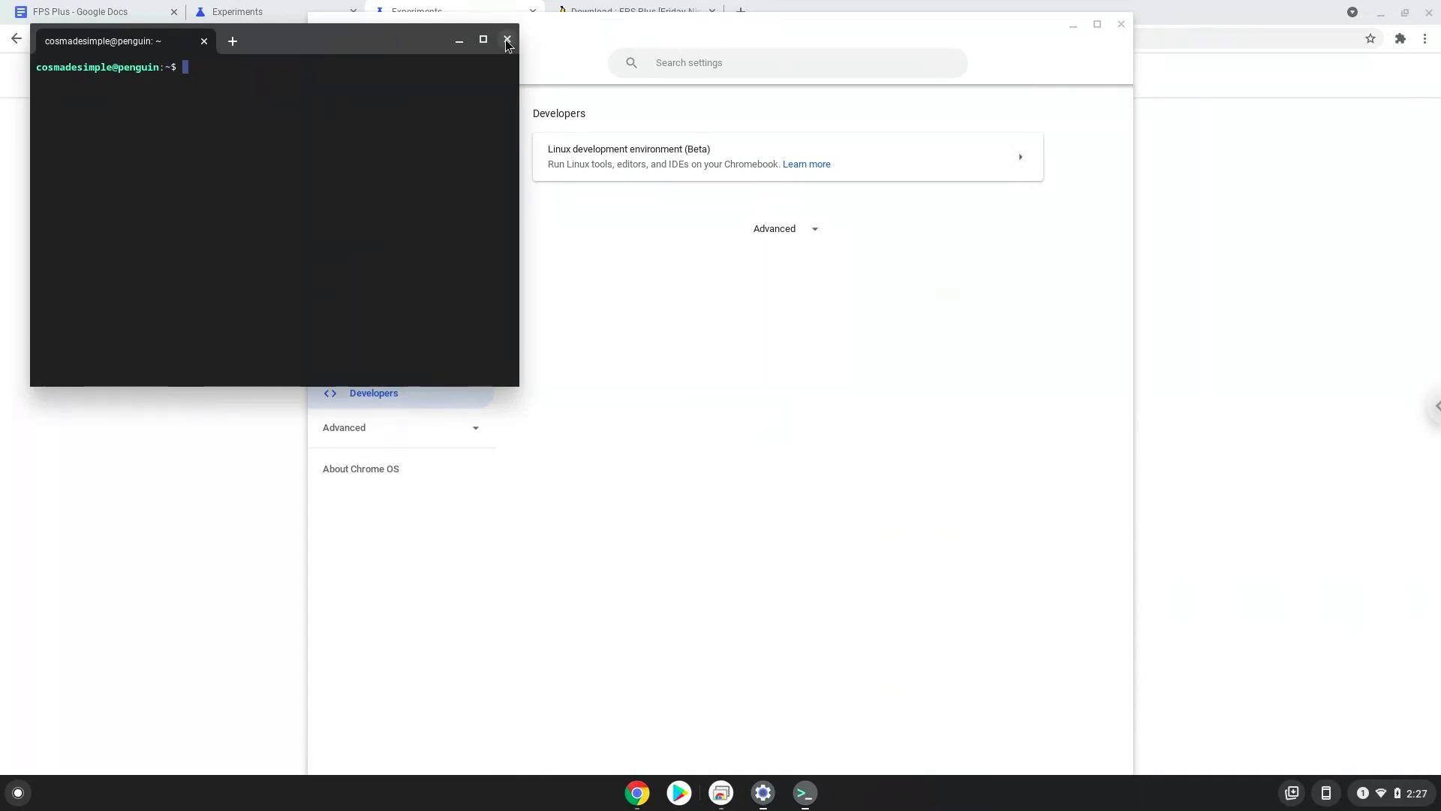
{"action": "left_click", "coordinate": [507, 40]}
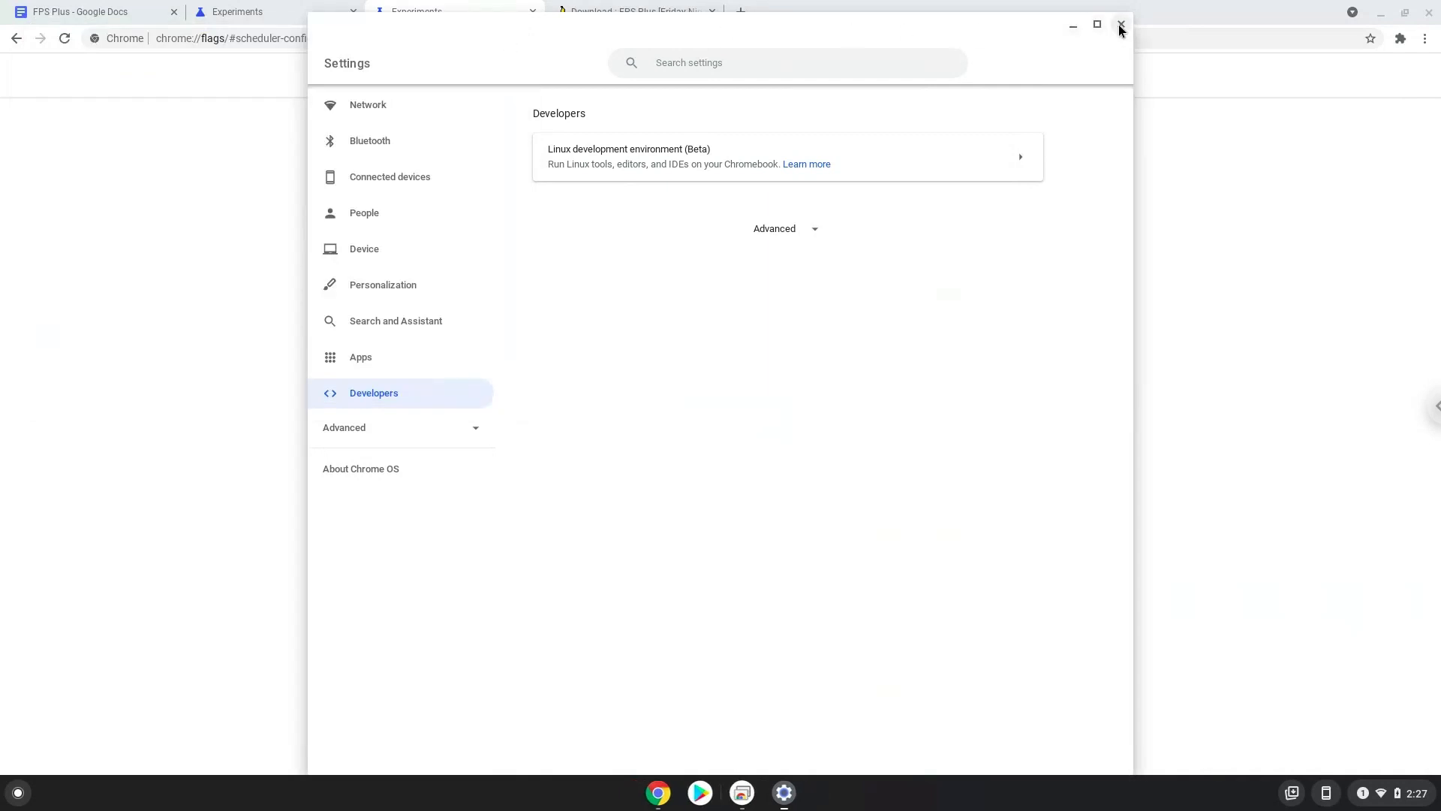
{"action": "left_click", "coordinate": [1120, 25]}
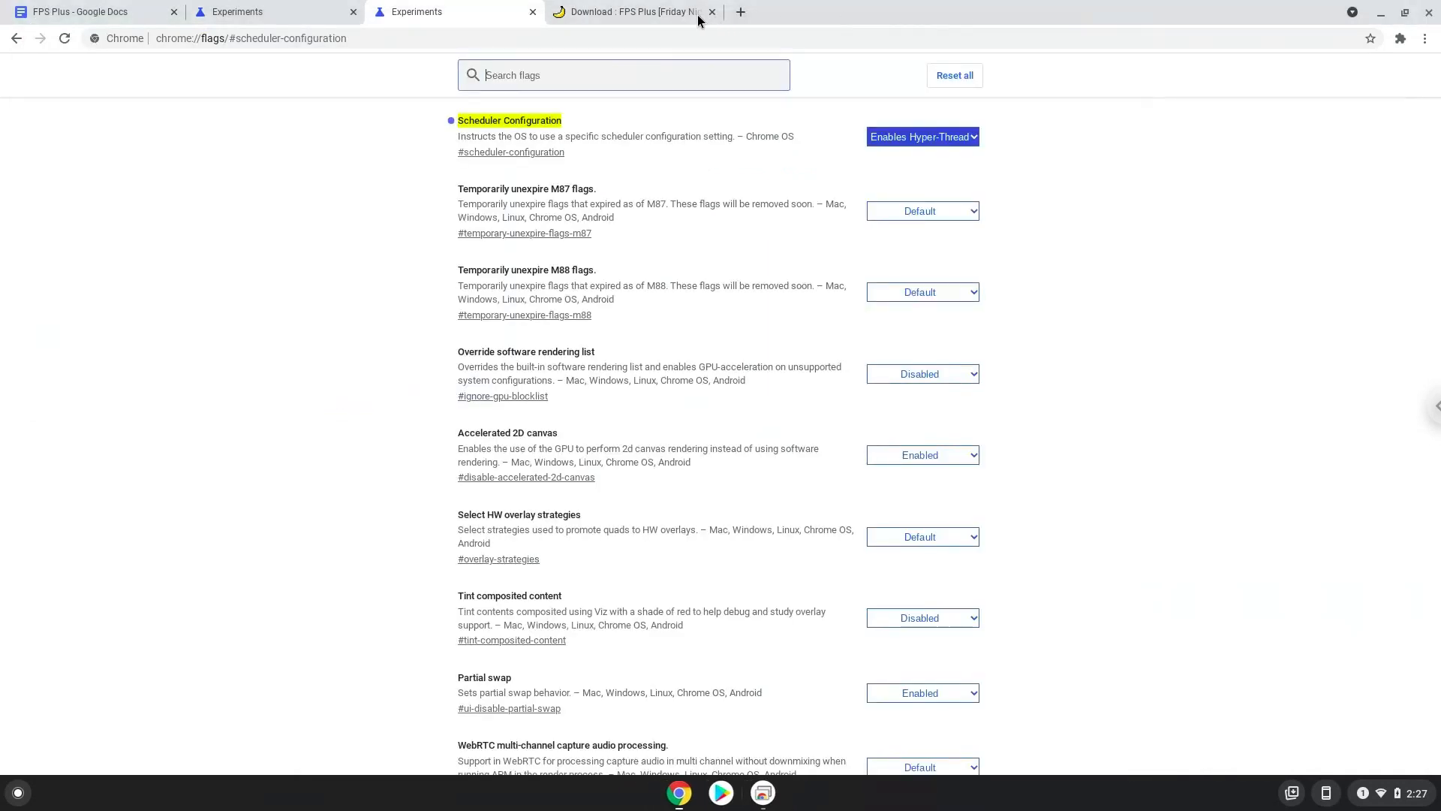
Download the 64-bit fpsplus_v3_6.zip from the FPS Plus GameBanana page
{"action": "left_click", "coordinate": [632, 11]}
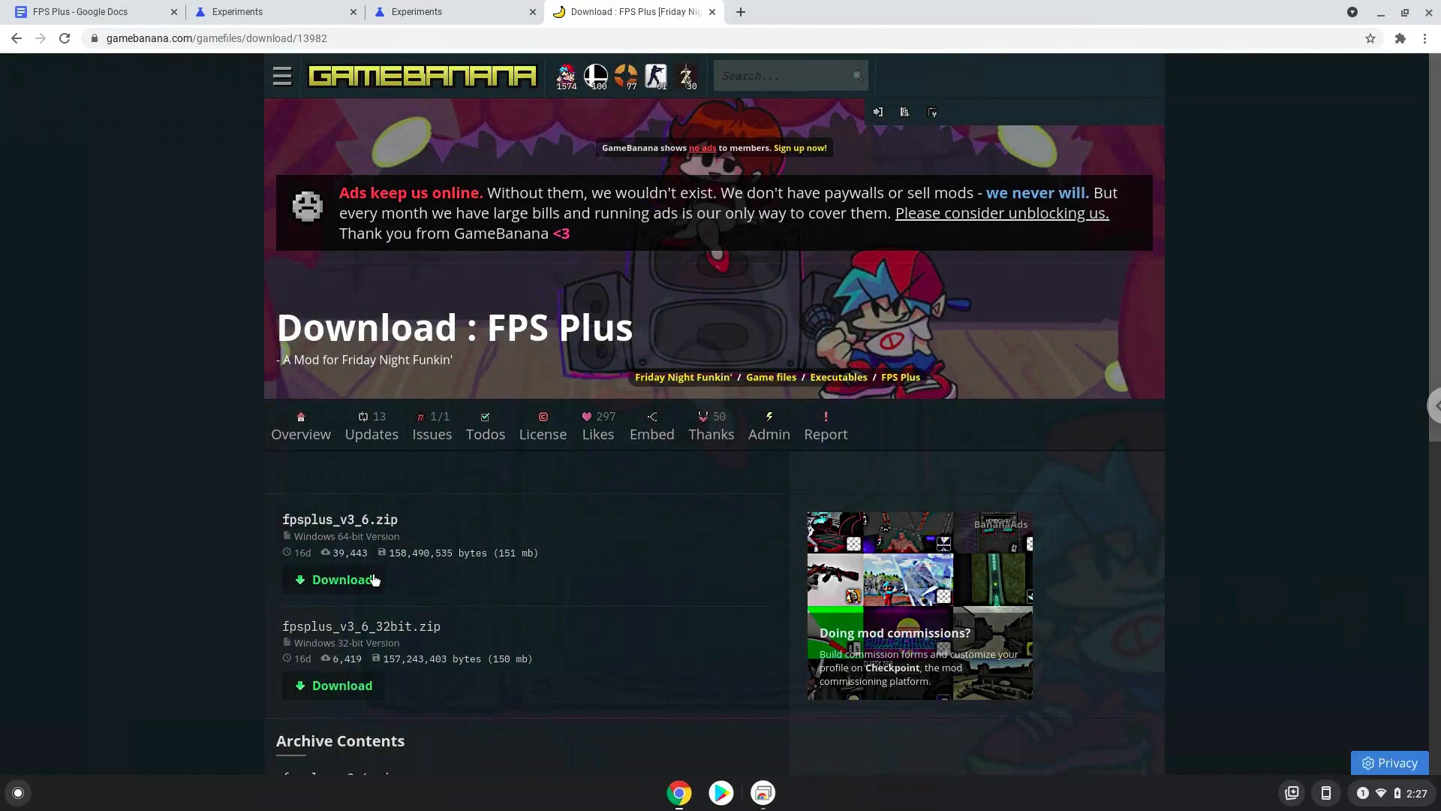
{"action": "left_click", "coordinate": [335, 578]}
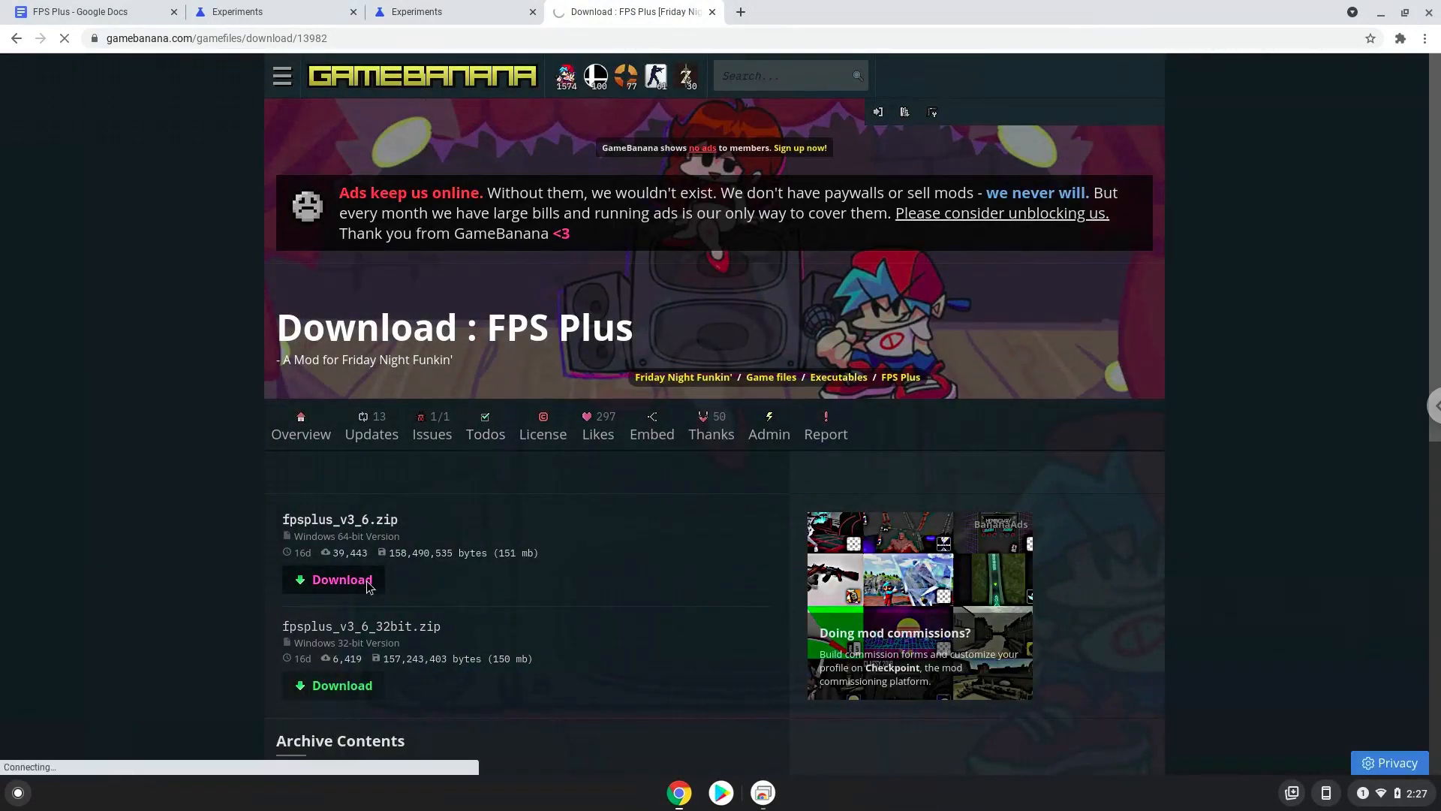
{"action": "left_click", "coordinate": [342, 579]}
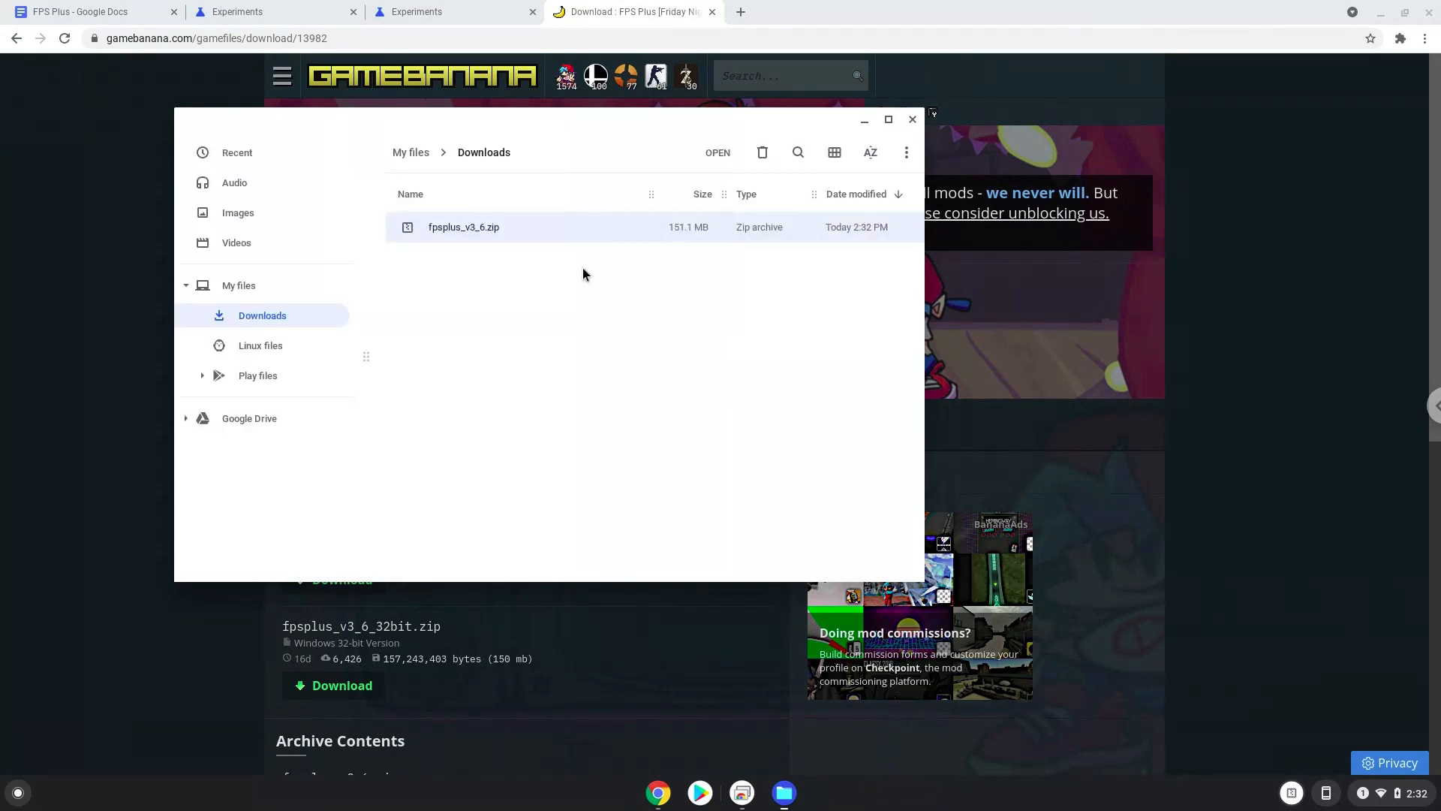
Cut fpsplus_v3_6.zip and paste it into the Linux files folder
{"action": "right_click", "coordinate": [464, 226]}
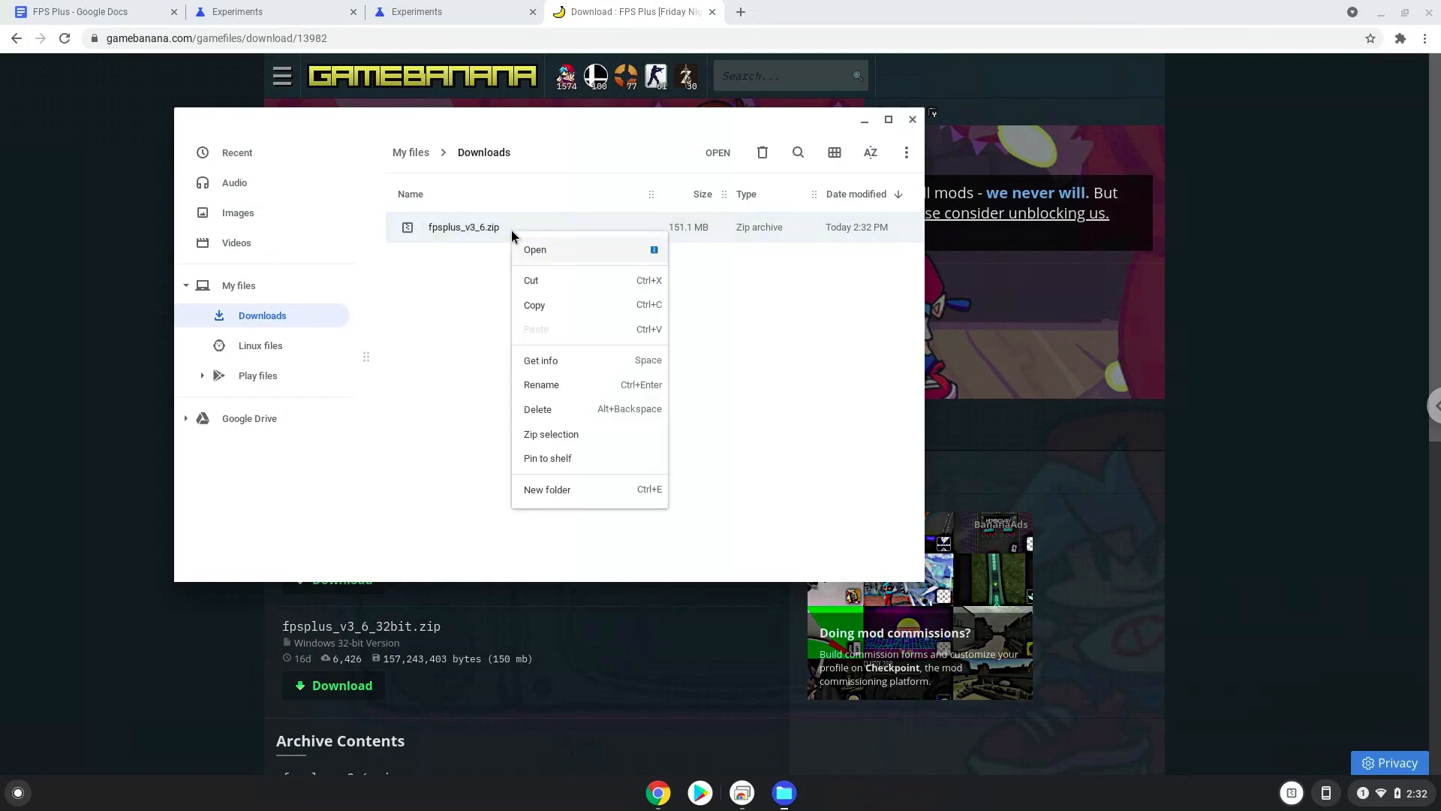
{"action": "left_click", "coordinate": [539, 283]}
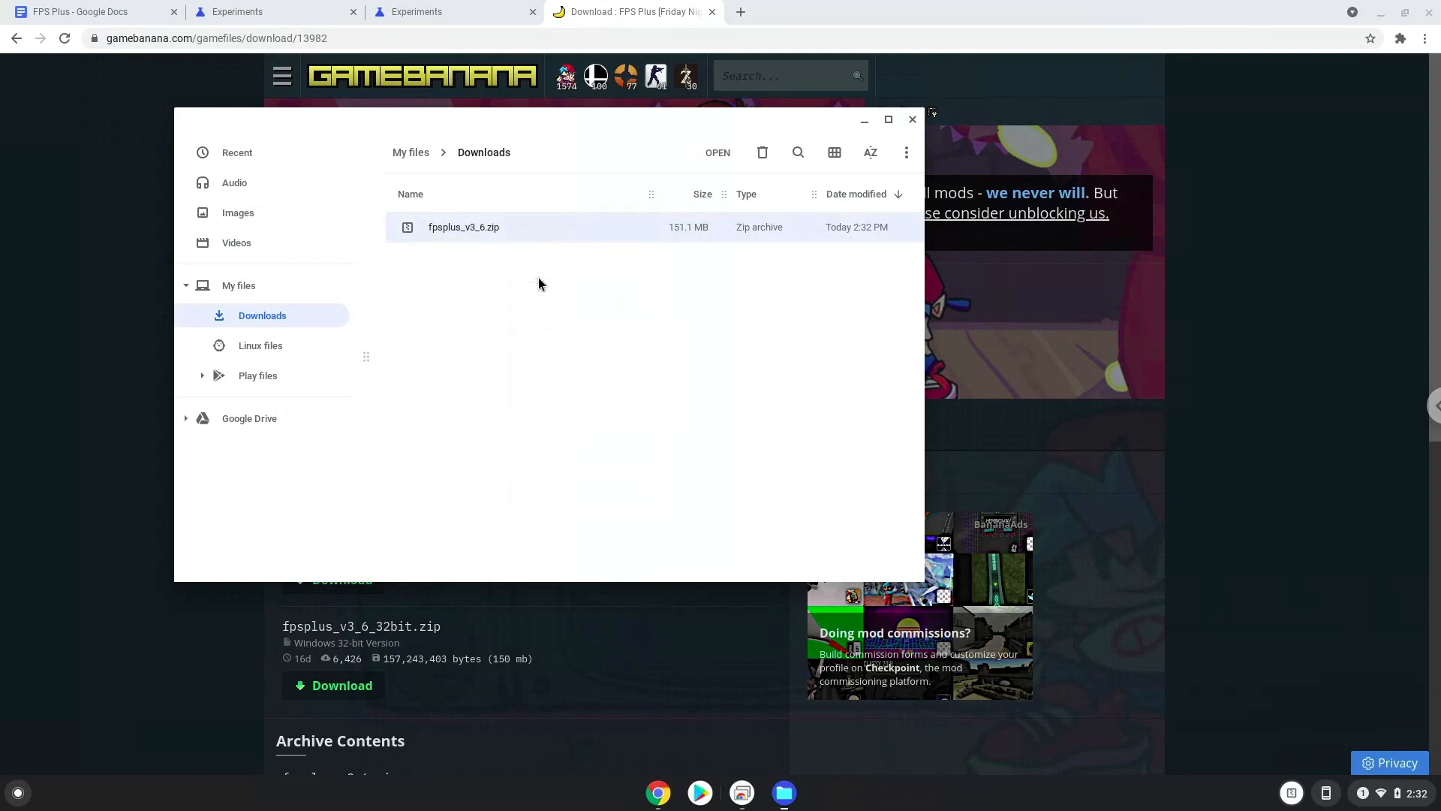
{"action": "mouse_move", "coordinate": [300, 356]}
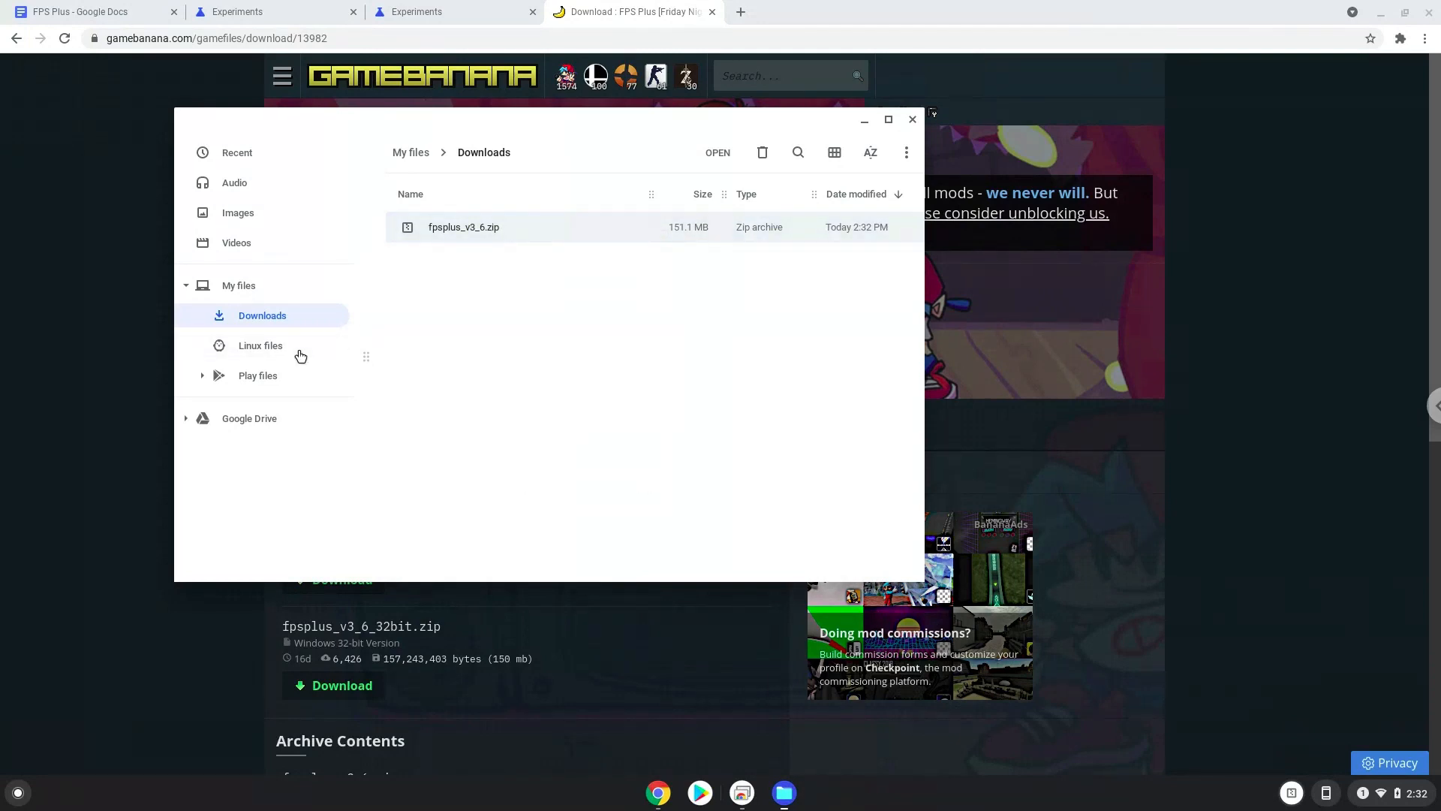
{"action": "left_click", "coordinate": [260, 345]}
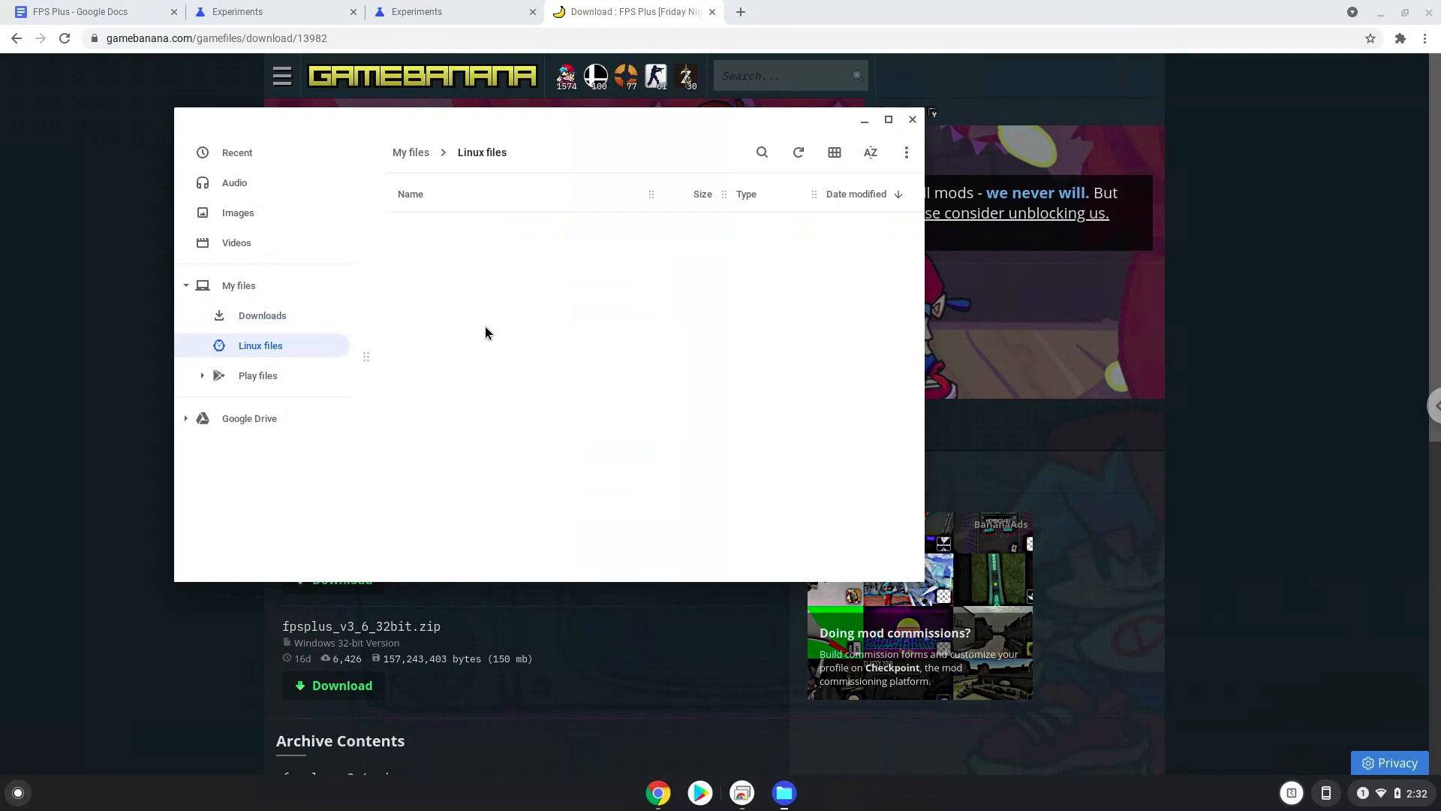
{"action": "right_click", "coordinate": [488, 333]}
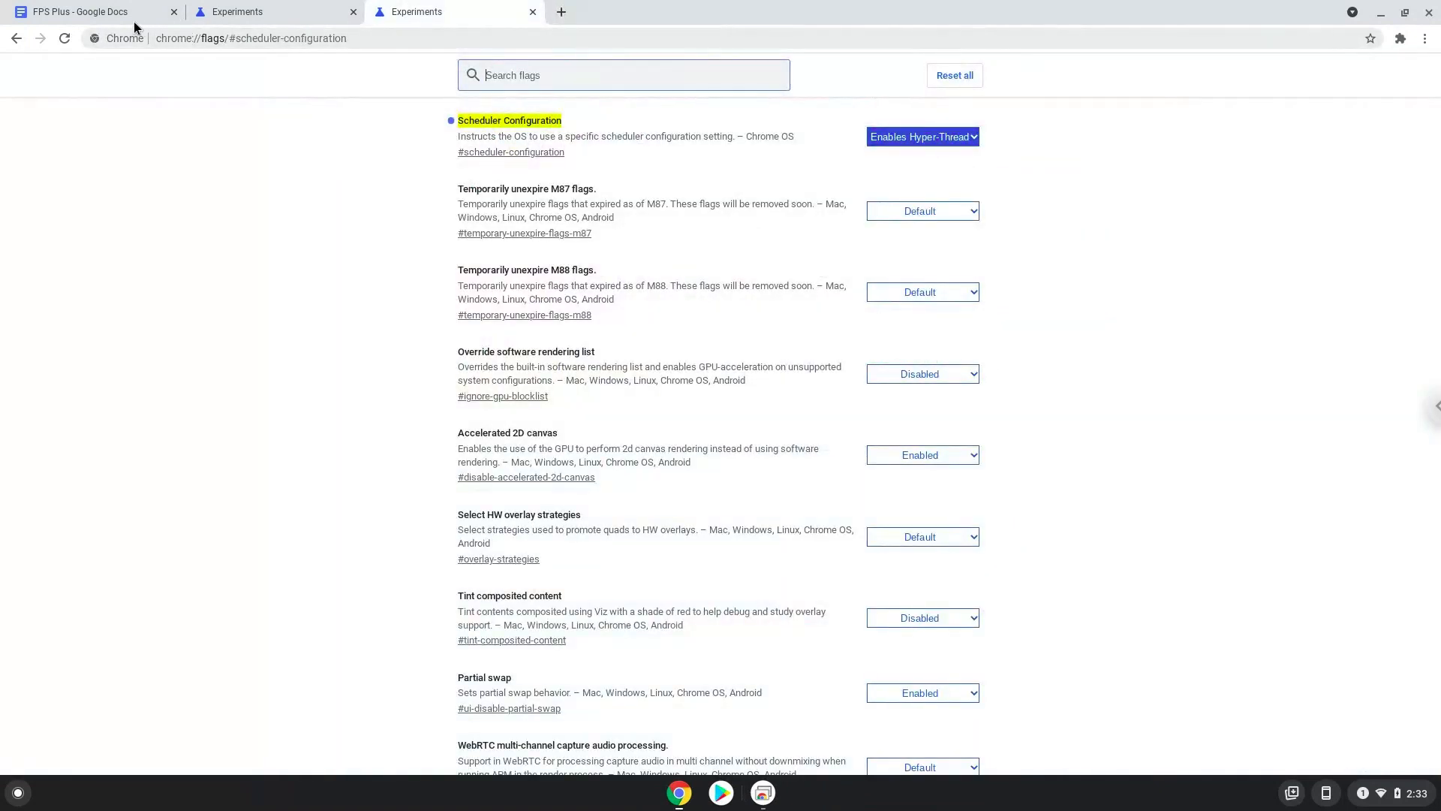
Select the 'sudo dpkg --add-architecture i386' line in the FPS Plus notes
{"action": "left_click", "coordinate": [78, 12]}
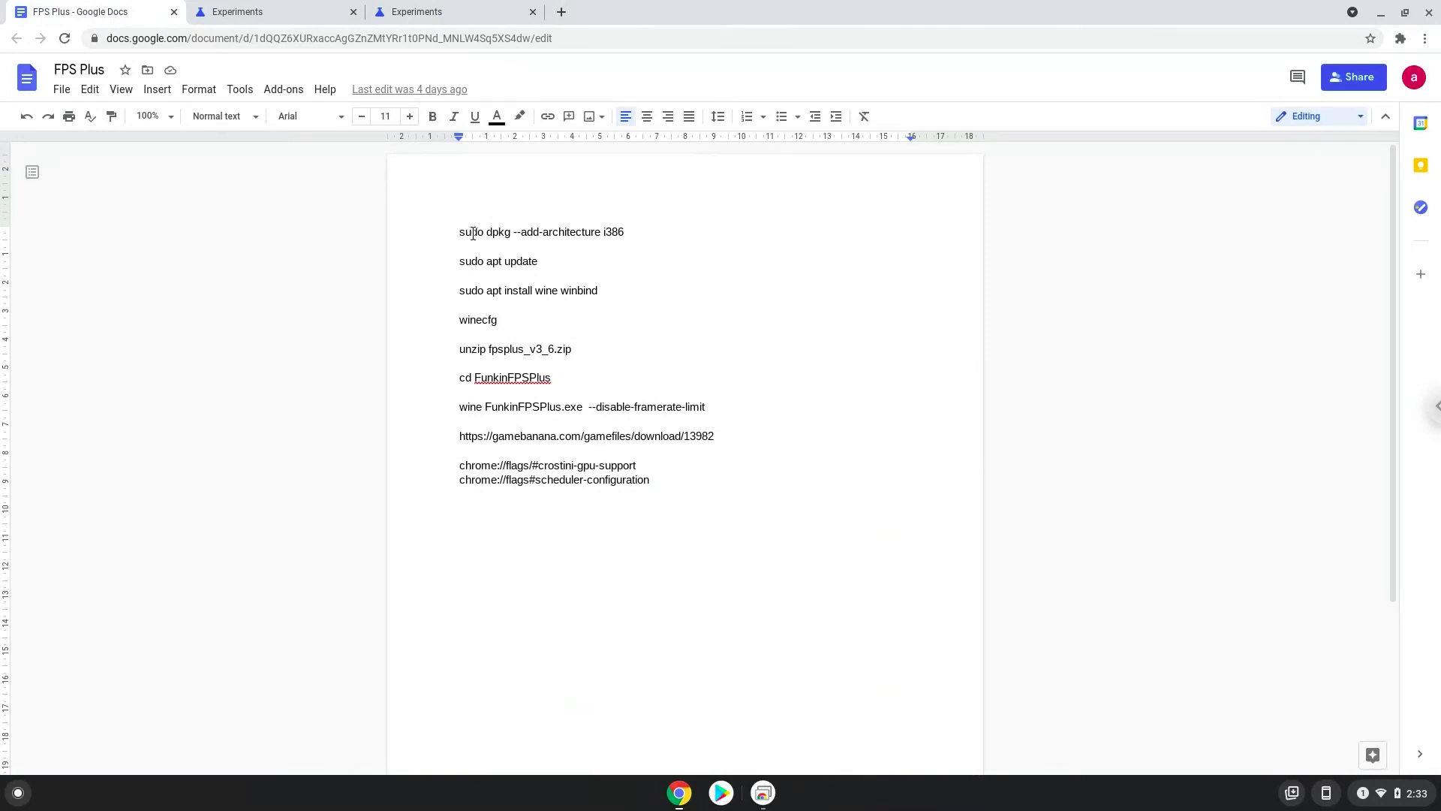
{"action": "triple_click", "coordinate": [541, 232]}
{"action": "type", "text": "t"}
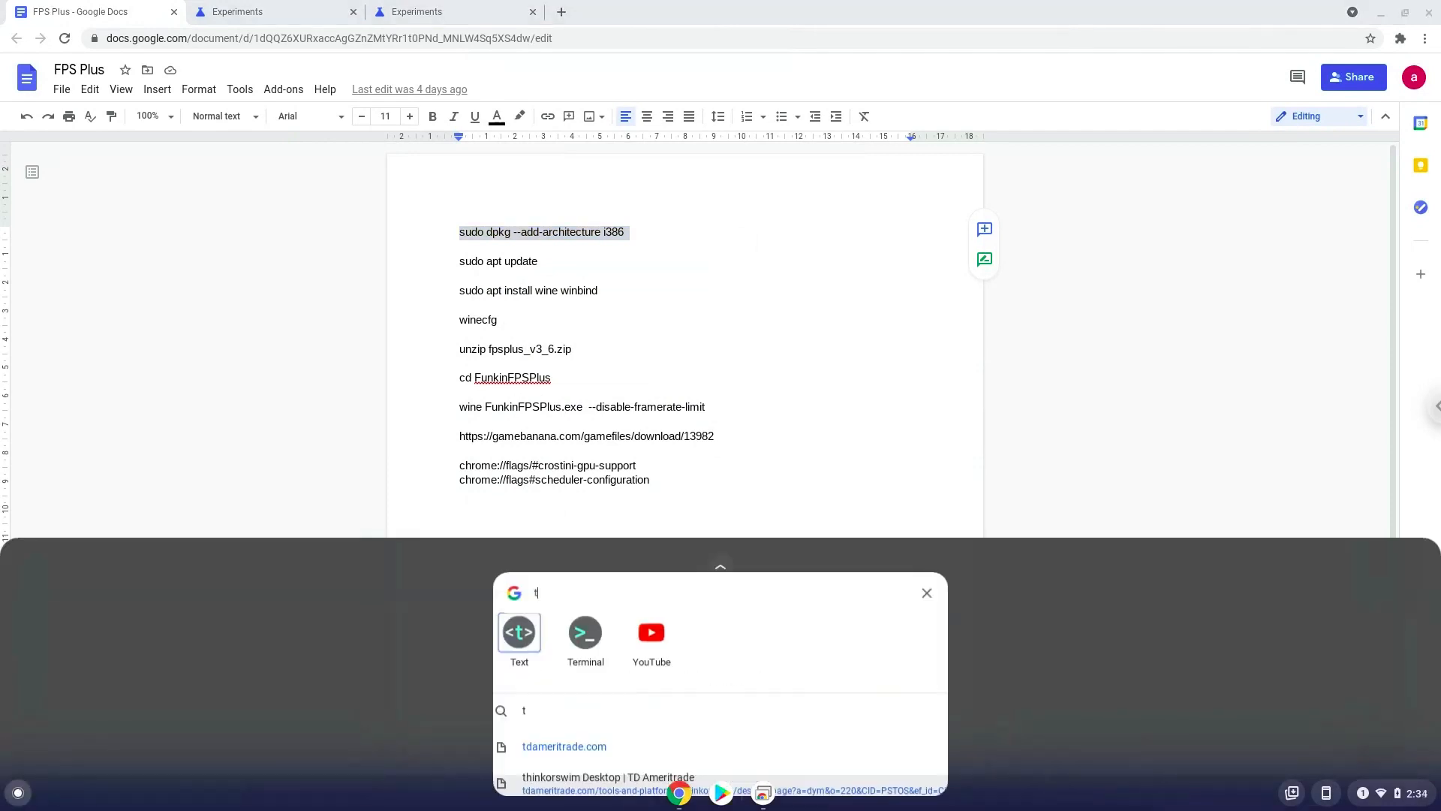
Search 'terminal' in the Launcher and launch the Terminal app
{"action": "type", "text": "erminal"}
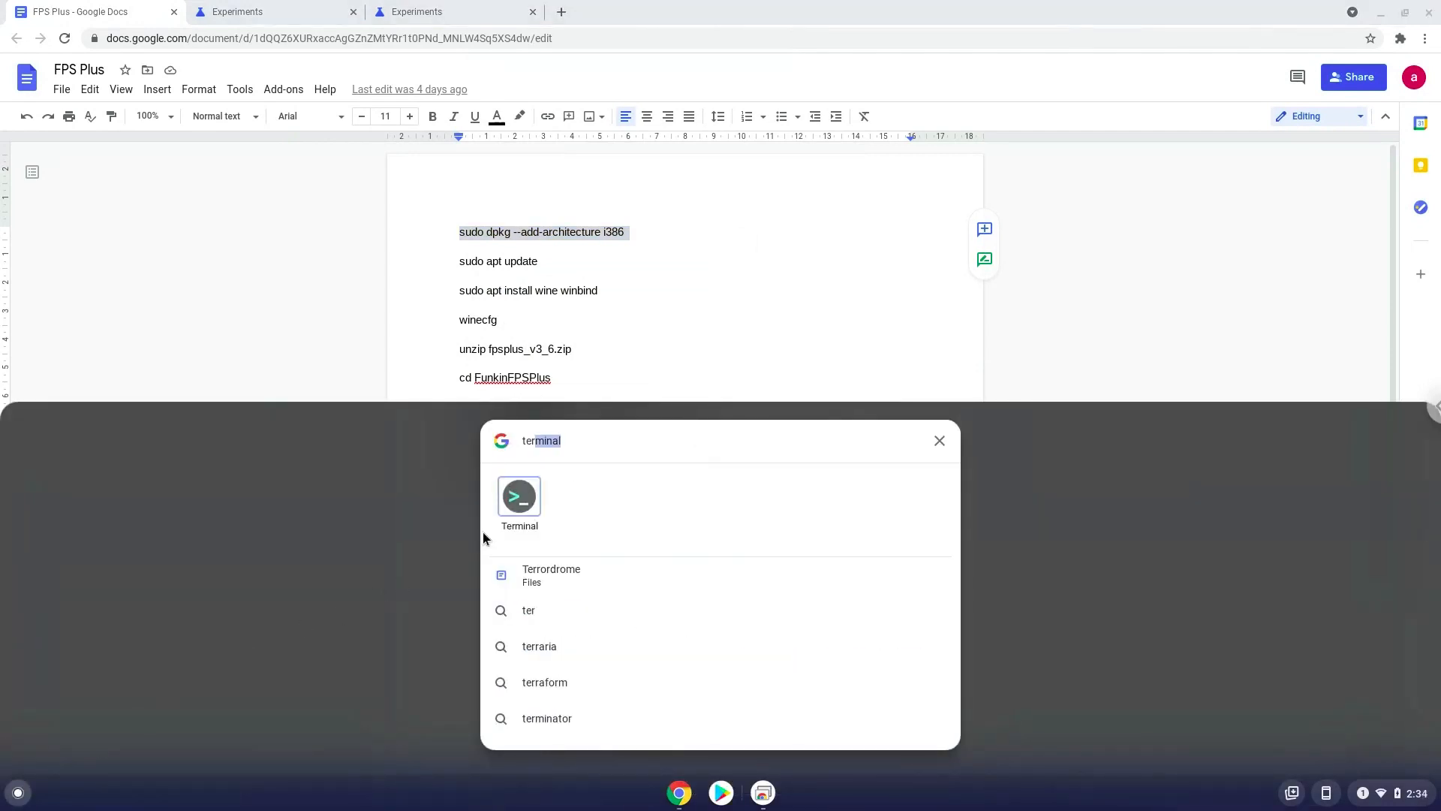
{"action": "left_click", "coordinate": [518, 496]}
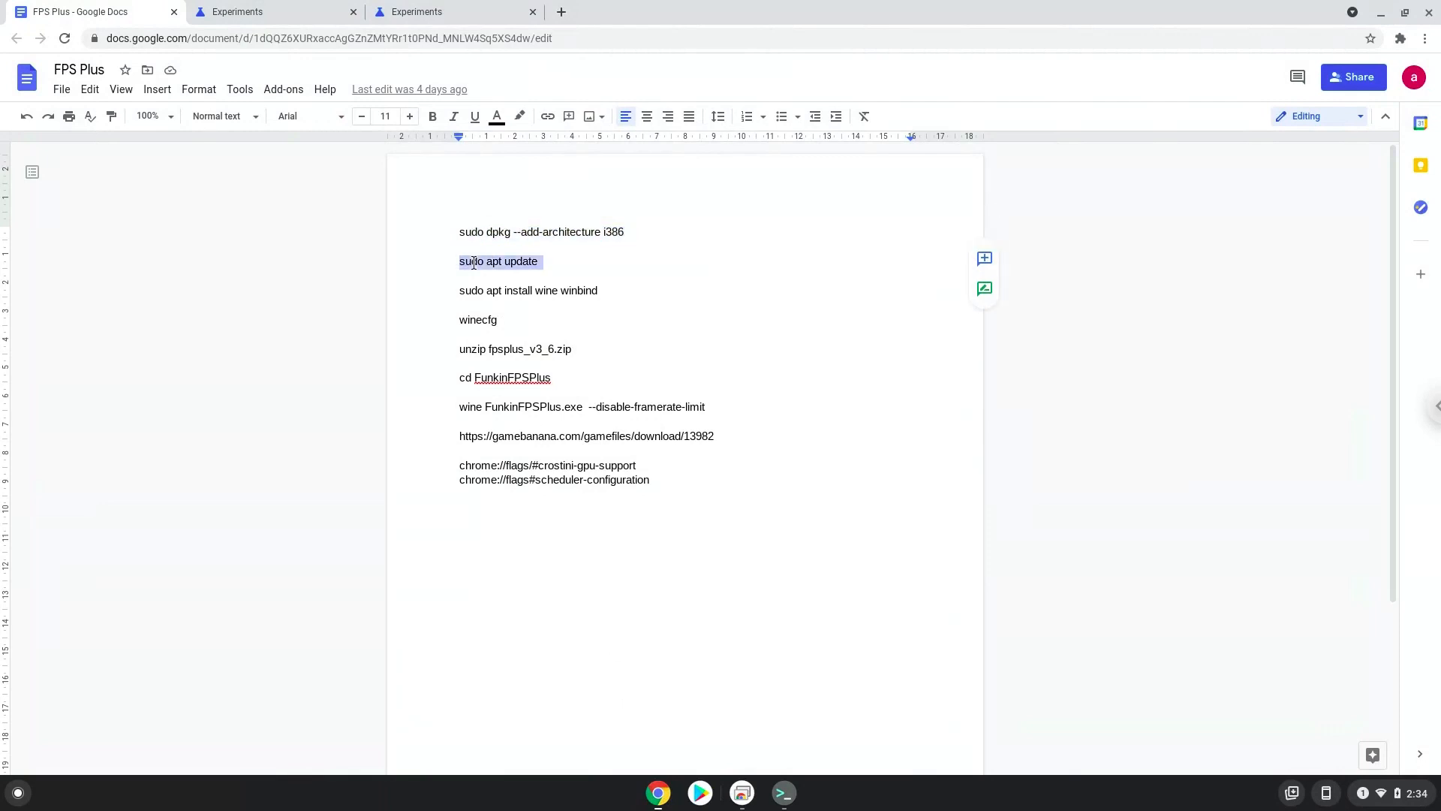
Copy 'sudo apt update' from the notes and run it in Terminal
{"action": "right_click", "coordinate": [497, 262]}
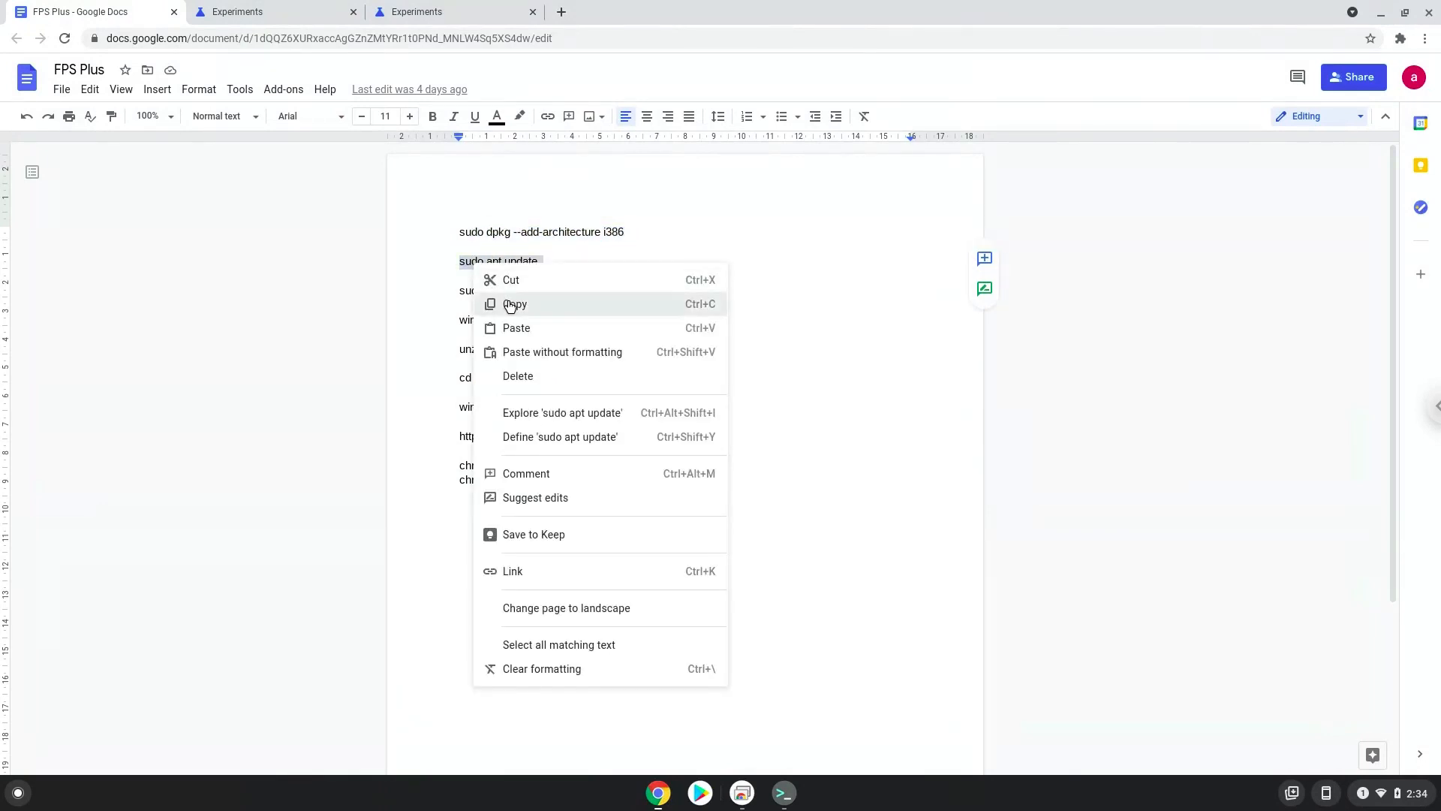
{"action": "left_click", "coordinate": [515, 303]}
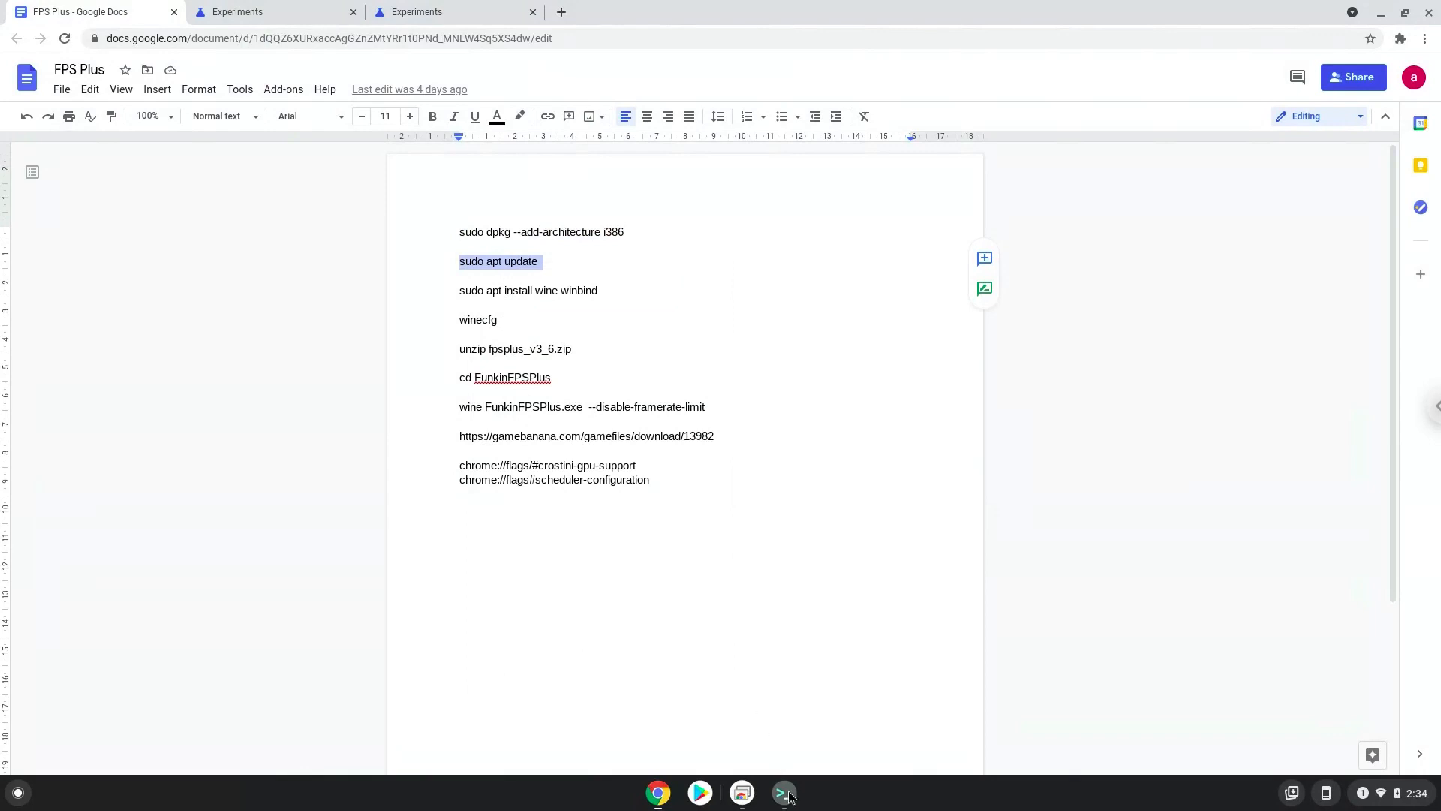
{"action": "left_click", "coordinate": [783, 793]}
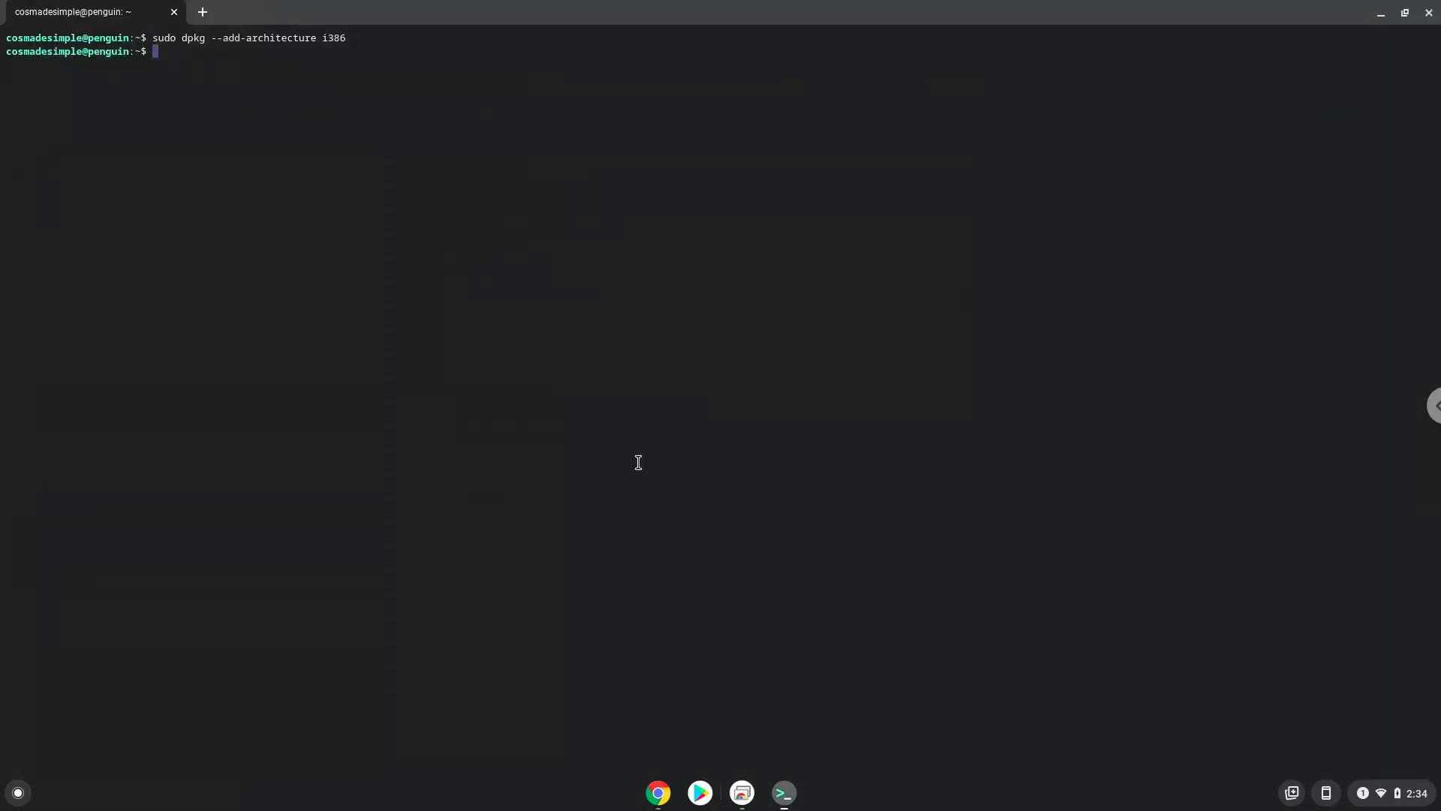
{"action": "type", "text": "sudo apt update"}
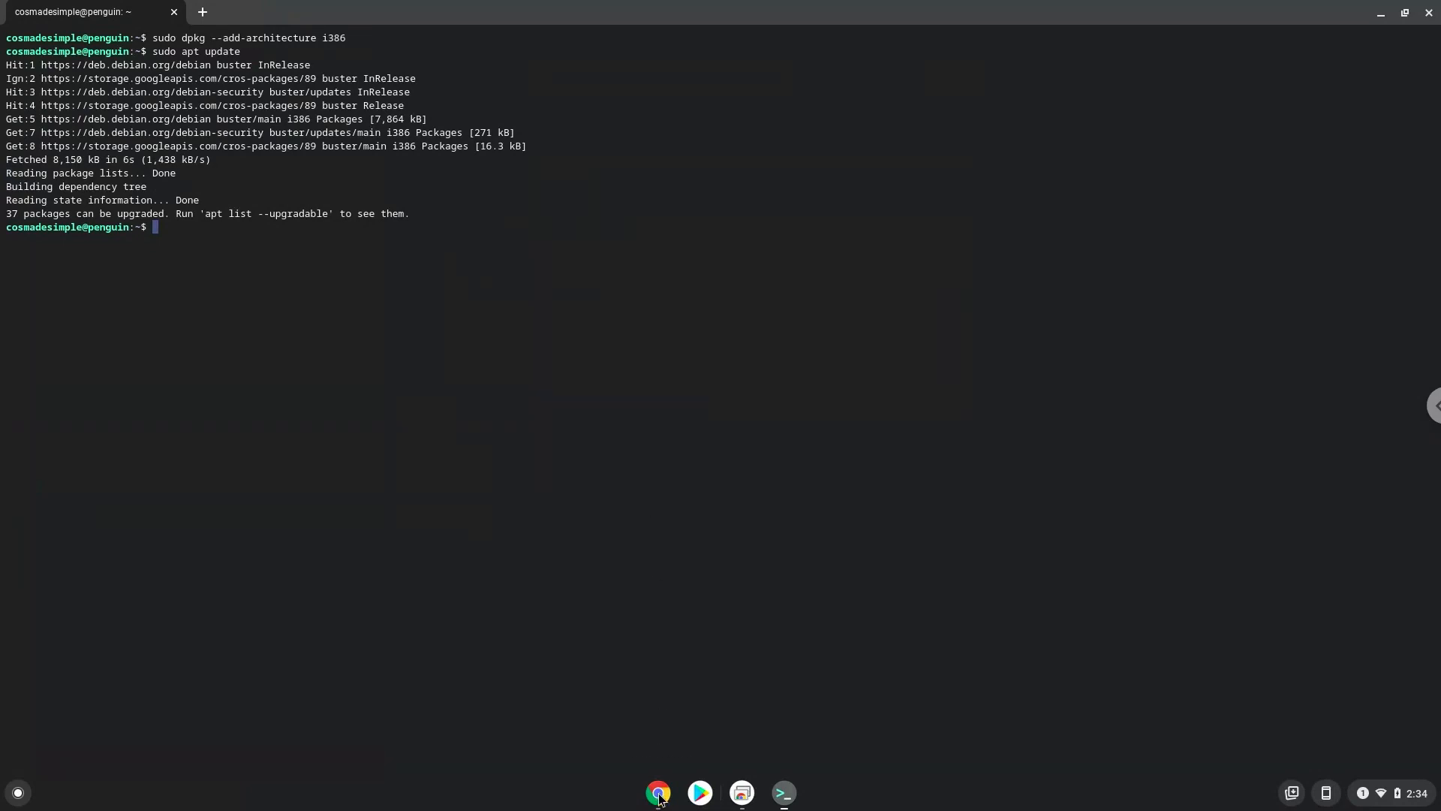
{"action": "left_click", "coordinate": [658, 791]}
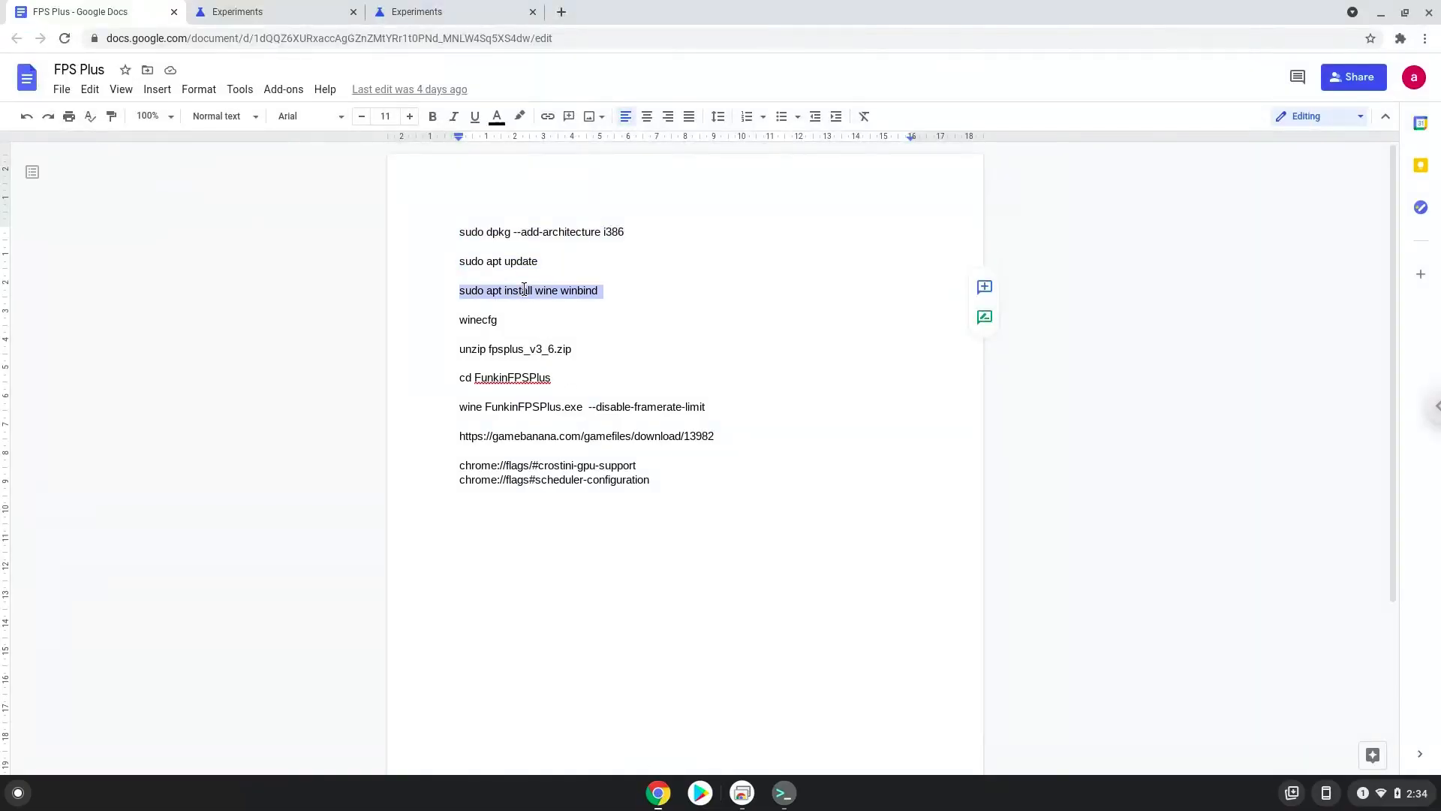
Run 'sudo apt install wine winbind' in Terminal and confirm the dependencies
{"action": "right_click", "coordinate": [528, 290]}
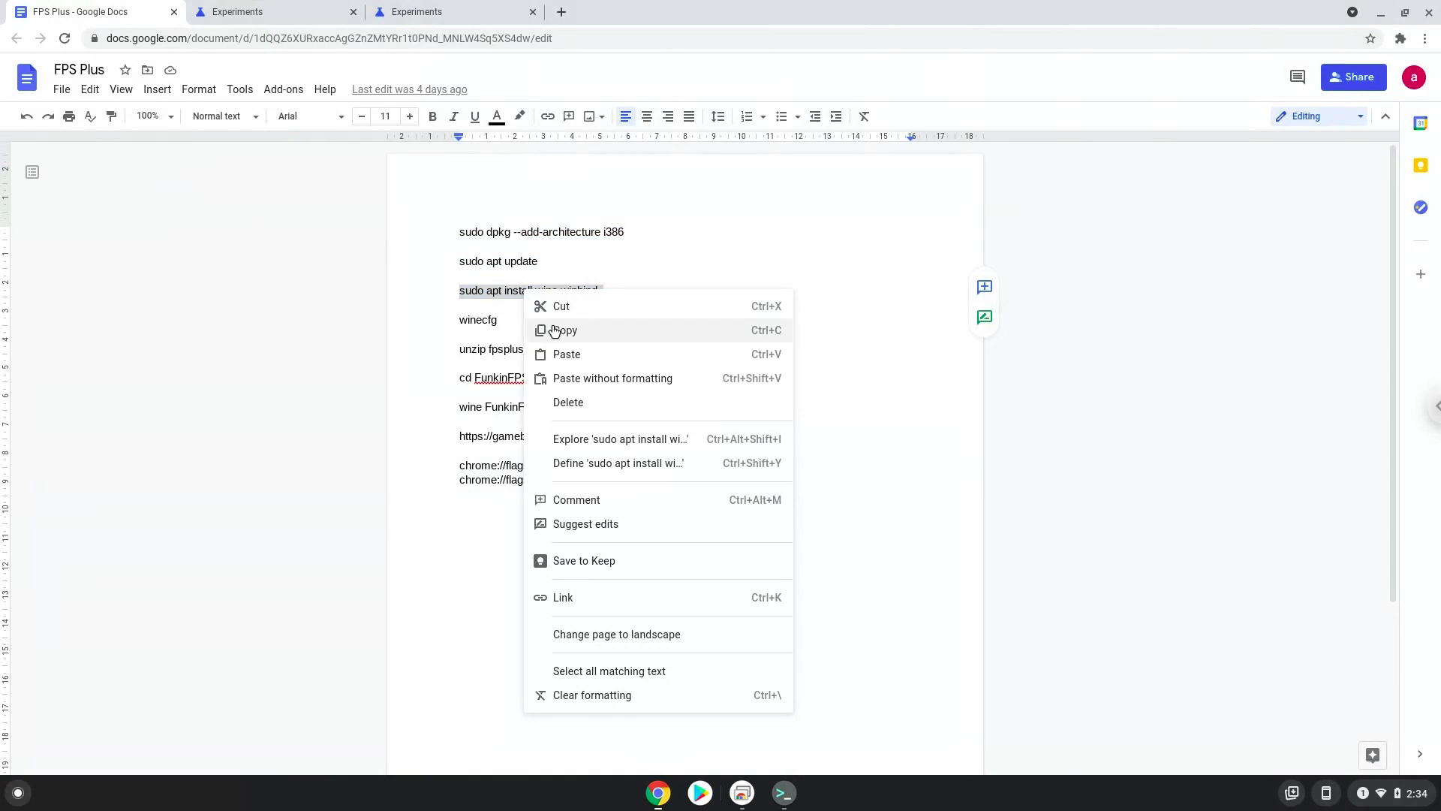
{"action": "left_click", "coordinate": [565, 330]}
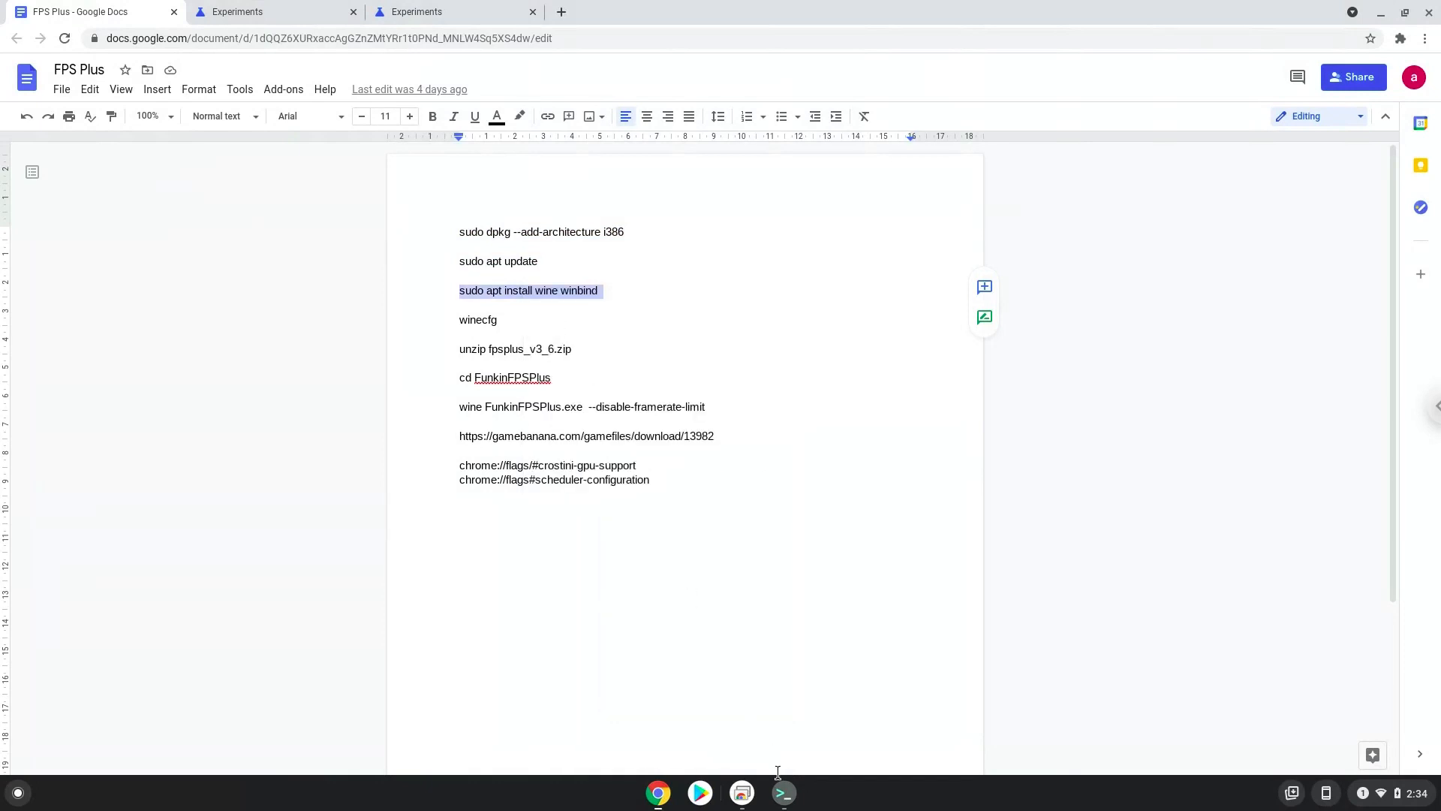
{"action": "left_click", "coordinate": [783, 793]}
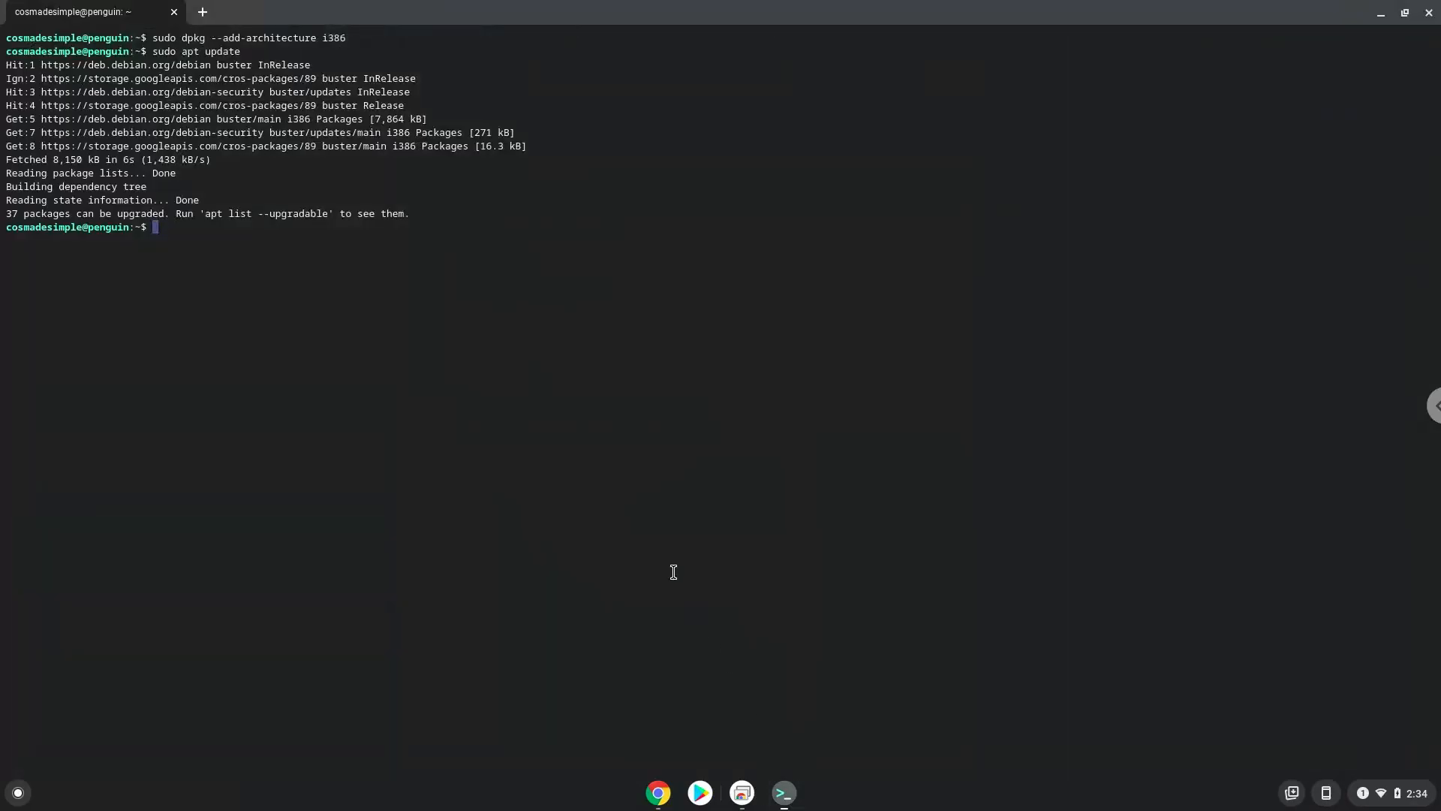
{"action": "type", "text": "sudo apt install wine winbind"}
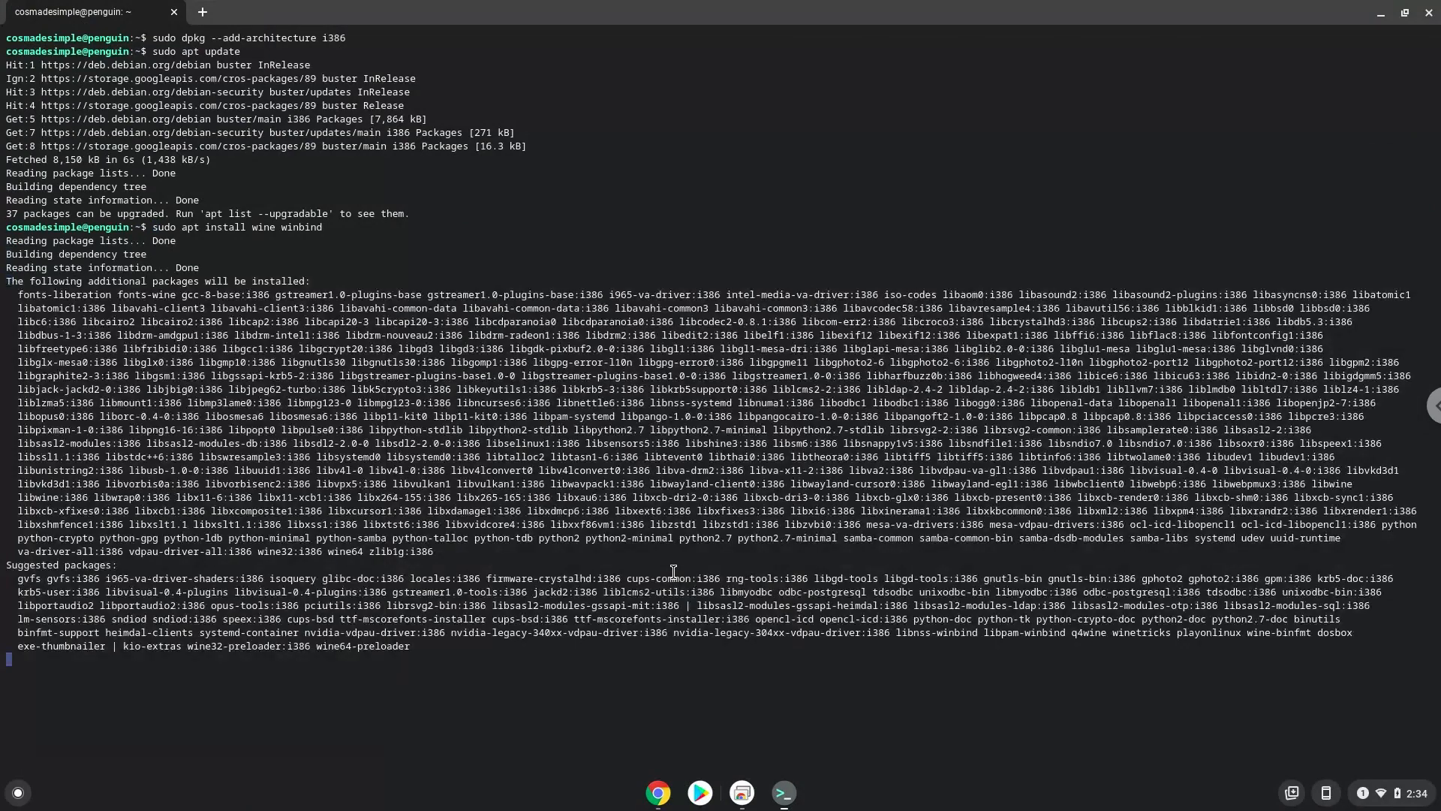
{"action": "key", "text": "Return"}
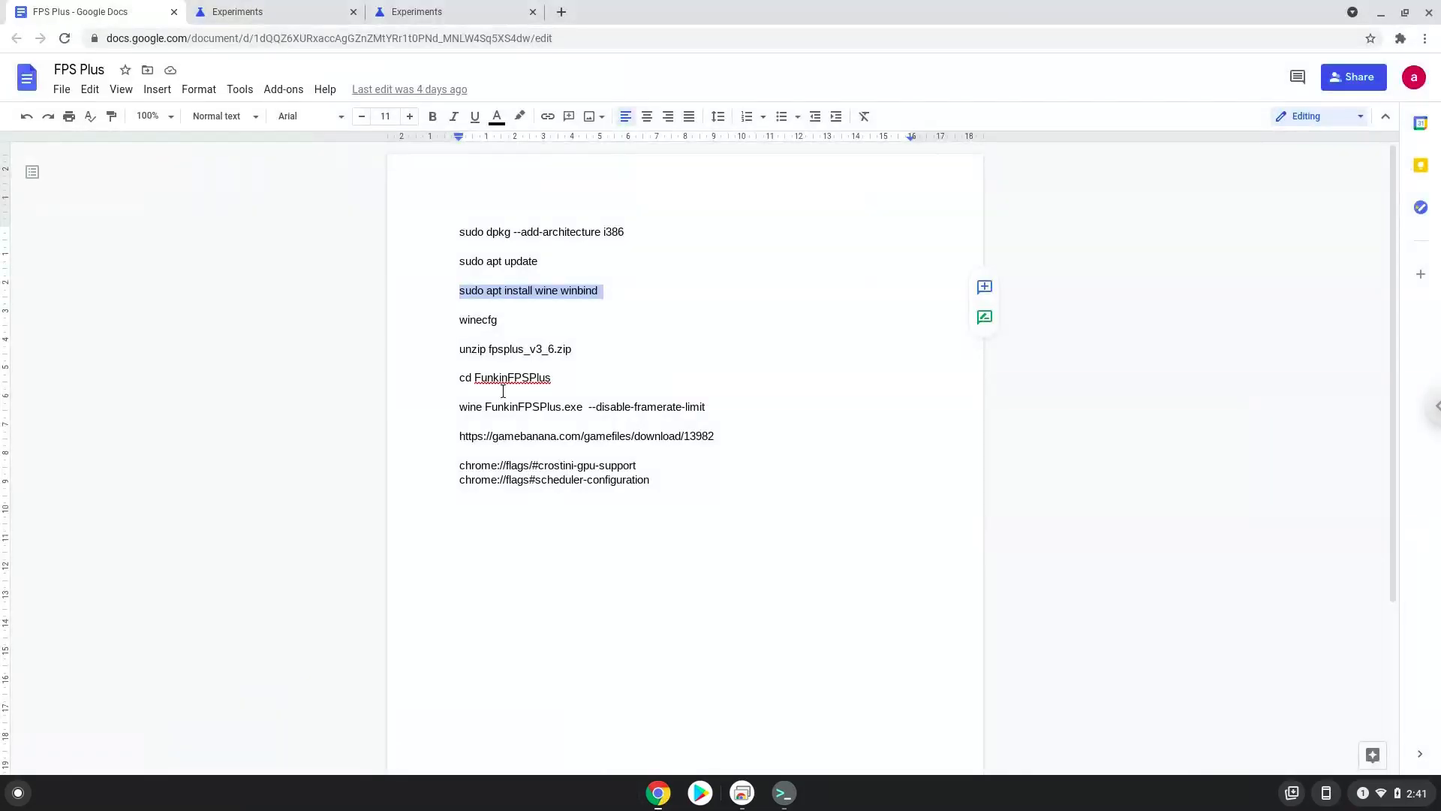
Copy 'winecfg' from the notes and enter it in Terminal
{"action": "double_click", "coordinate": [477, 320]}
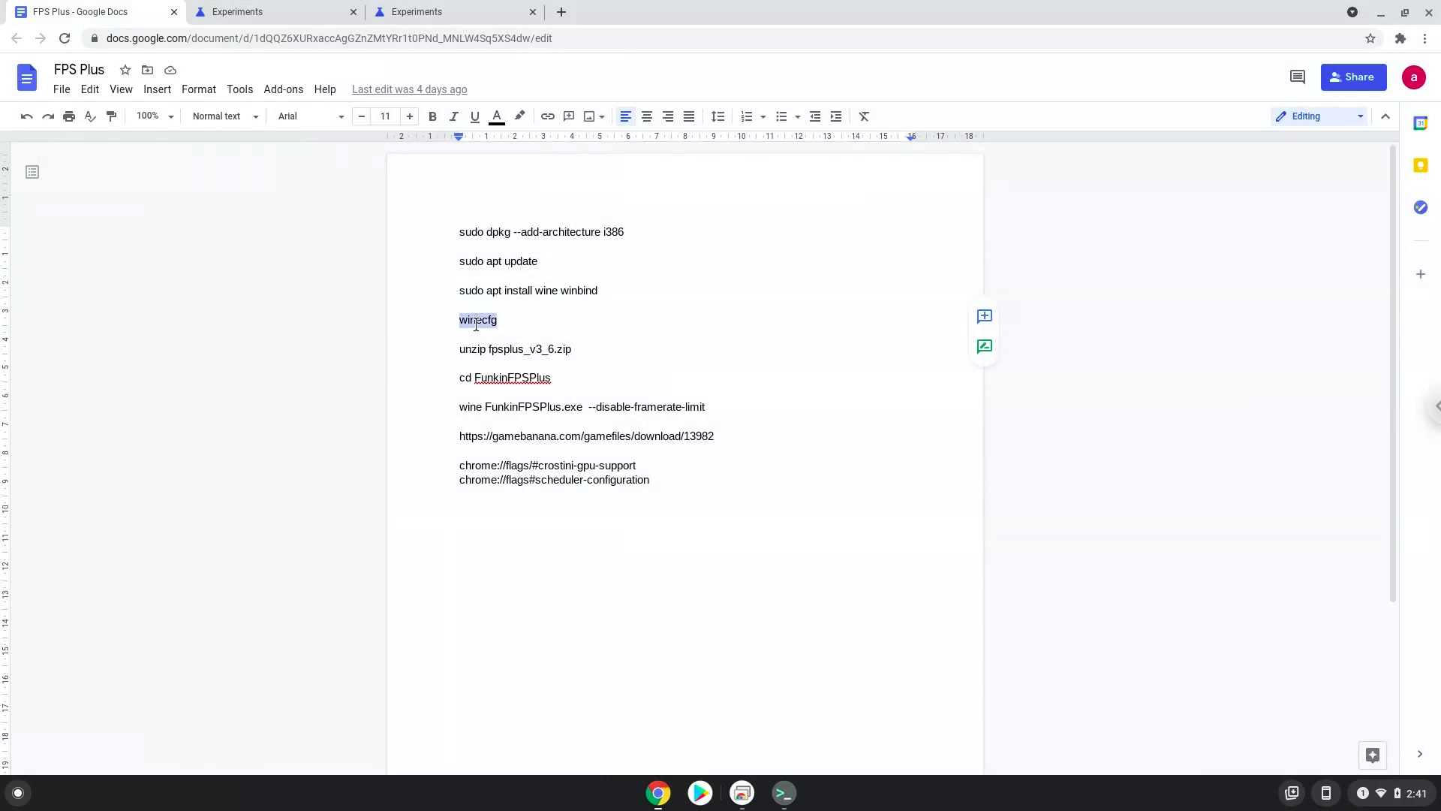
{"action": "right_click", "coordinate": [477, 320]}
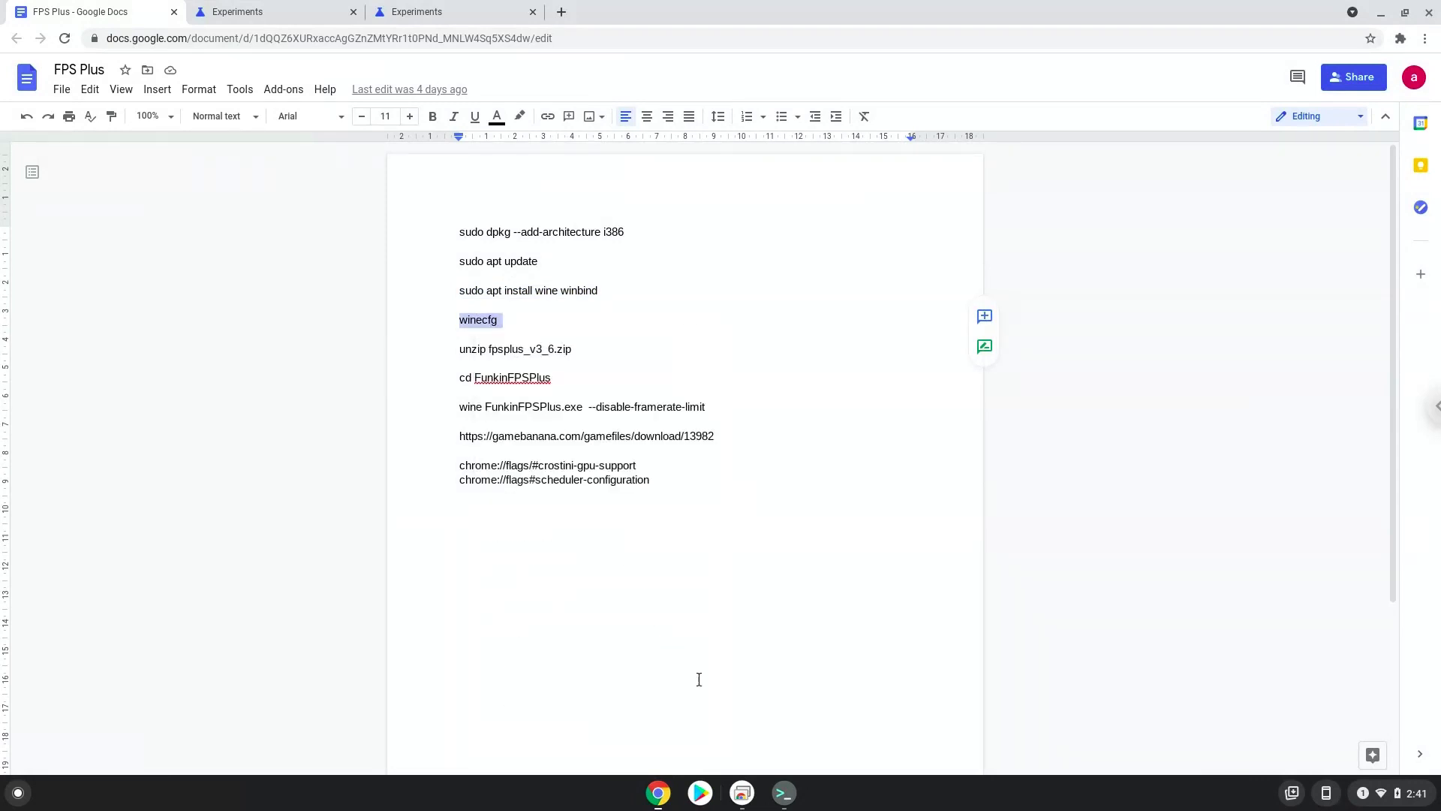
{"action": "left_click", "coordinate": [782, 791]}
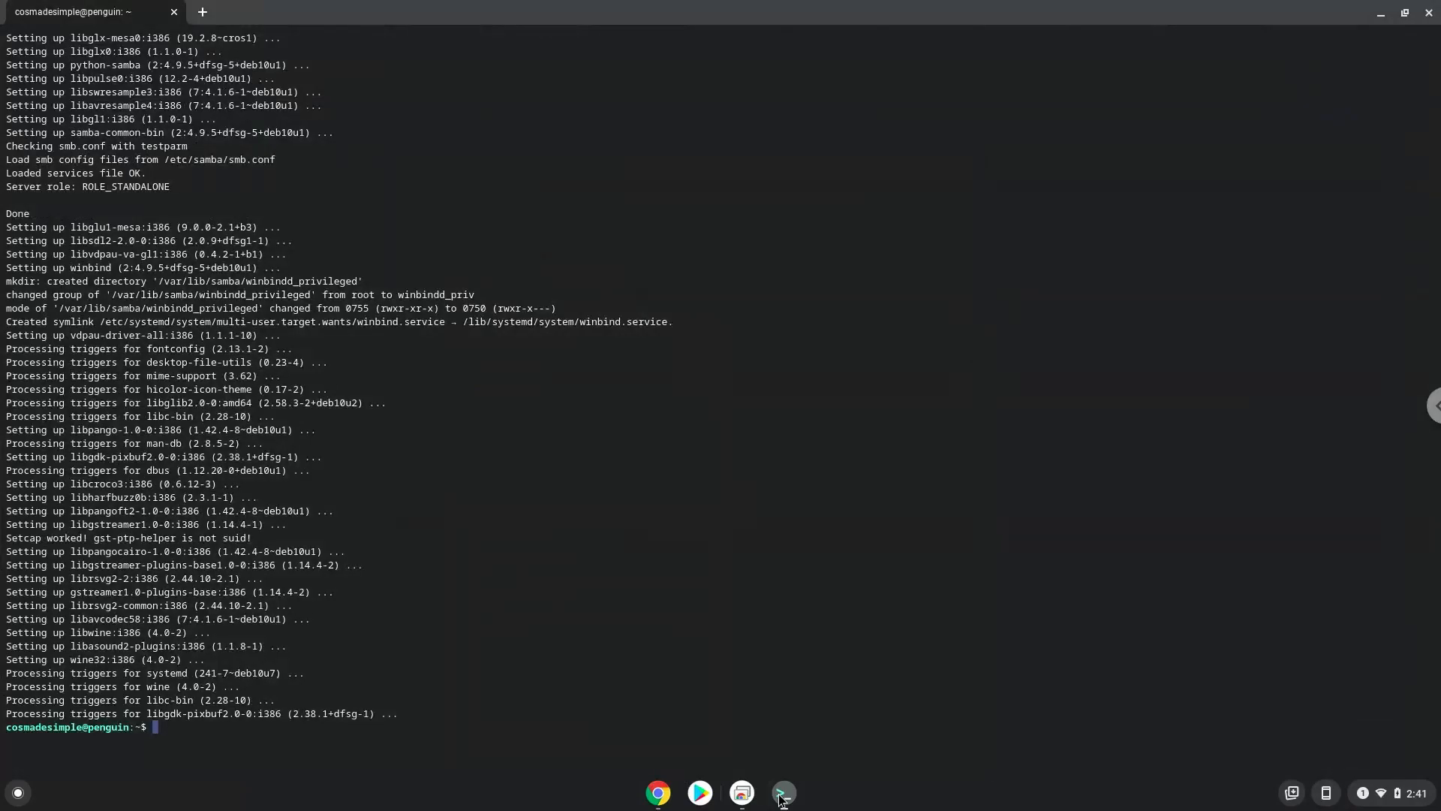
{"action": "type", "text": "winecfg"}
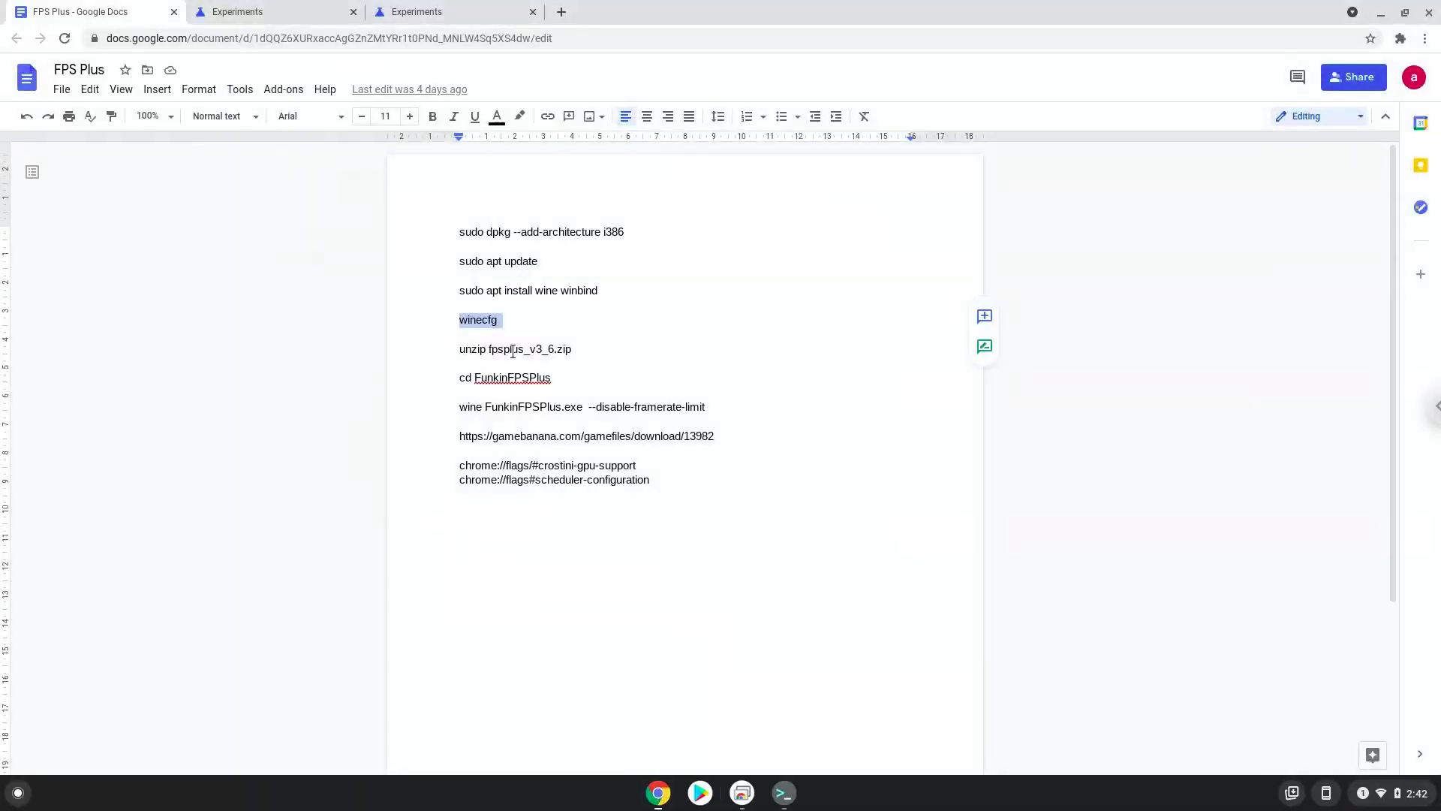
Copy 'unzip fpsplus_v3_6.zip' from the notes and run it in Terminal
{"action": "double_click", "coordinate": [515, 349]}
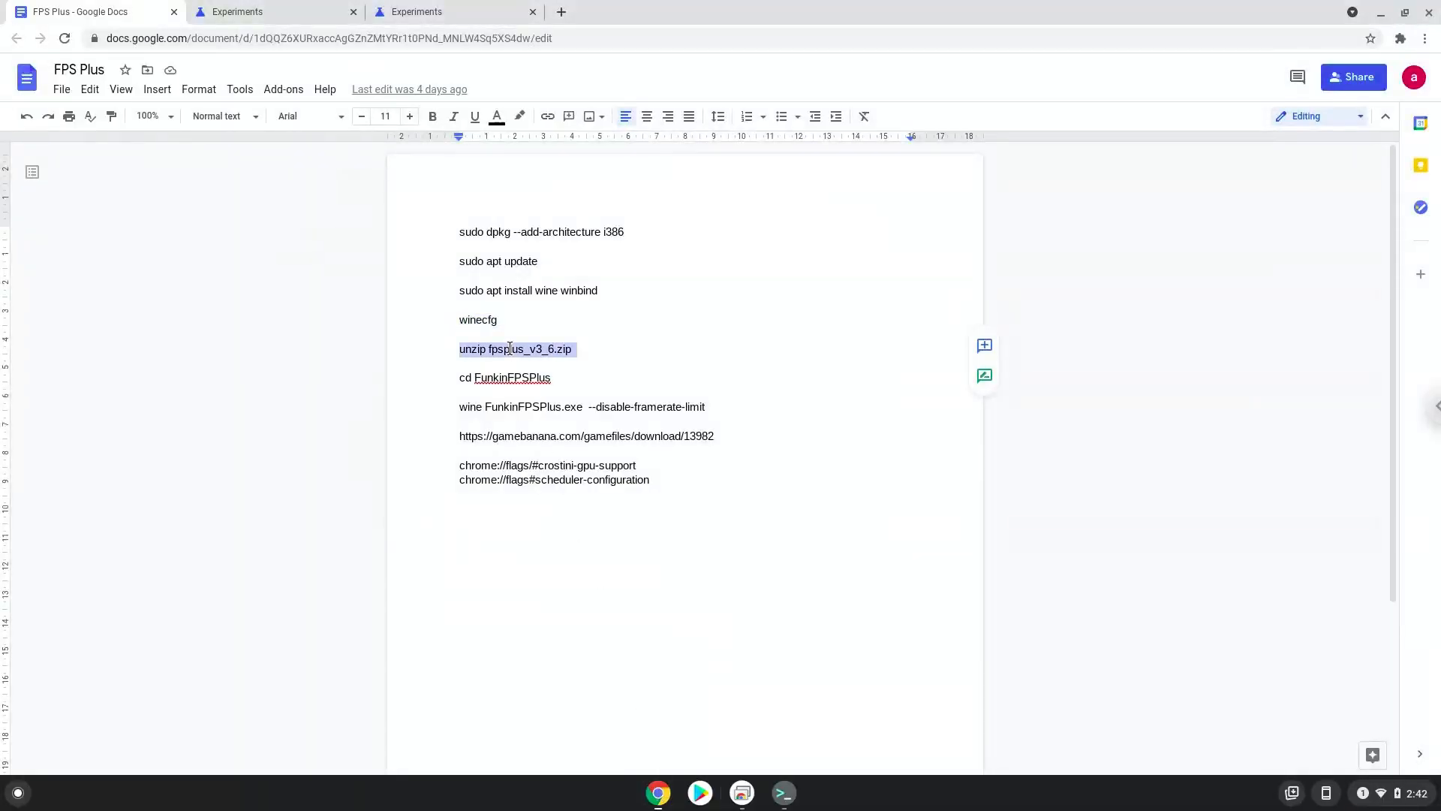
{"action": "right_click", "coordinate": [515, 349]}
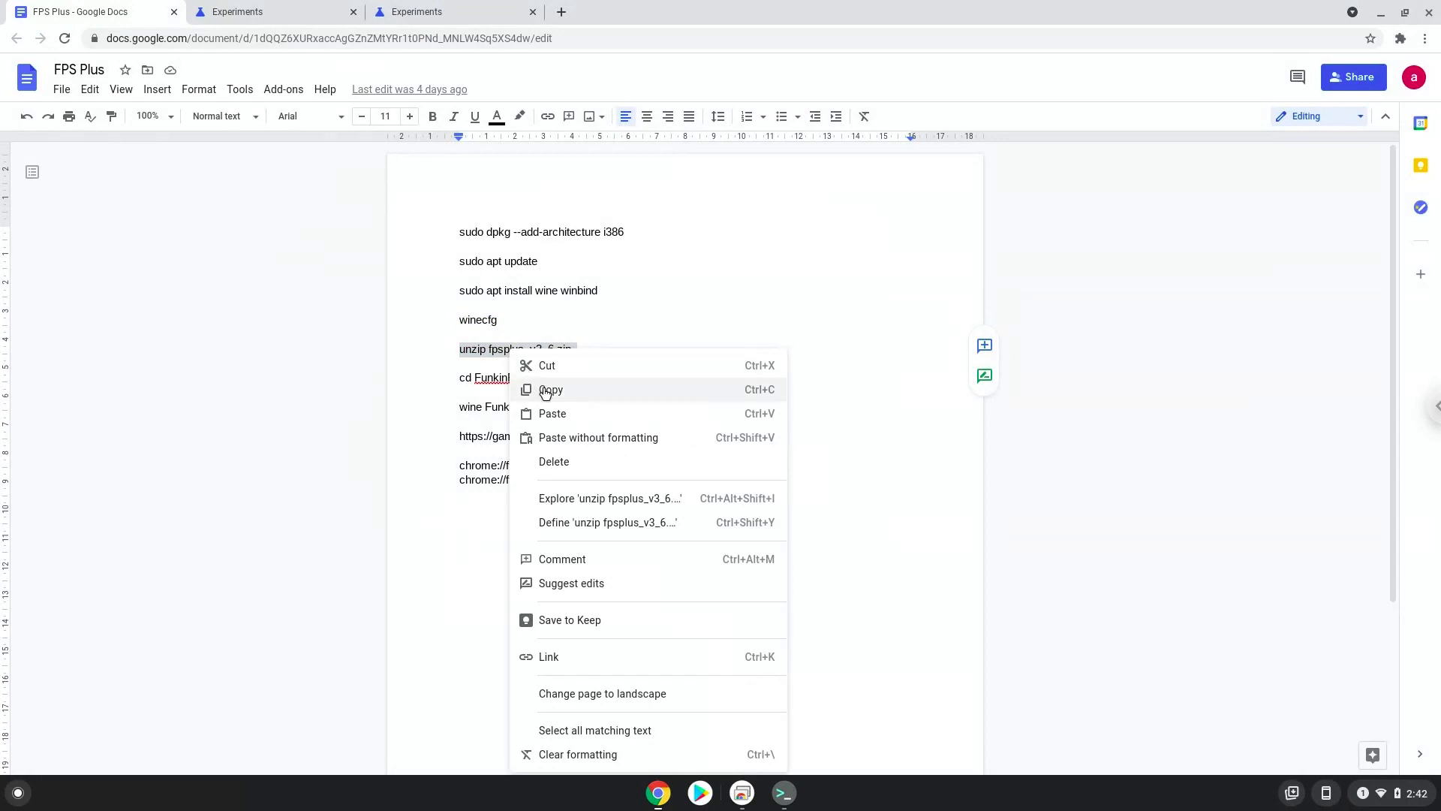
{"action": "left_click", "coordinate": [551, 388]}
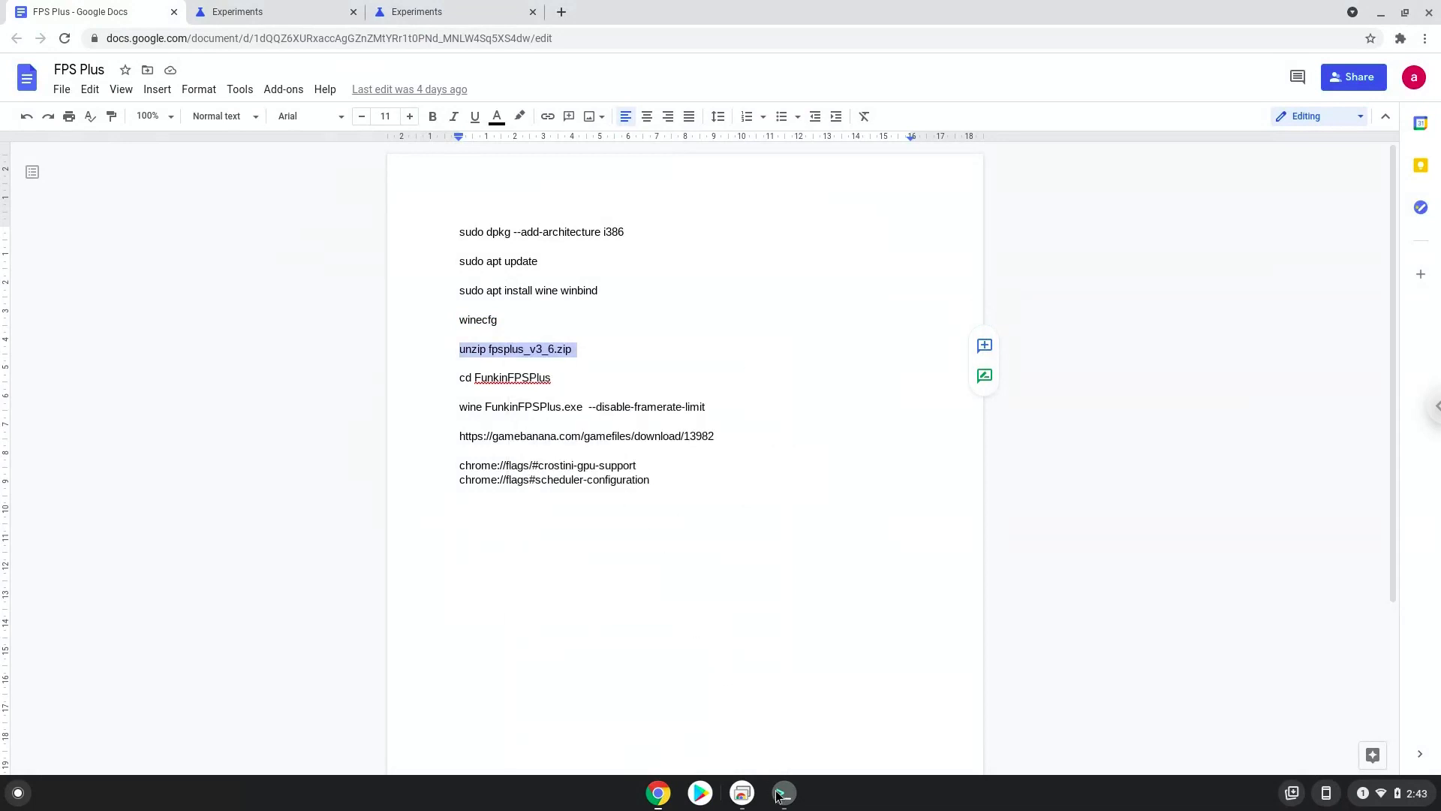
{"action": "left_click", "coordinate": [782, 793]}
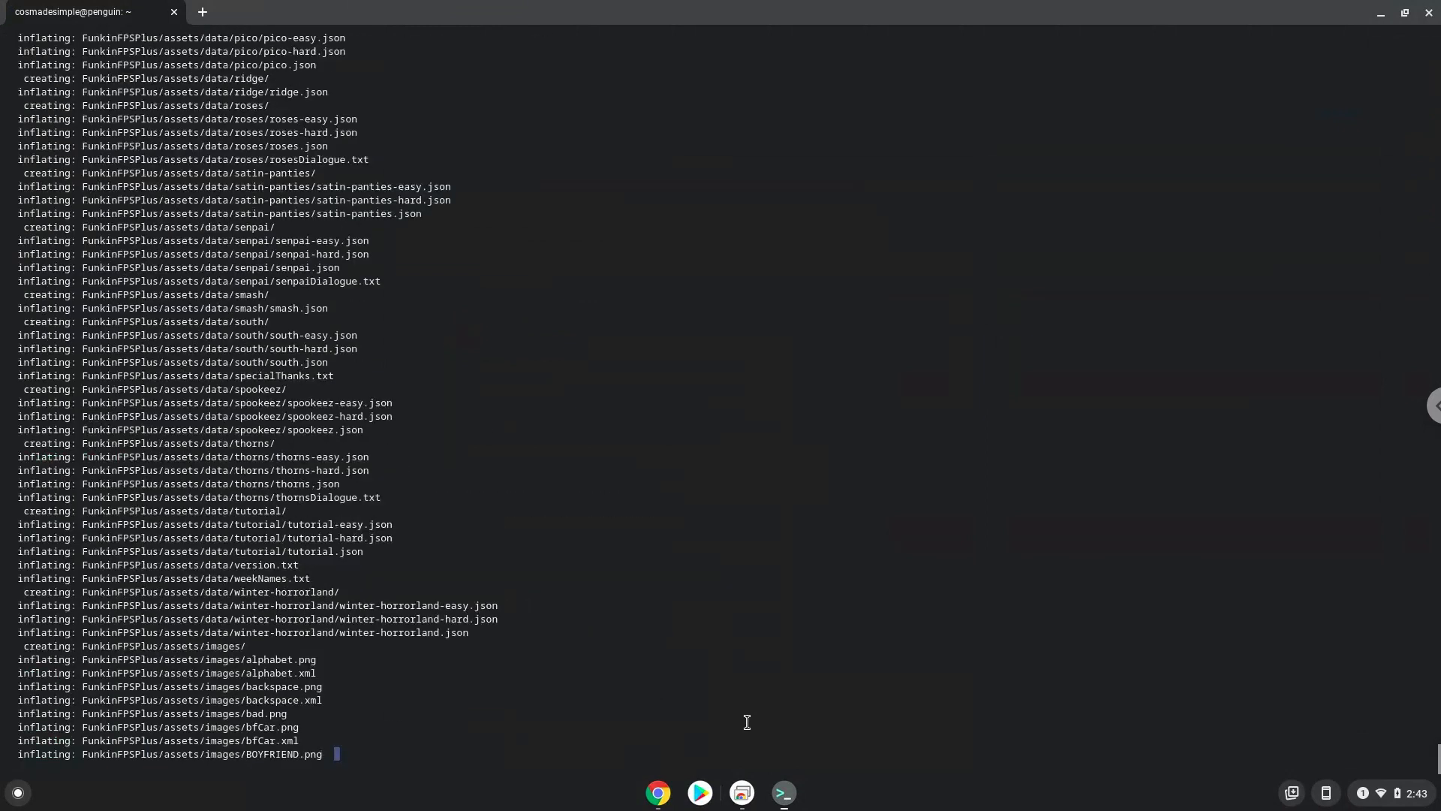
{"action": "scroll", "scroll_direction": "down", "scroll_amount": 3}
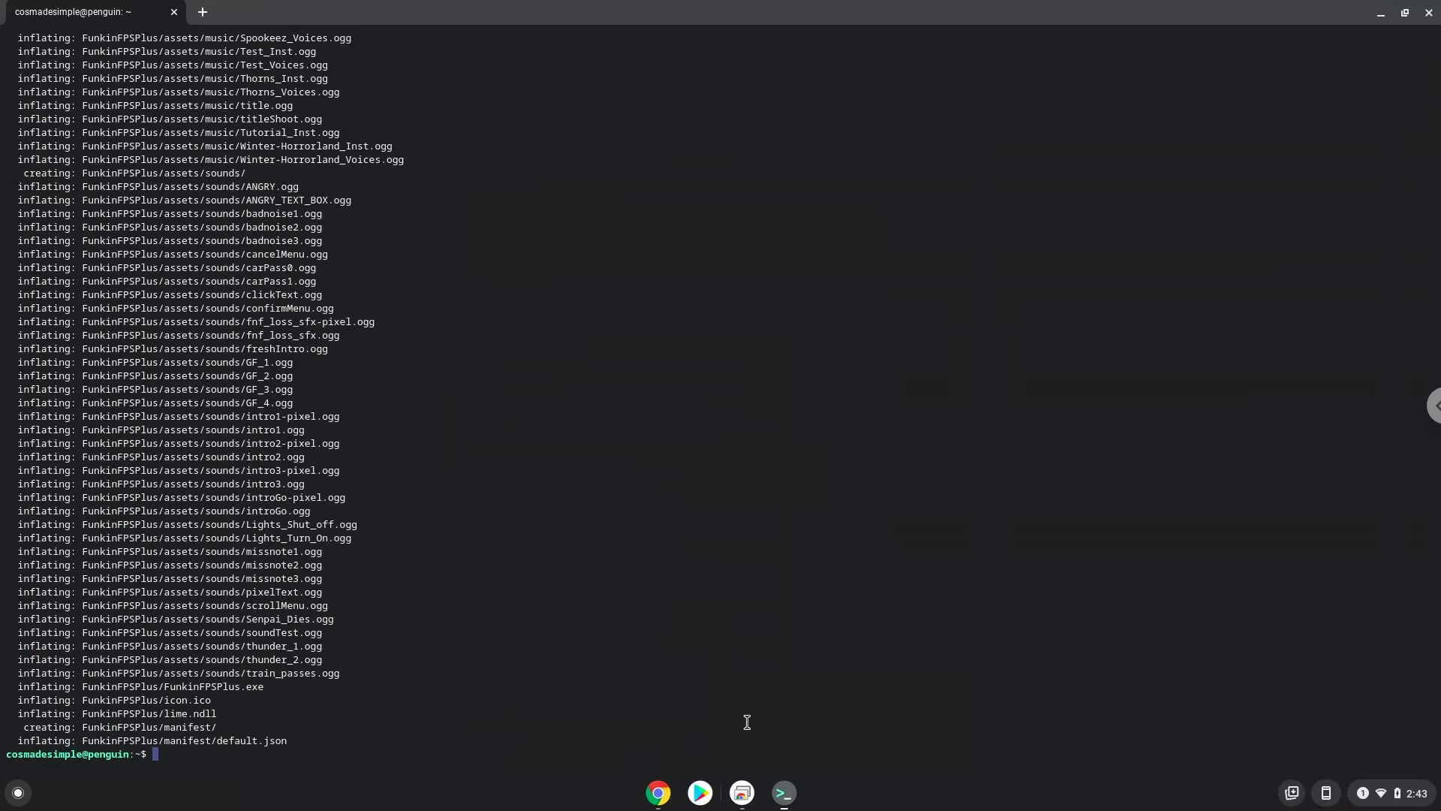
{"action": "mouse_move", "coordinate": [1249, 222]}
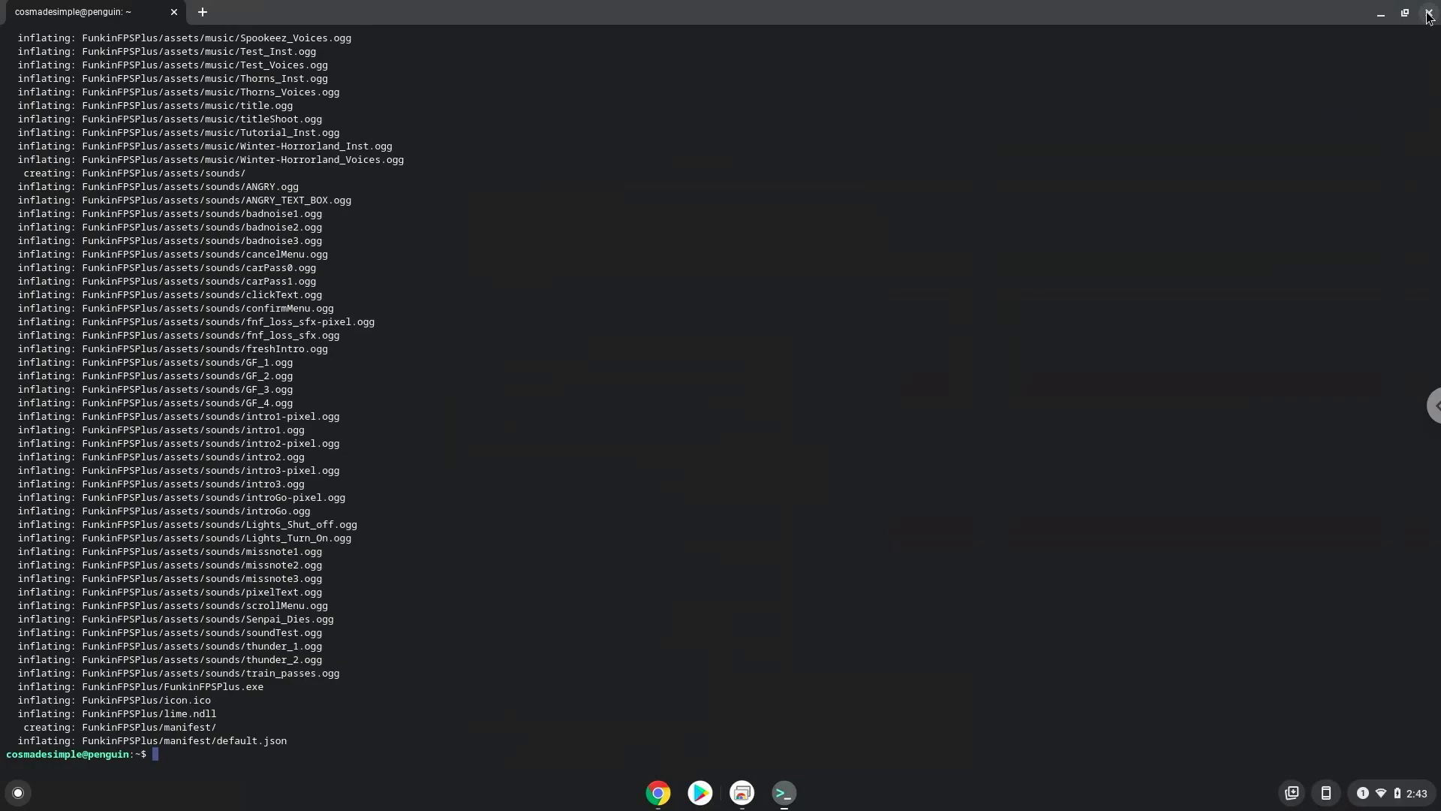
Close the old Terminal, copy 'cd FunkinFPSPlus' from the notes, and launch a new Terminal
{"action": "left_click", "coordinate": [1428, 12]}
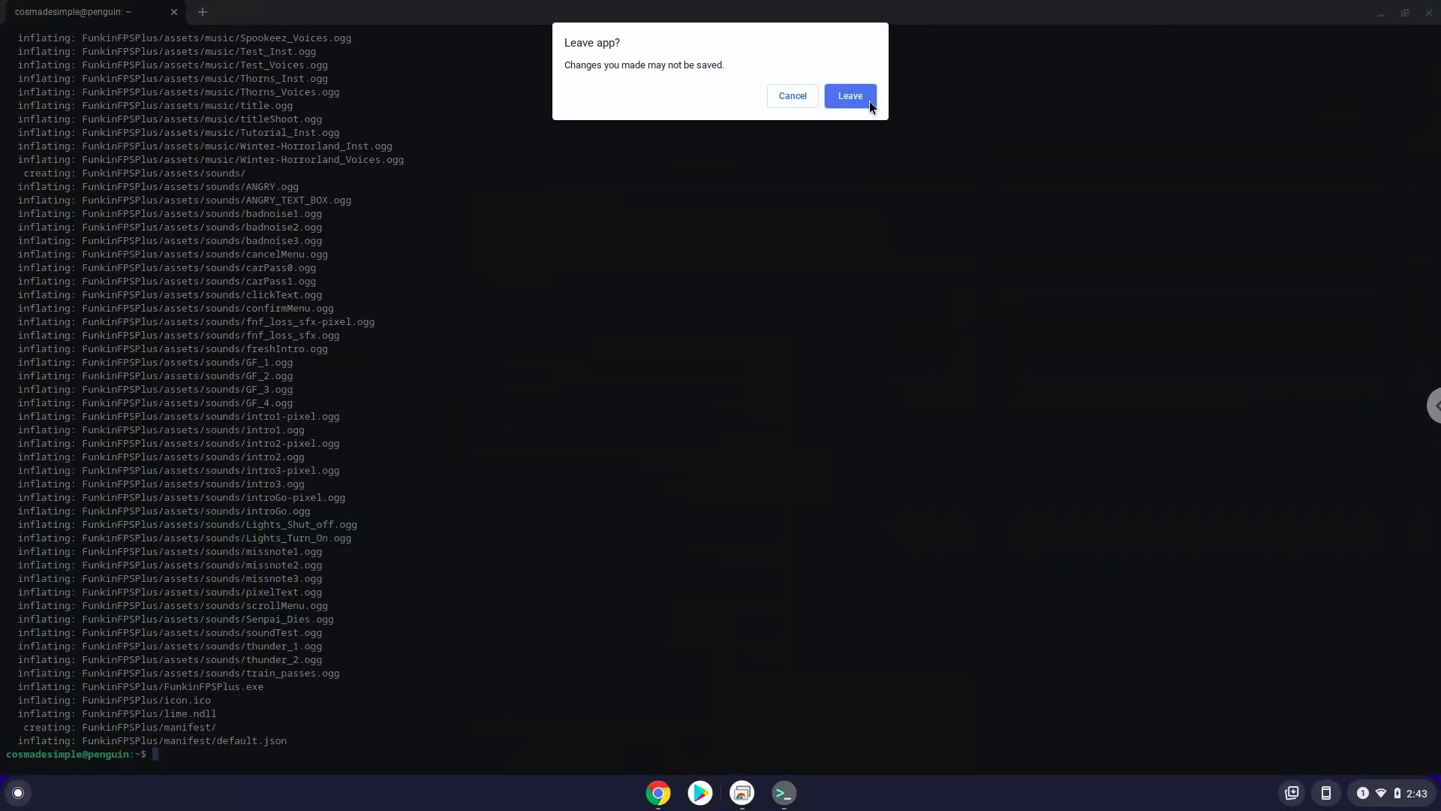
{"action": "left_click", "coordinate": [848, 96]}
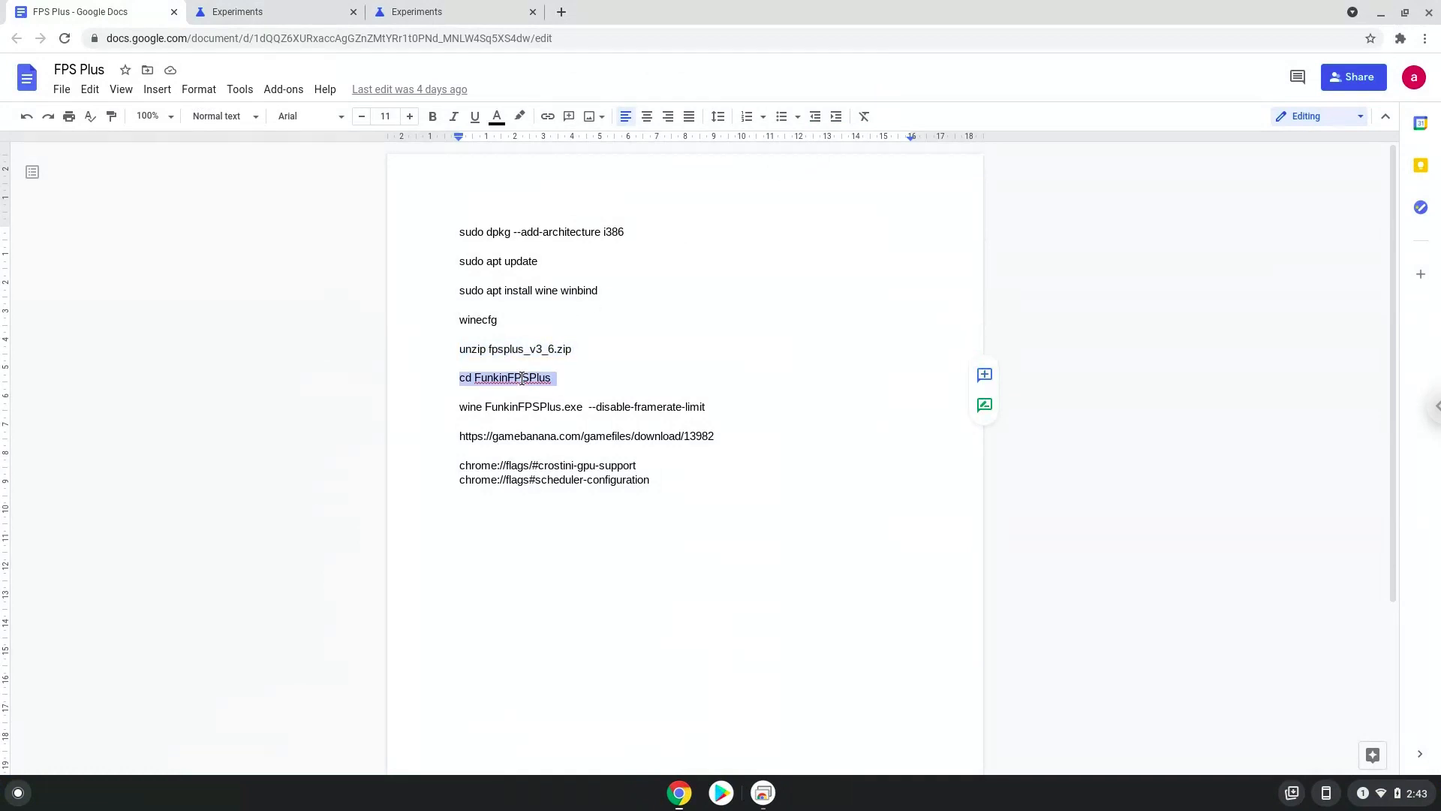
{"action": "right_click", "coordinate": [507, 377]}
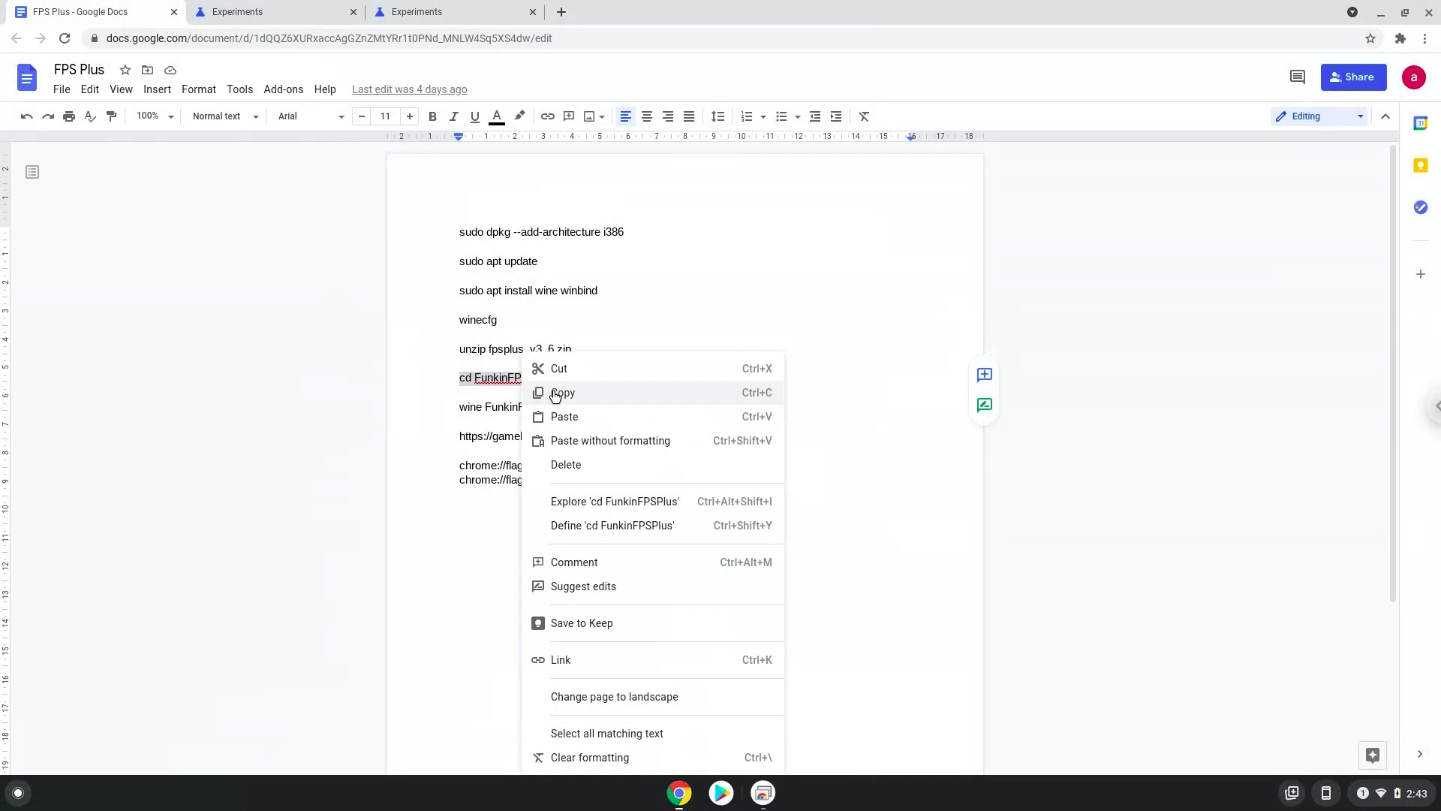
{"action": "left_click", "coordinate": [562, 393]}
{"action": "type", "text": "ter"}
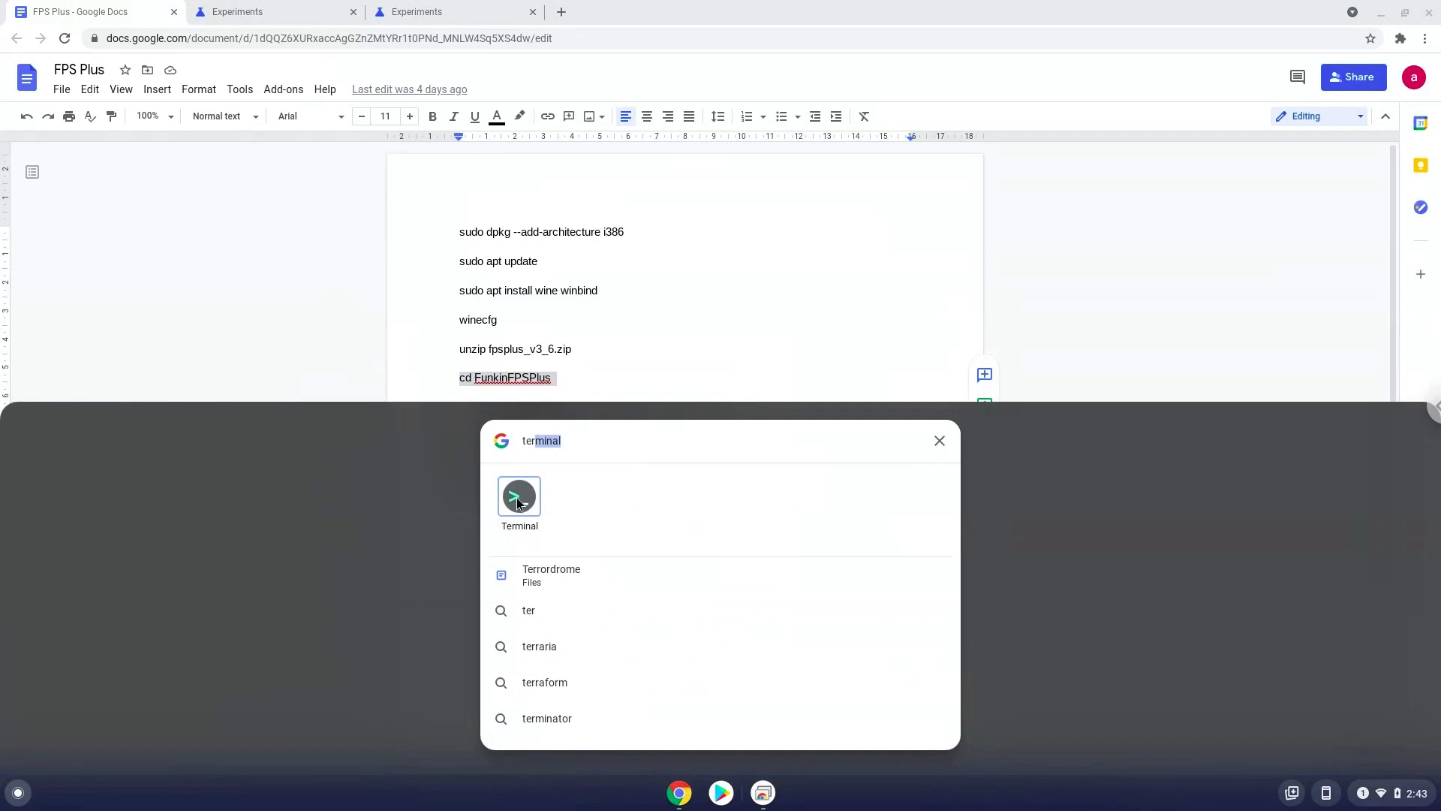
{"action": "left_click", "coordinate": [519, 496]}
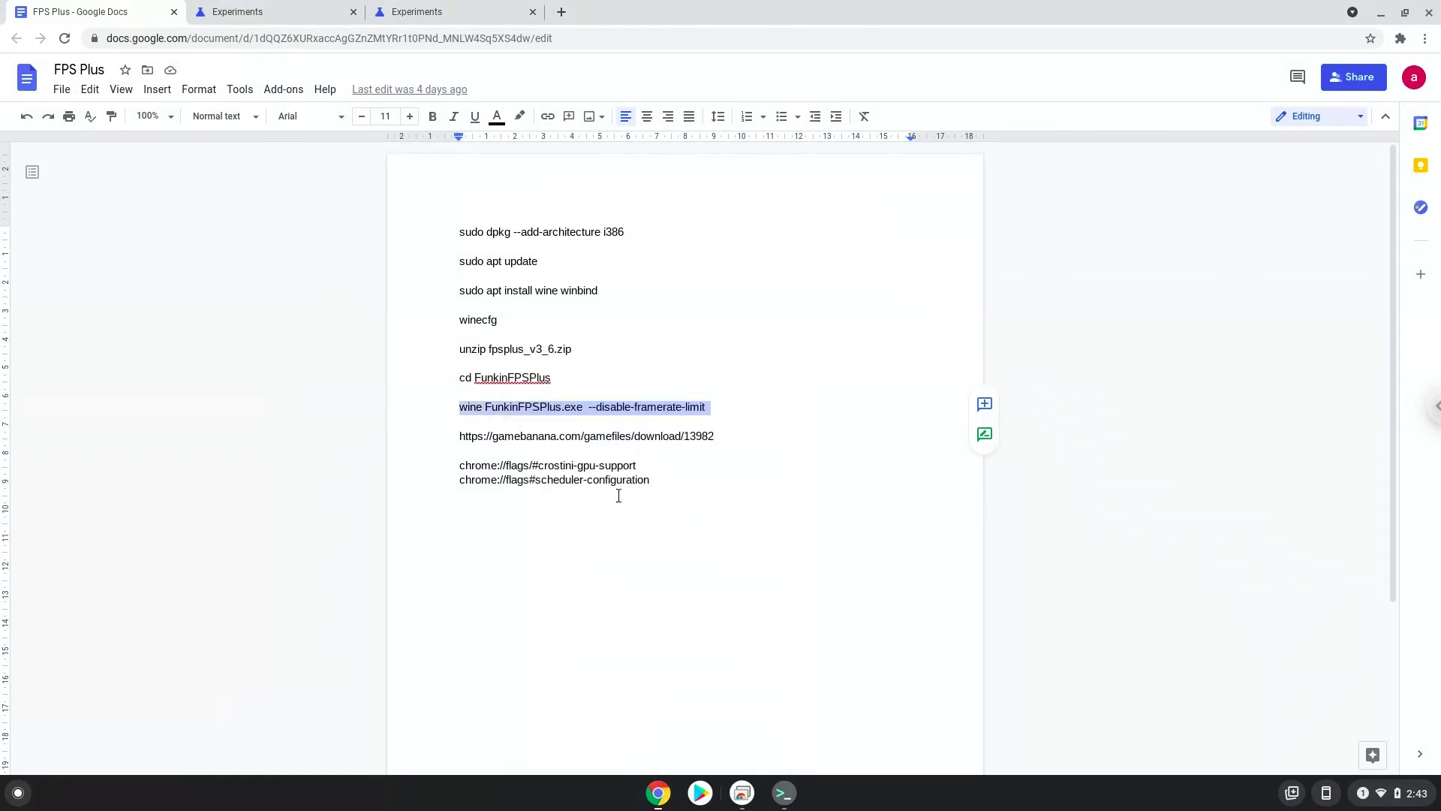
{"action": "mouse_move", "coordinate": [782, 793]}
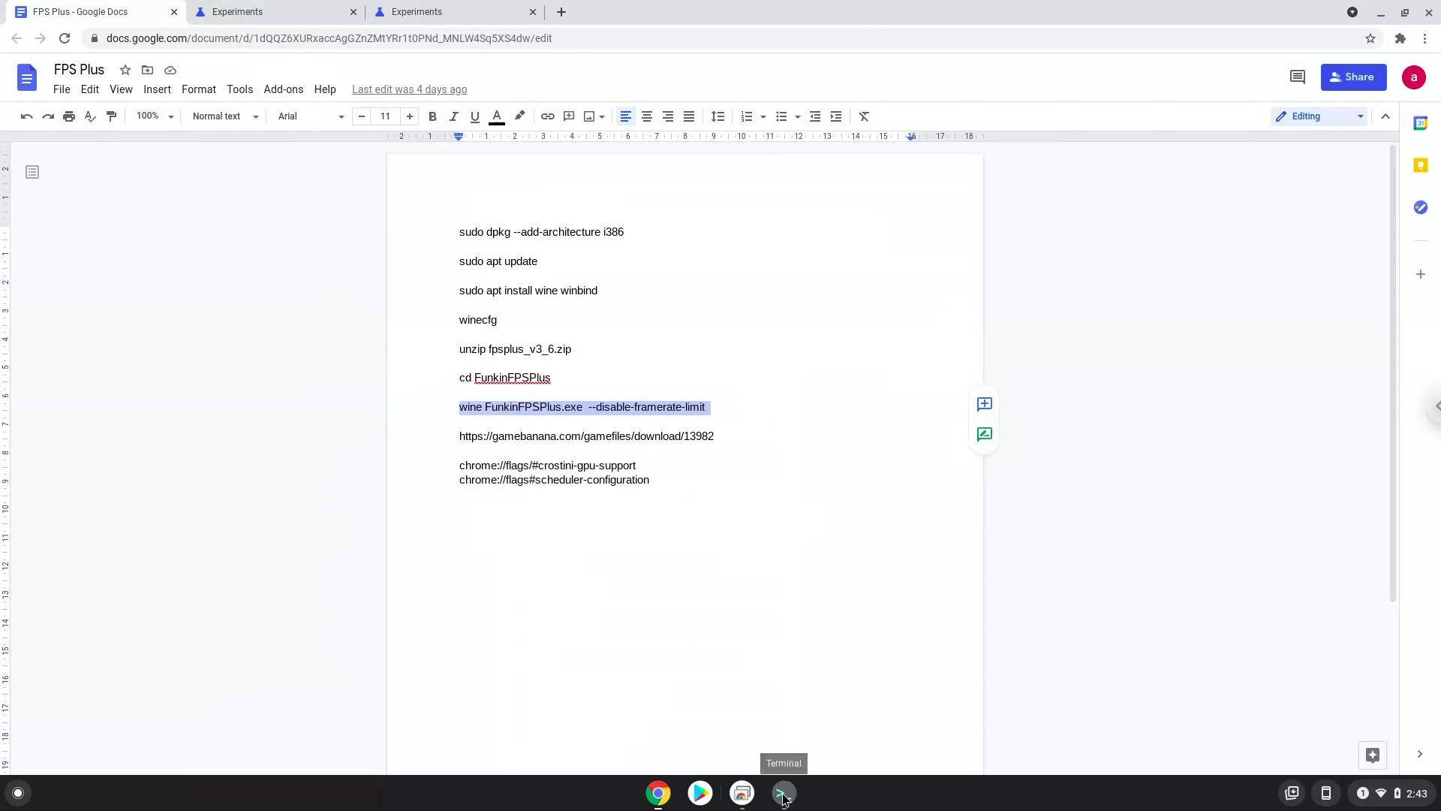
Bring Terminal forward over Chrome and hit the first note with Left in FPS Plus
{"action": "left_click", "coordinate": [783, 793]}
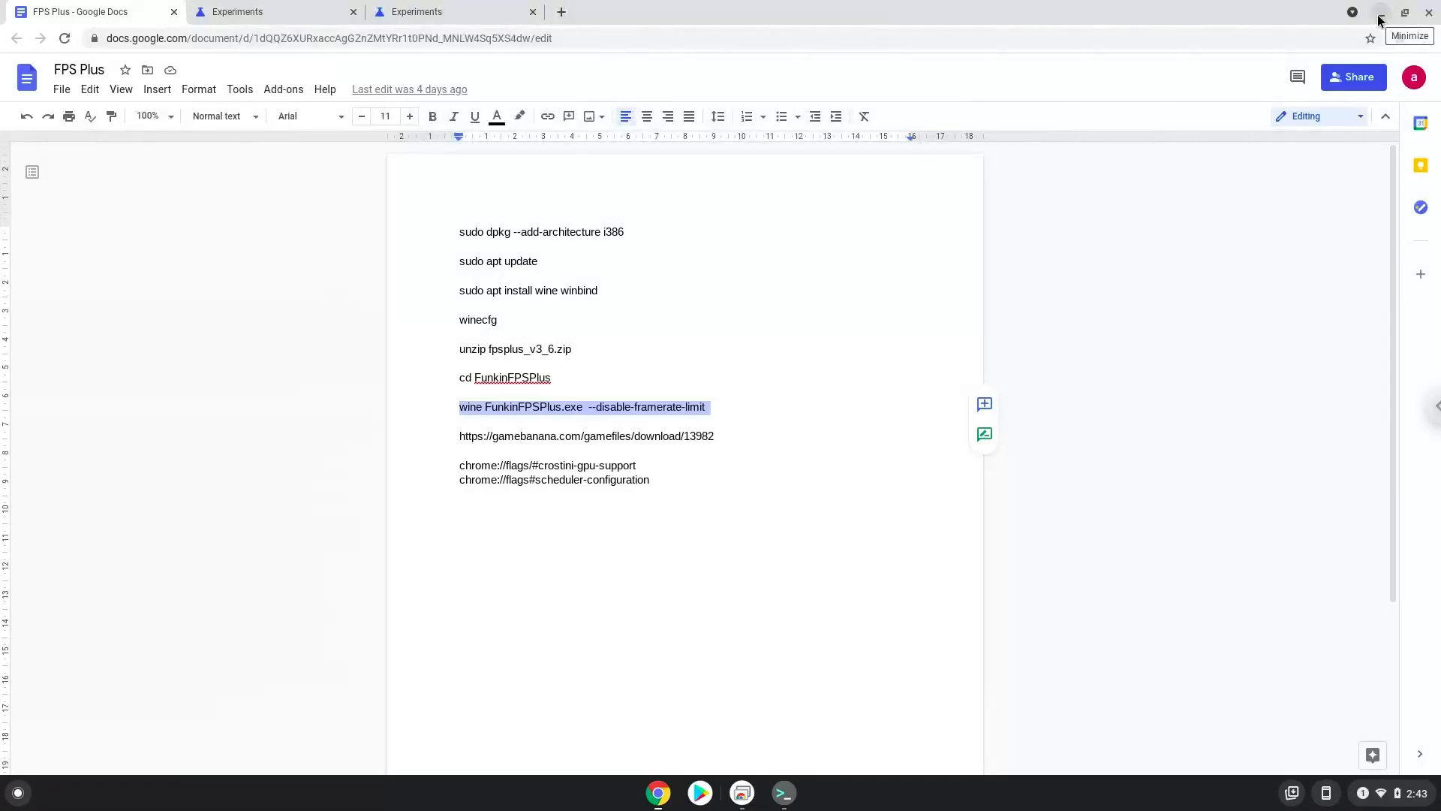
{"action": "left_click", "coordinate": [1379, 17]}
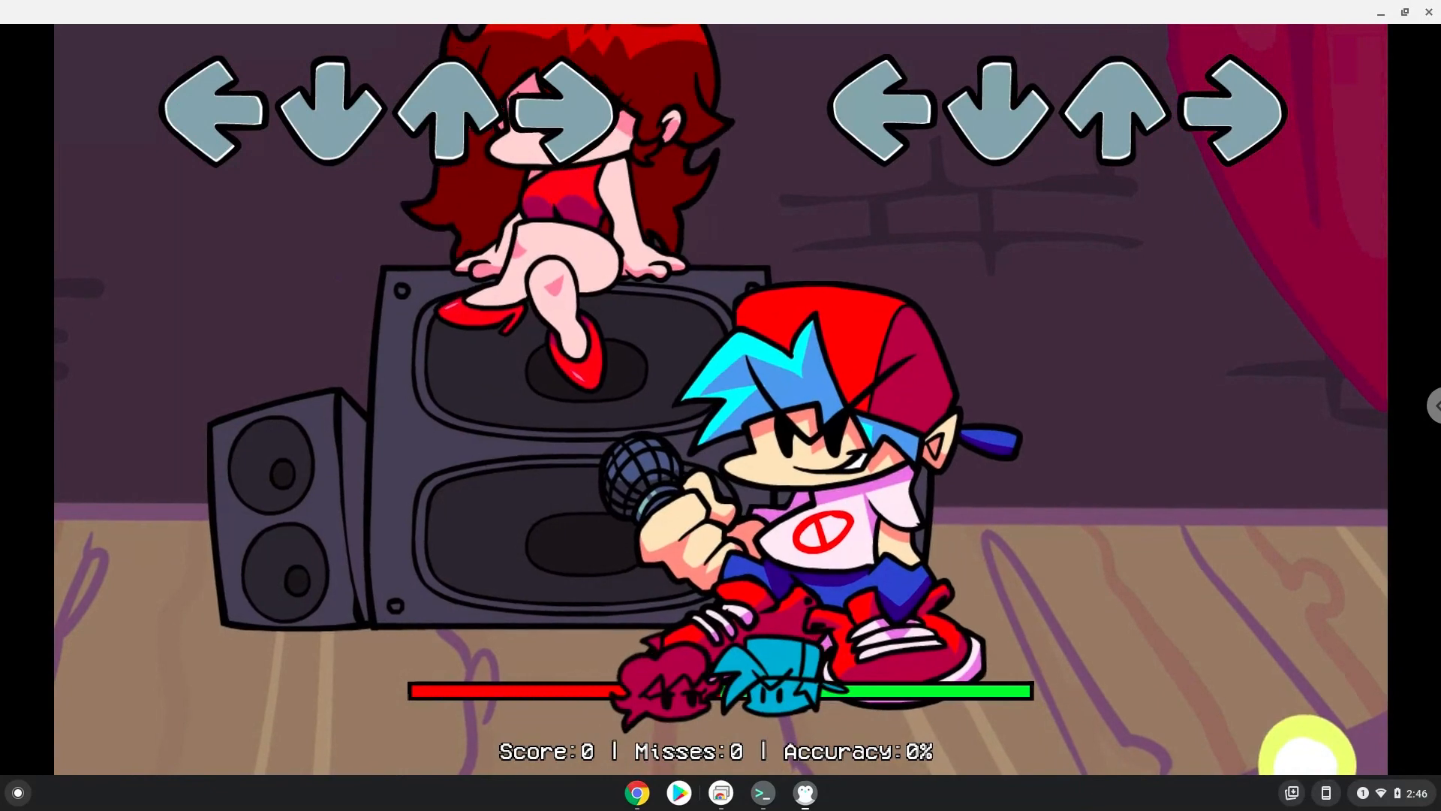
{"action": "key", "text": "Left"}
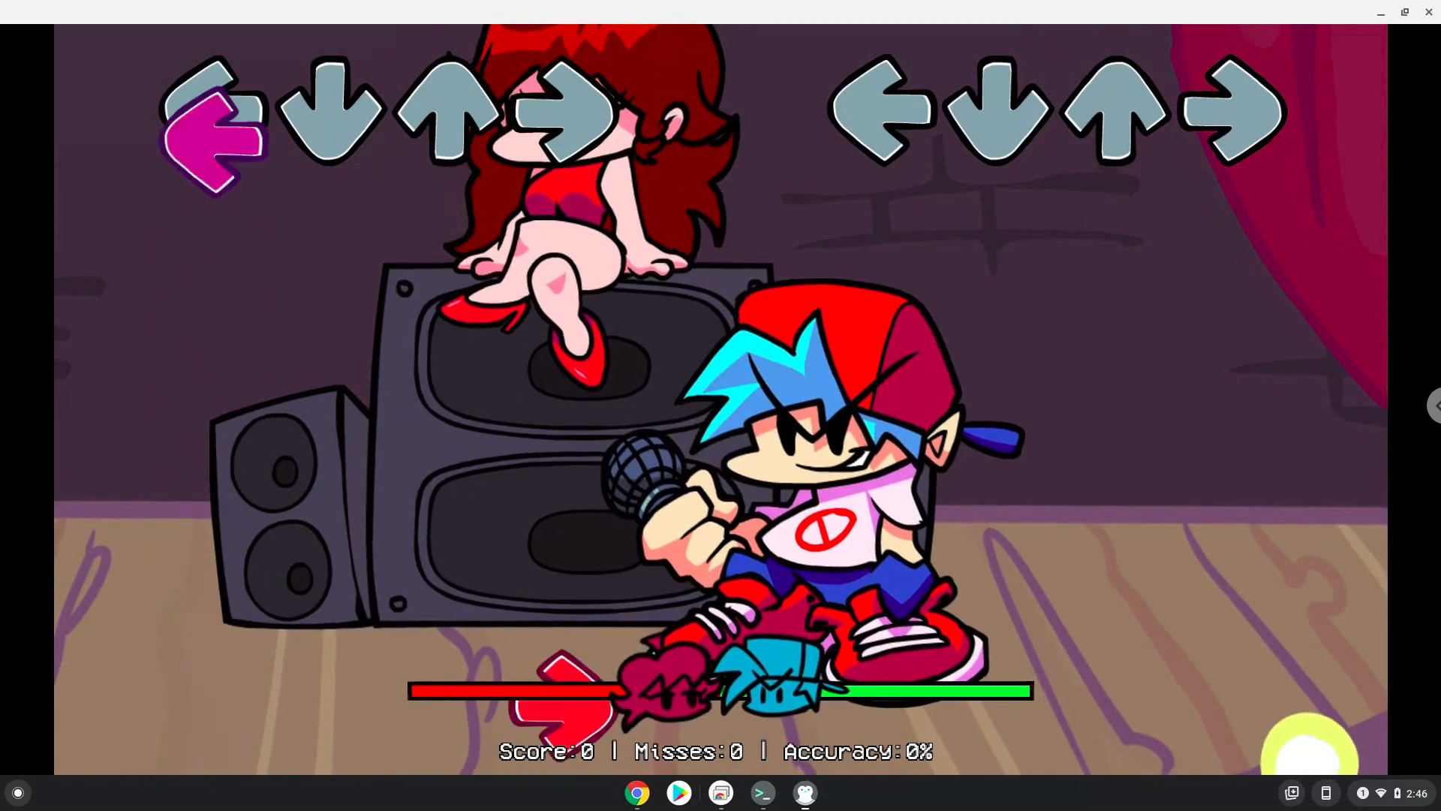